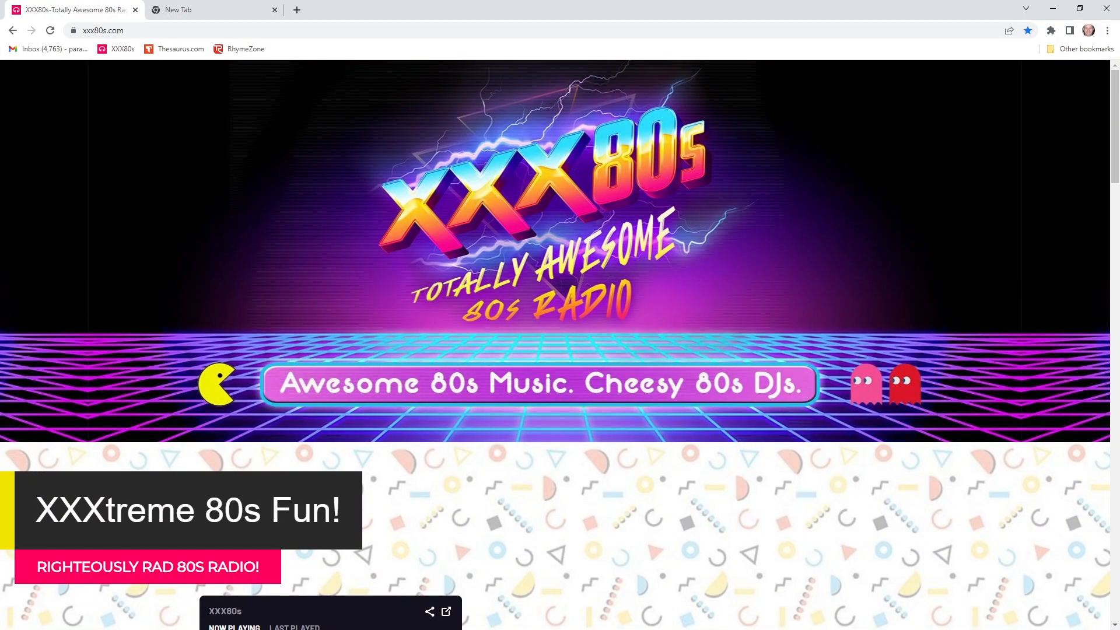
Scroll down the xxx80s.com station homepage in Chrome.
scroll("down", 3)
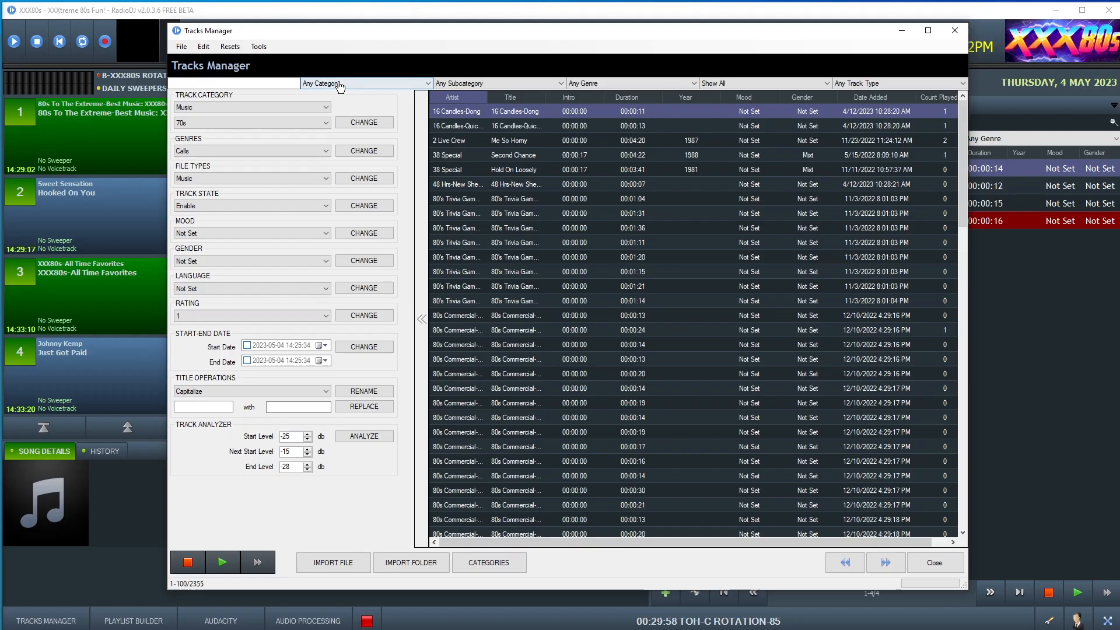
Filter the Tracks Manager to the Jingles category and its Station Jingles subcategory.
left_click(364, 83)
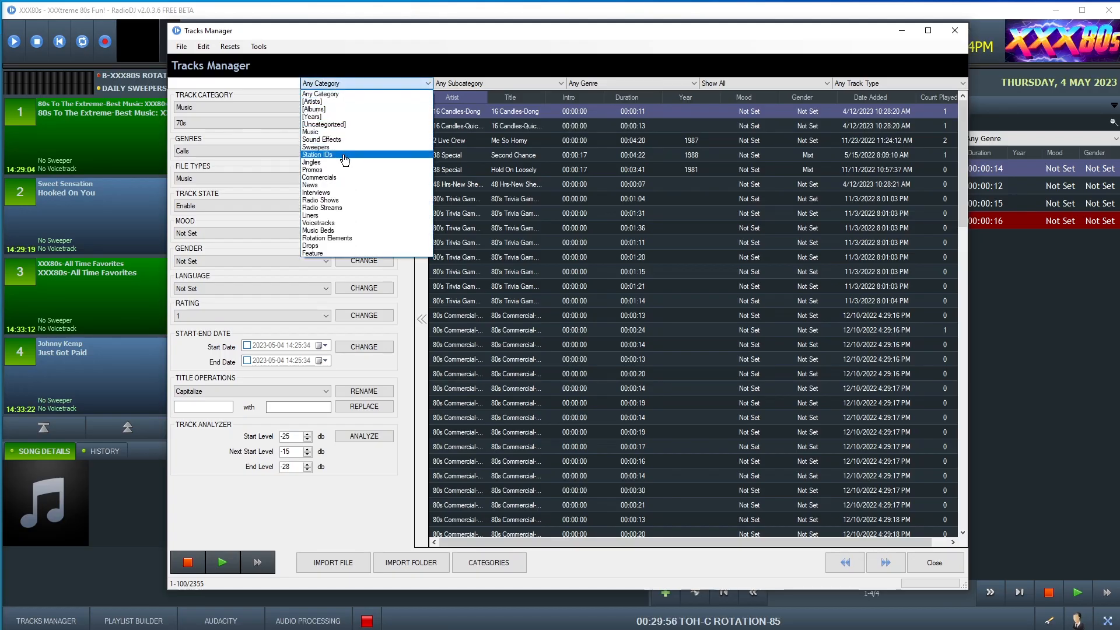
left_click(311, 161)
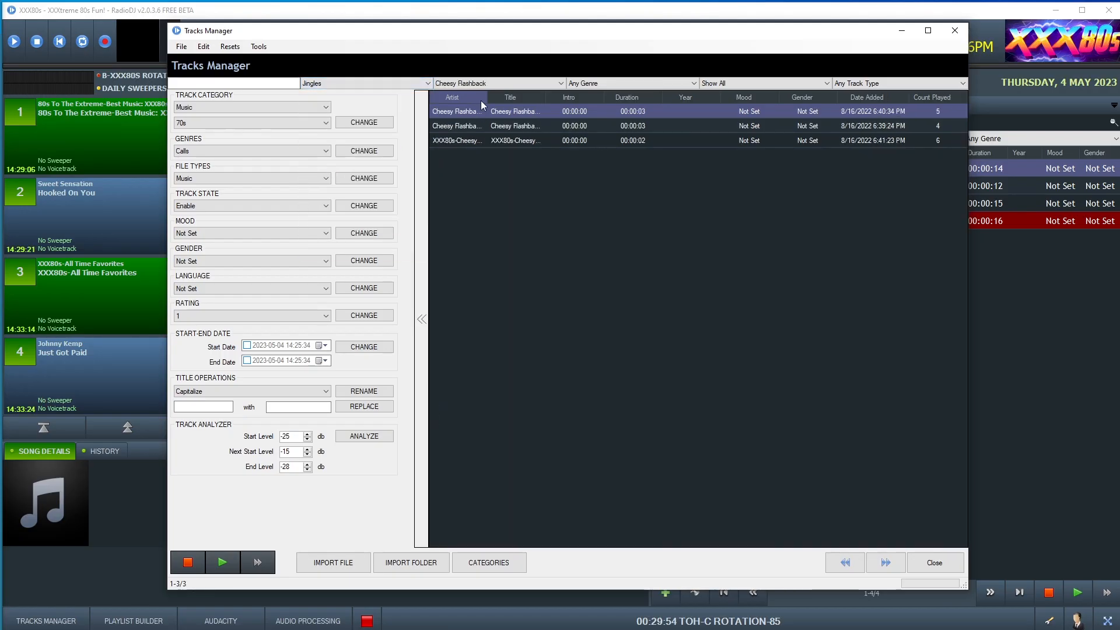
left_click(927, 30)
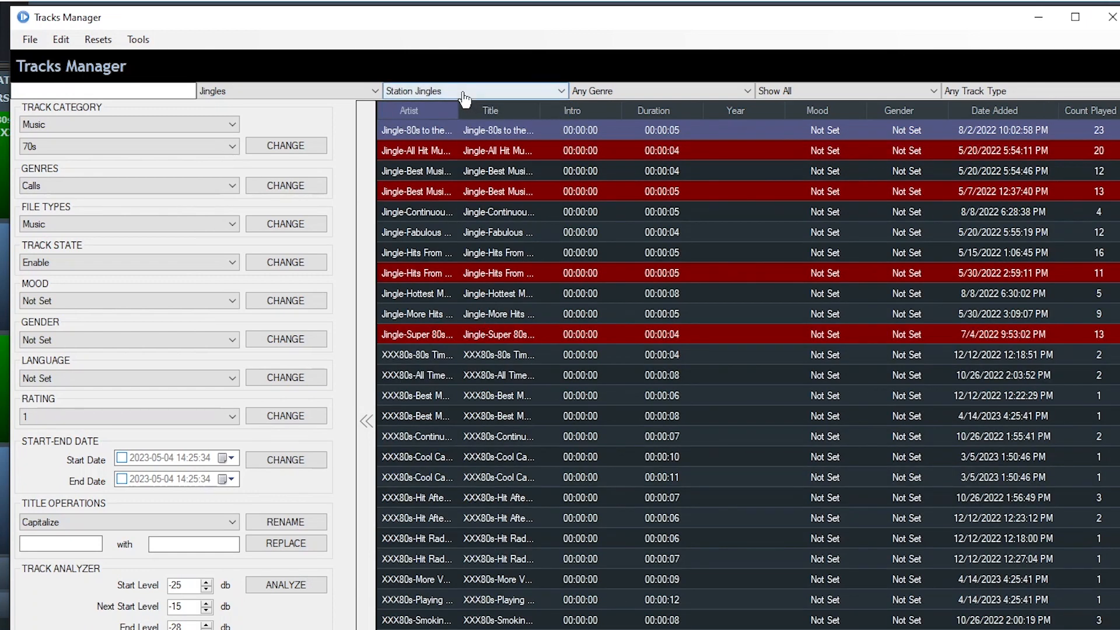
left_click(473, 91)
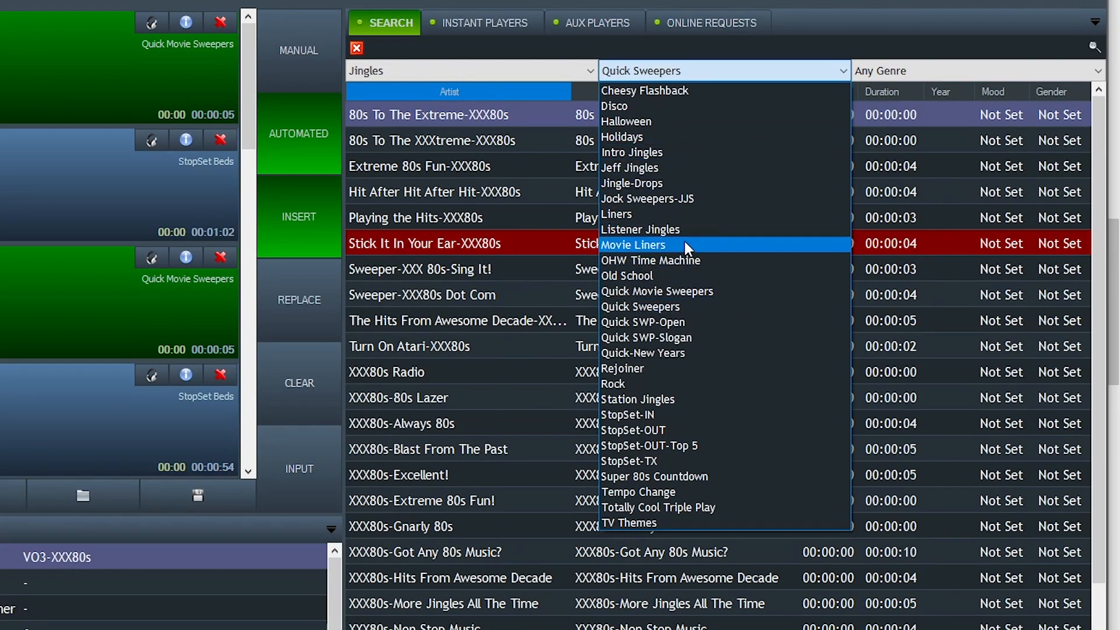
List the Movie Liners and then the Quick Sweepers jingle subcategories in the Search panel.
left_click(640, 230)
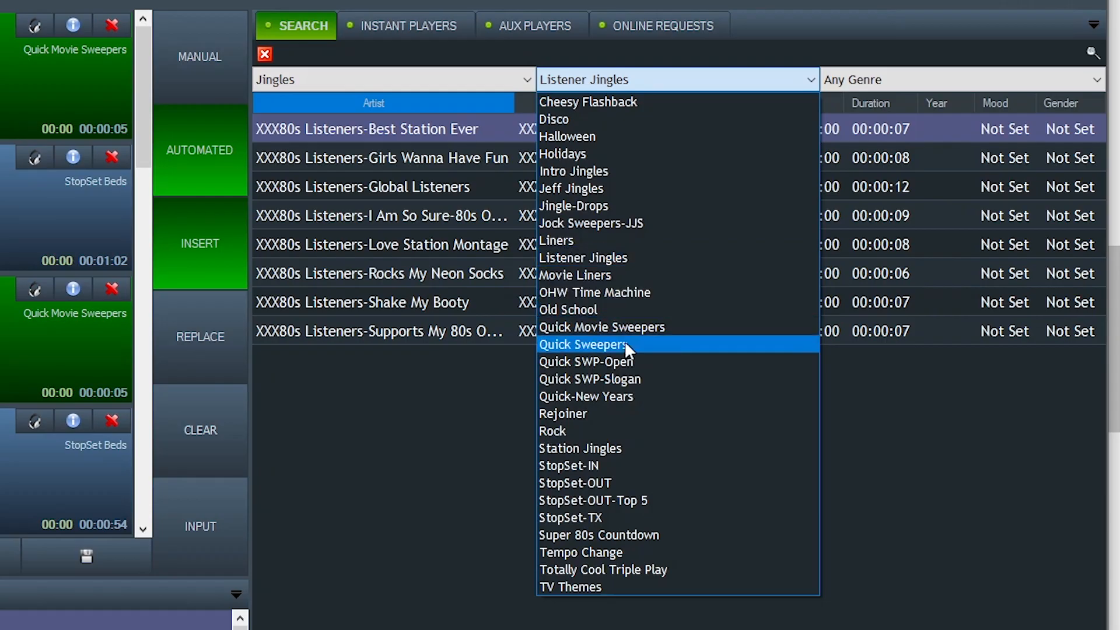
left_click(588, 360)
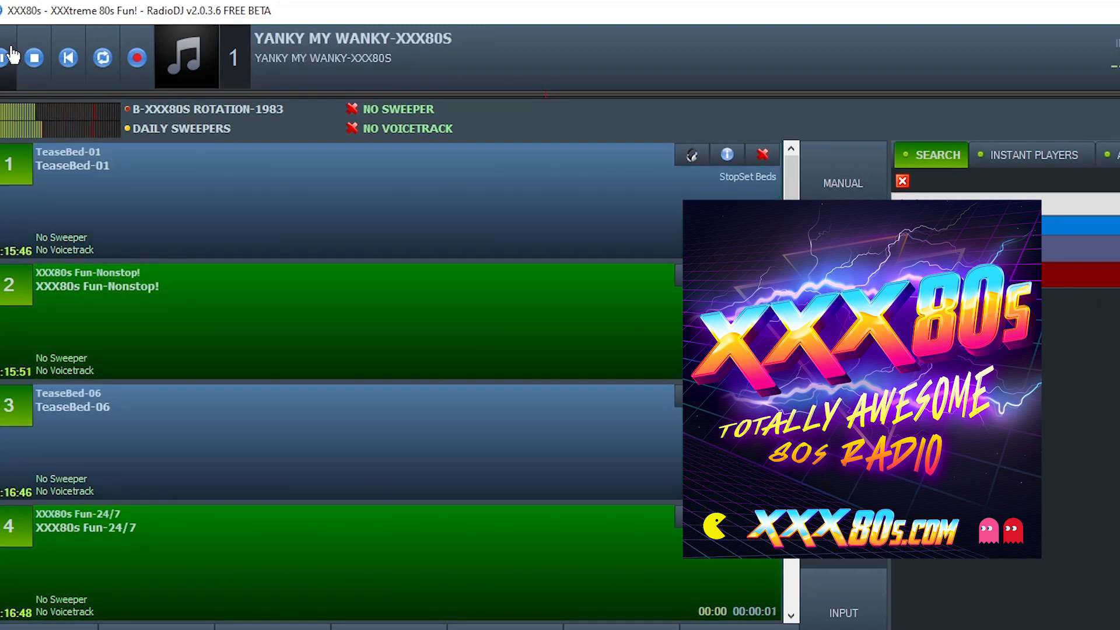
List the Quick SWP-Open jingles XXX80s Fun-24/7 and XXX80s Fun-Nonstop! in the Search panel.
left_click(9, 57)
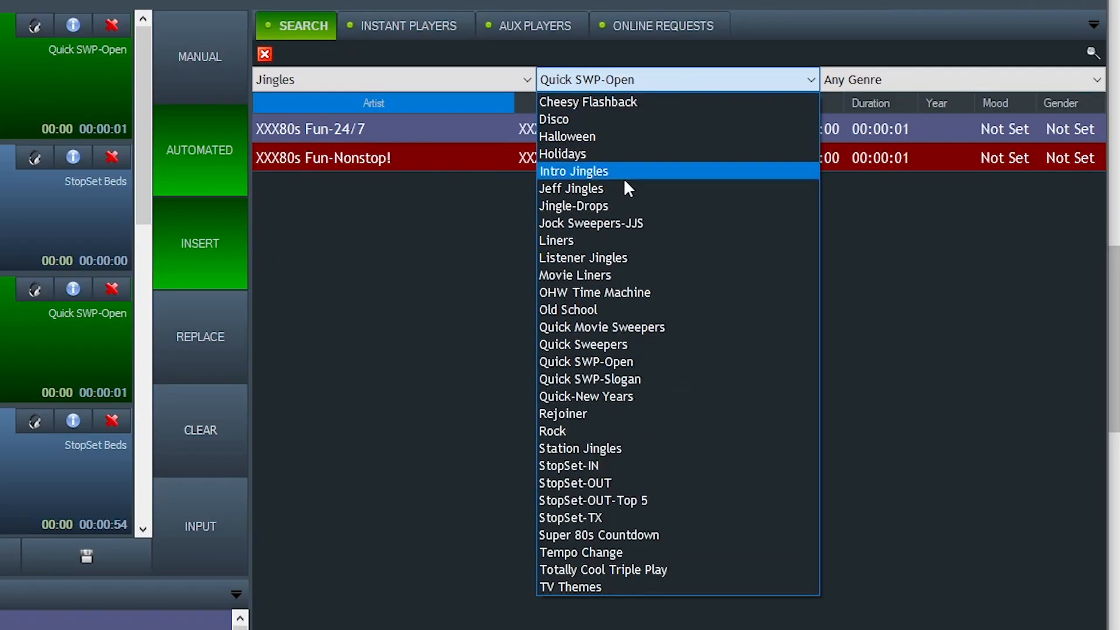
left_click(602, 327)
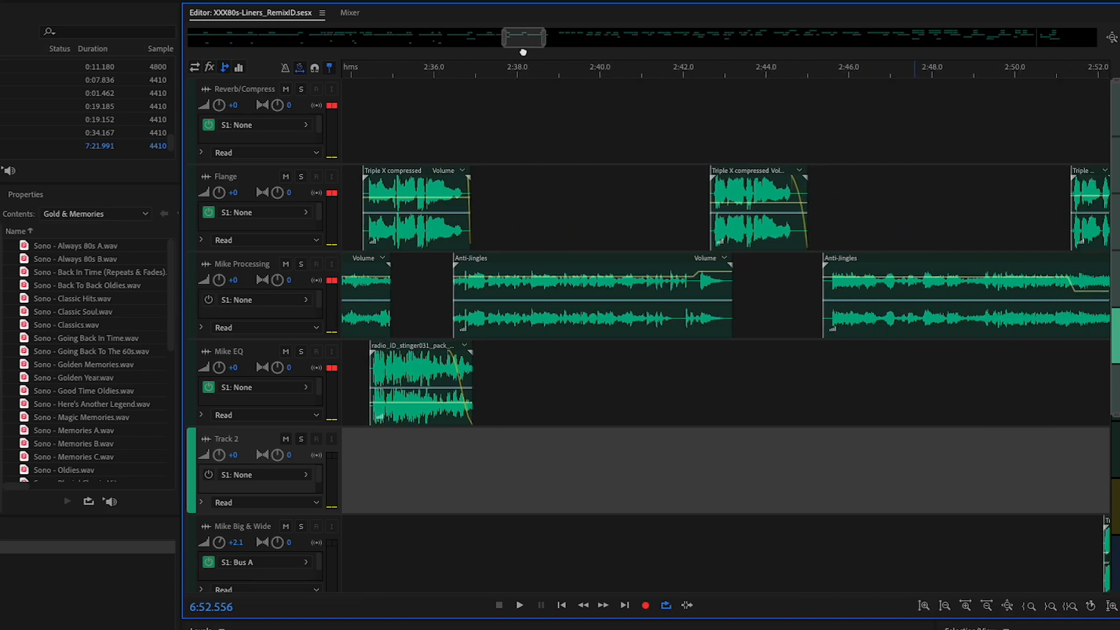
Scroll right through the XXX80s-Liners_RemixID multitrack session in Audition.
scroll("right", 3)
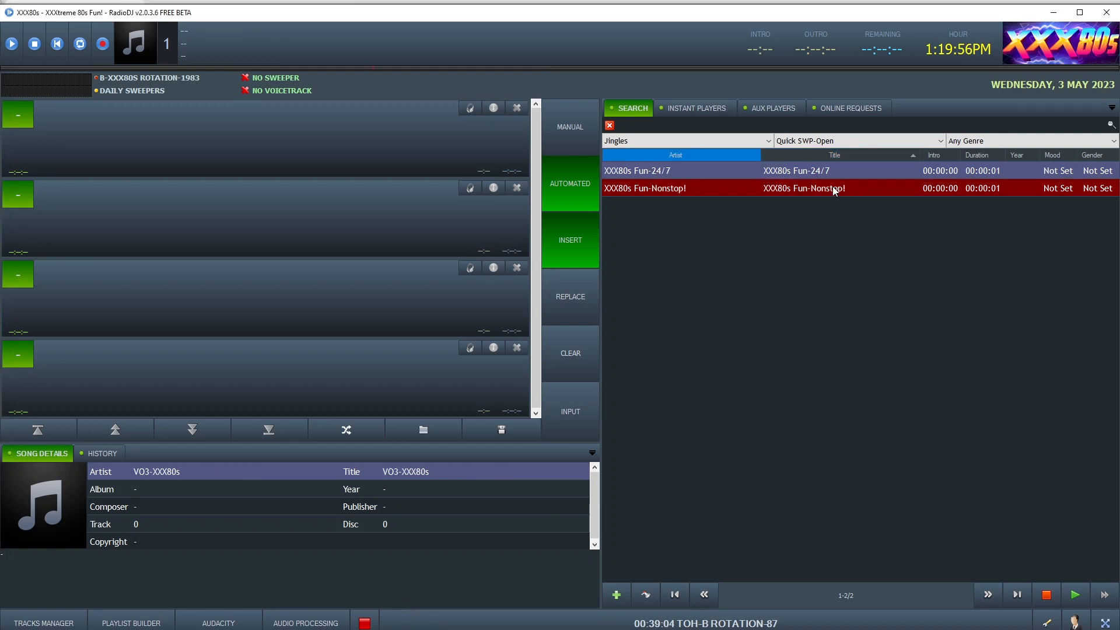
left_click(11, 43)
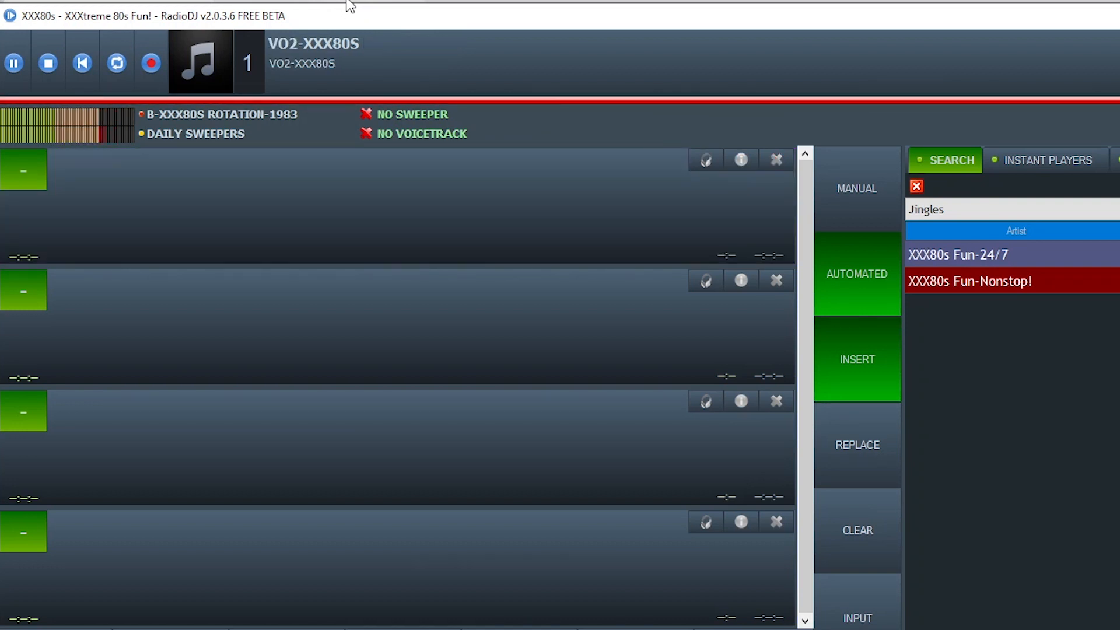
left_click(1079, 11)
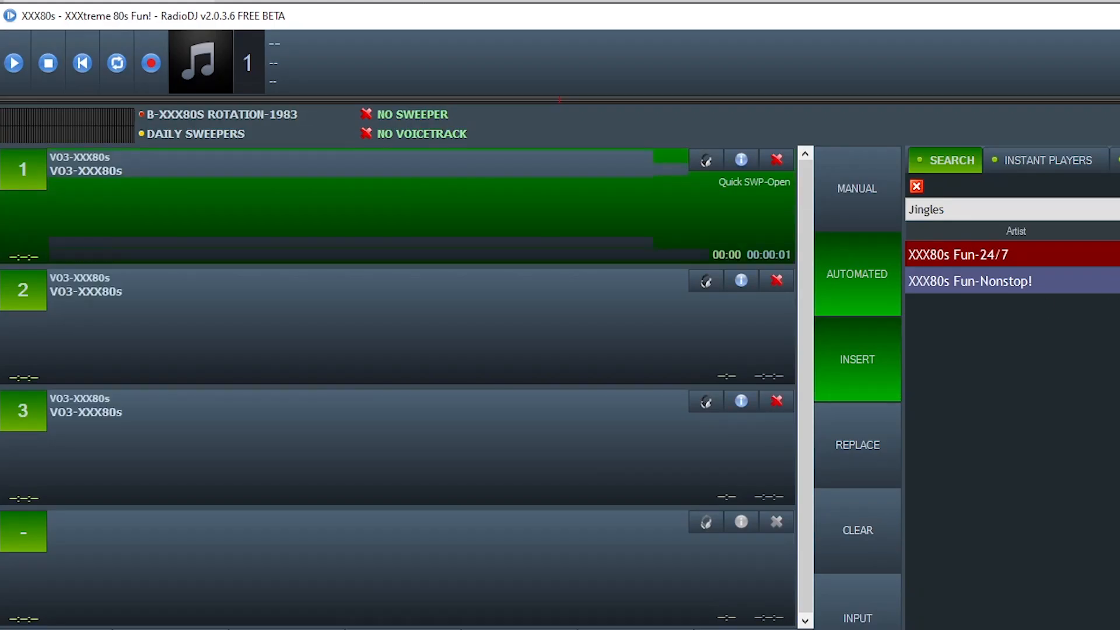
left_click(12, 62)
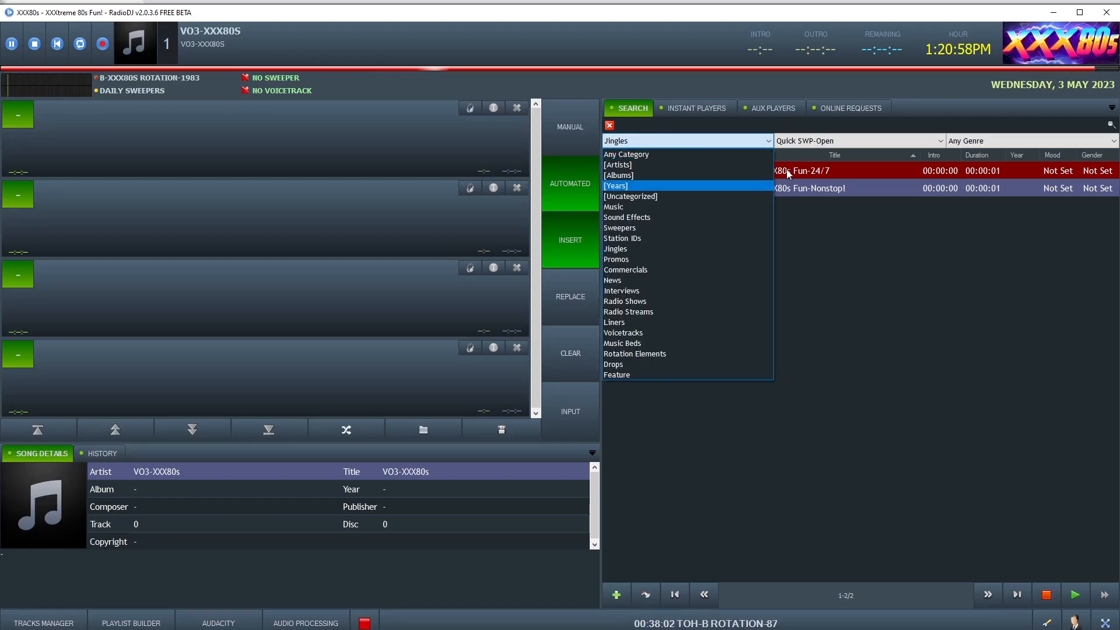
left_click(614, 247)
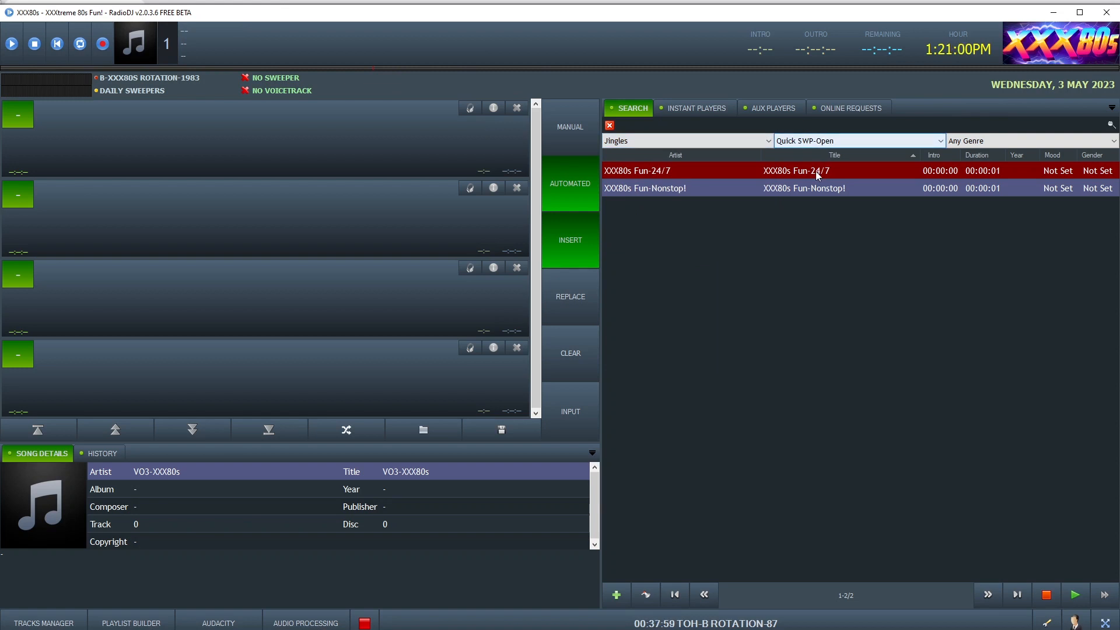
Bring up the CUE Editor for XXX80s Fun-24/7 and preview its audio.
right_click(795, 170)
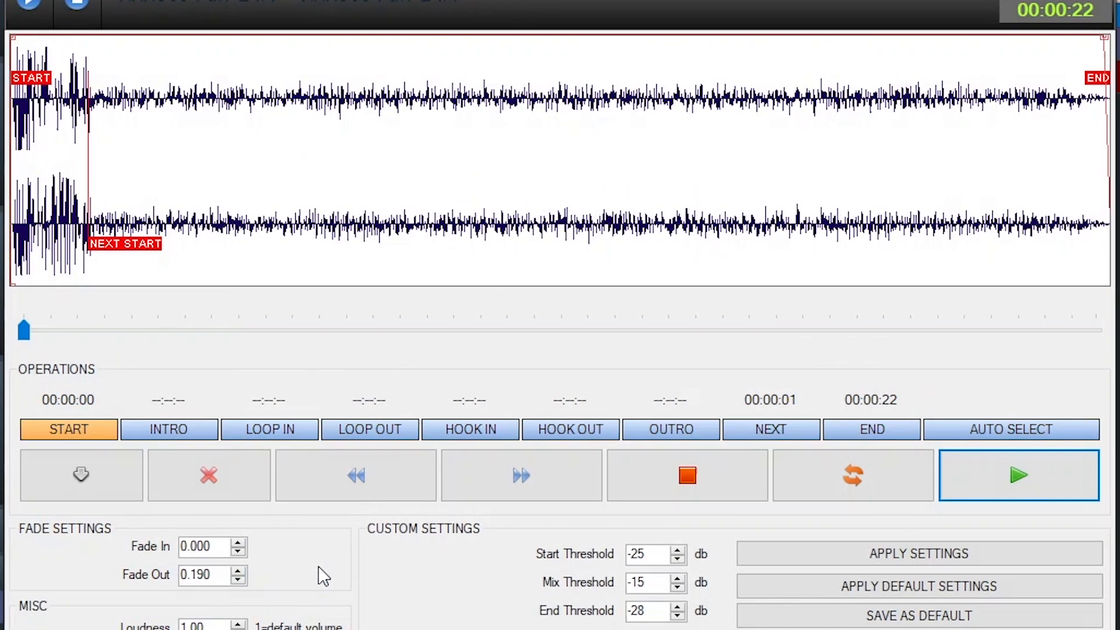
mouse_move(3, 200)
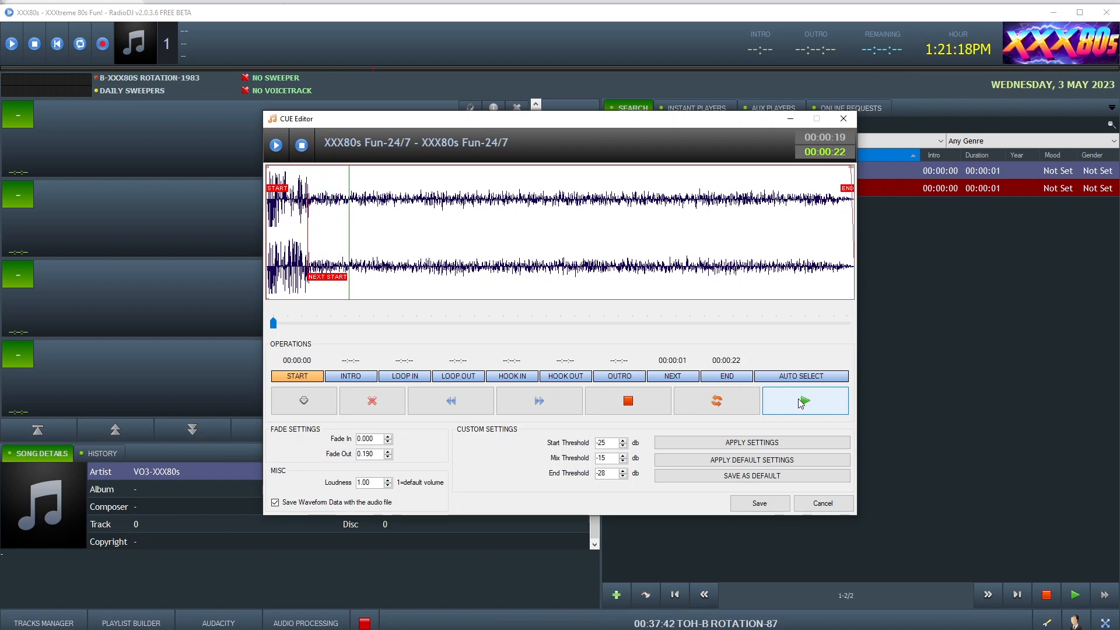
left_click(803, 400)
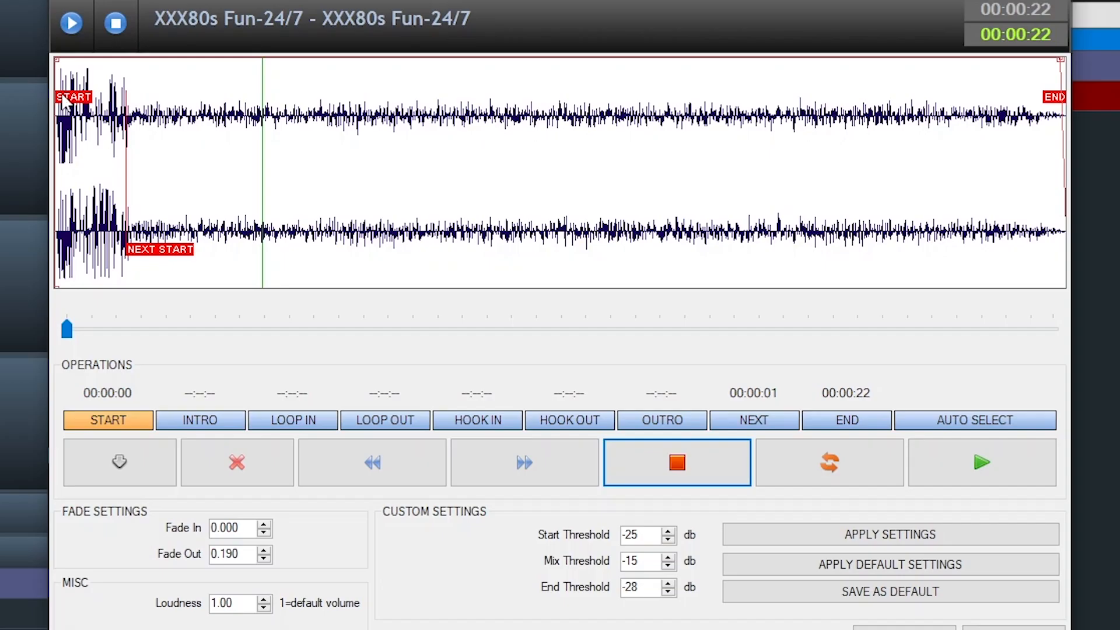
mouse_move(180, 261)
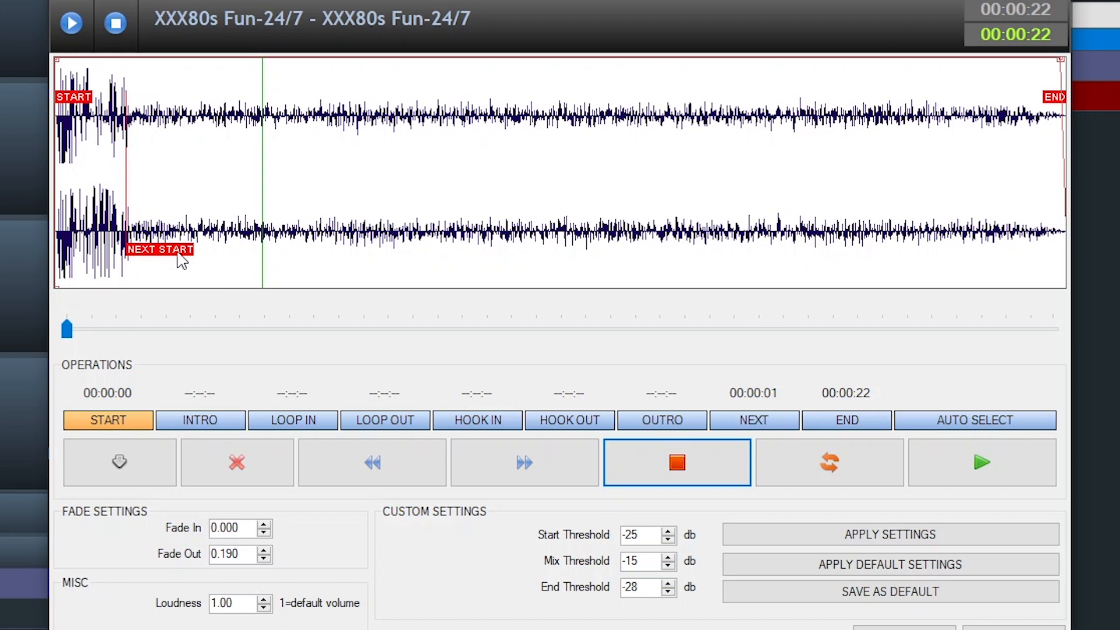
mouse_move(227, 279)
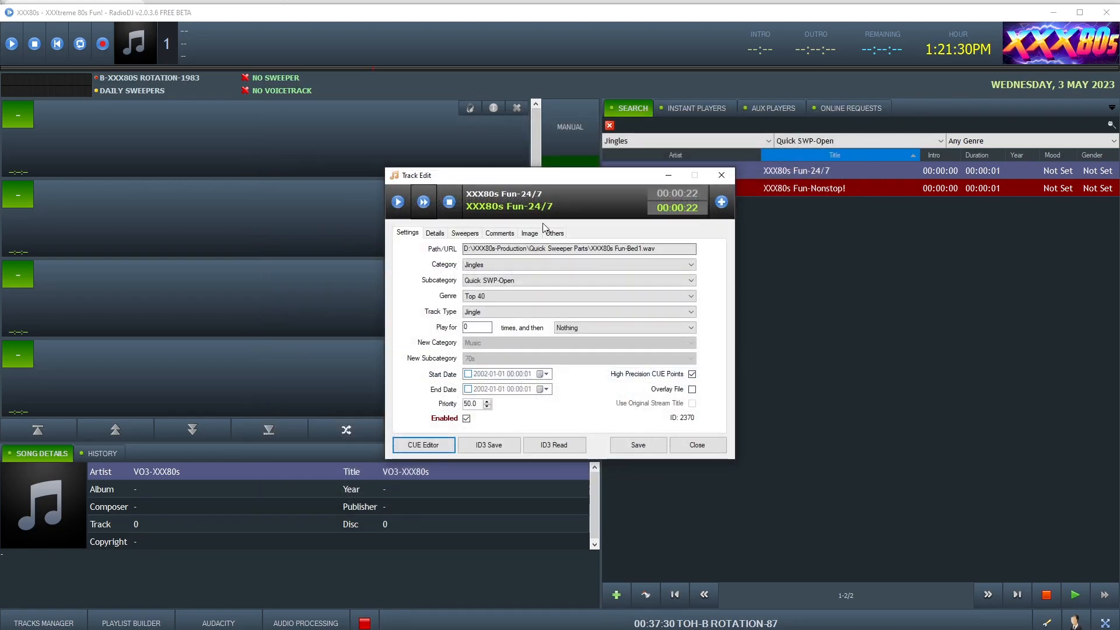
Confirm Quick Sweeper-Movies as the start event for XXX80s Fun-24/7 and Fun-Nonstop!, closing both properties.
left_click(551, 233)
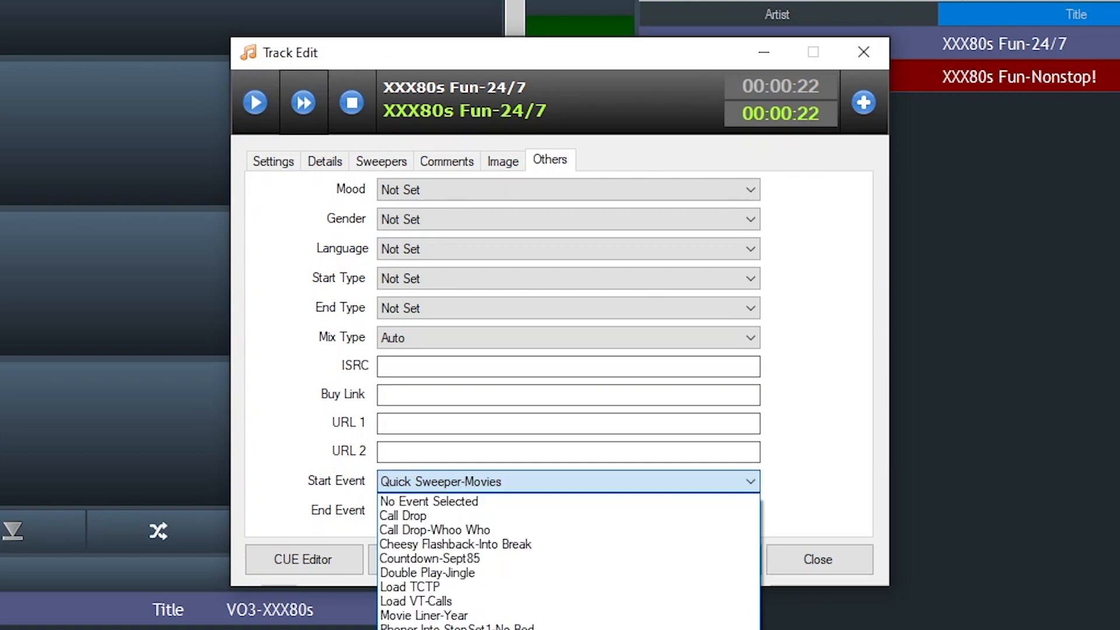
left_click(428, 511)
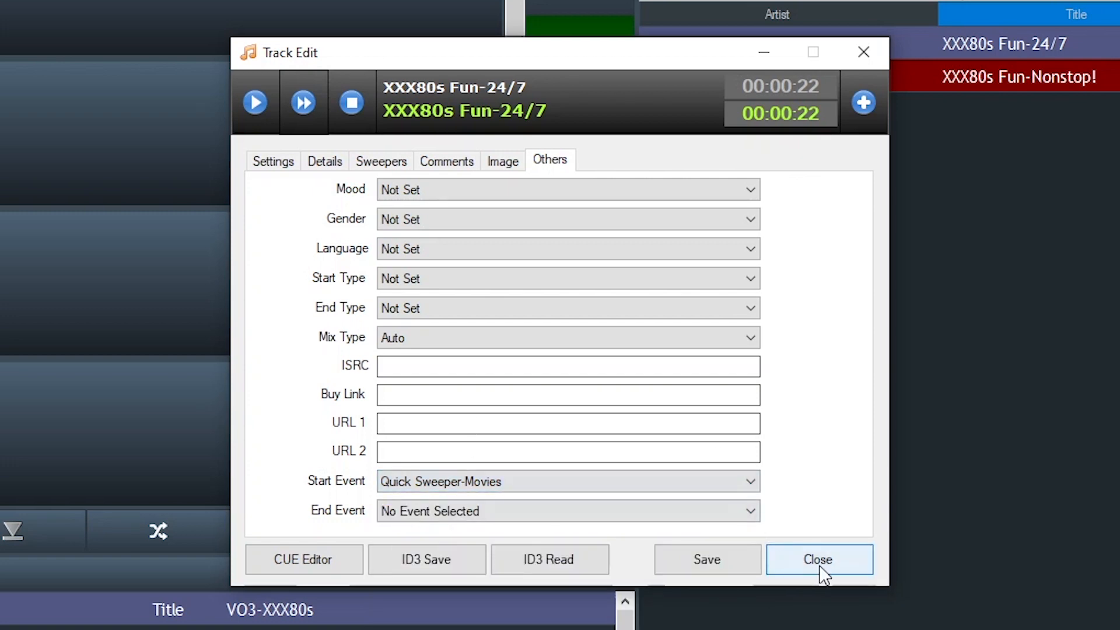
left_click(818, 559)
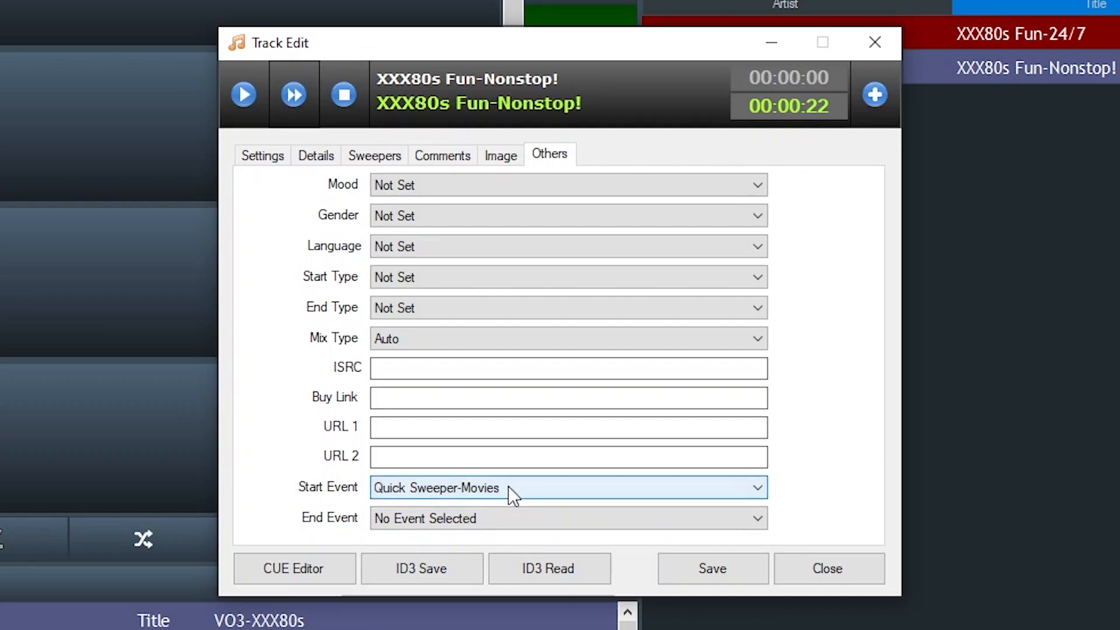
mouse_move(522, 497)
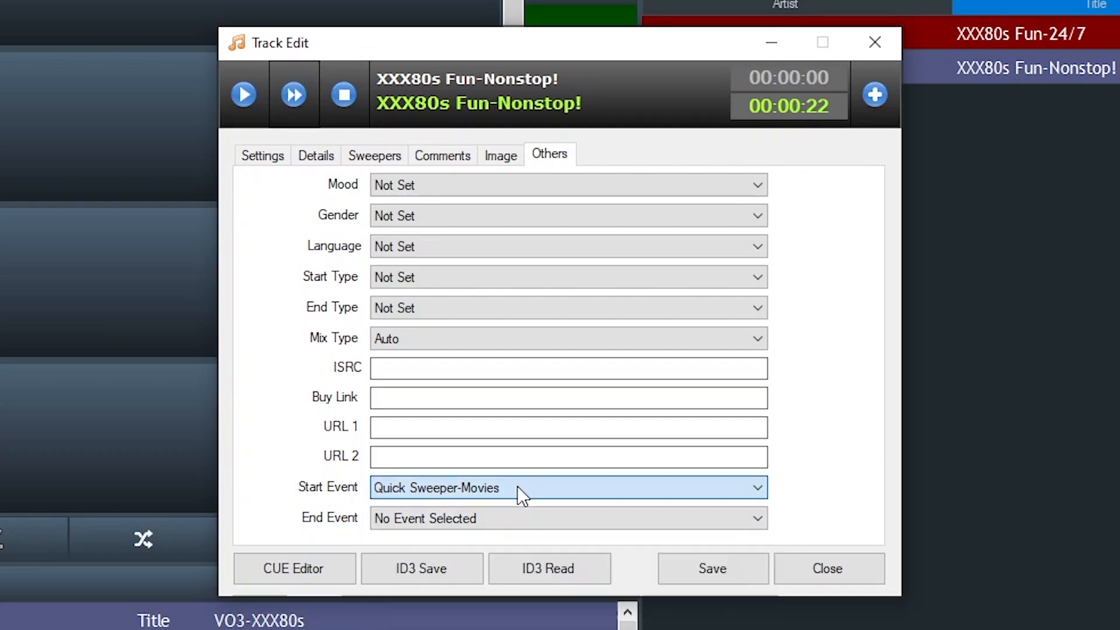
left_click(825, 568)
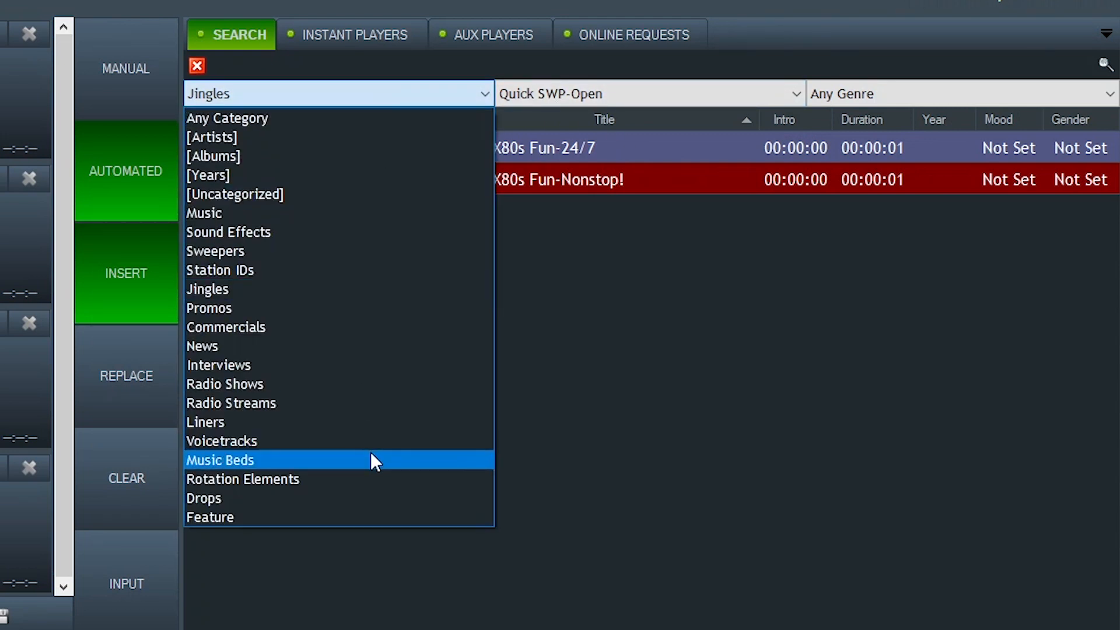
List the Movies-SWP drops, then switch the search category back to Jingles.
left_click(203, 498)
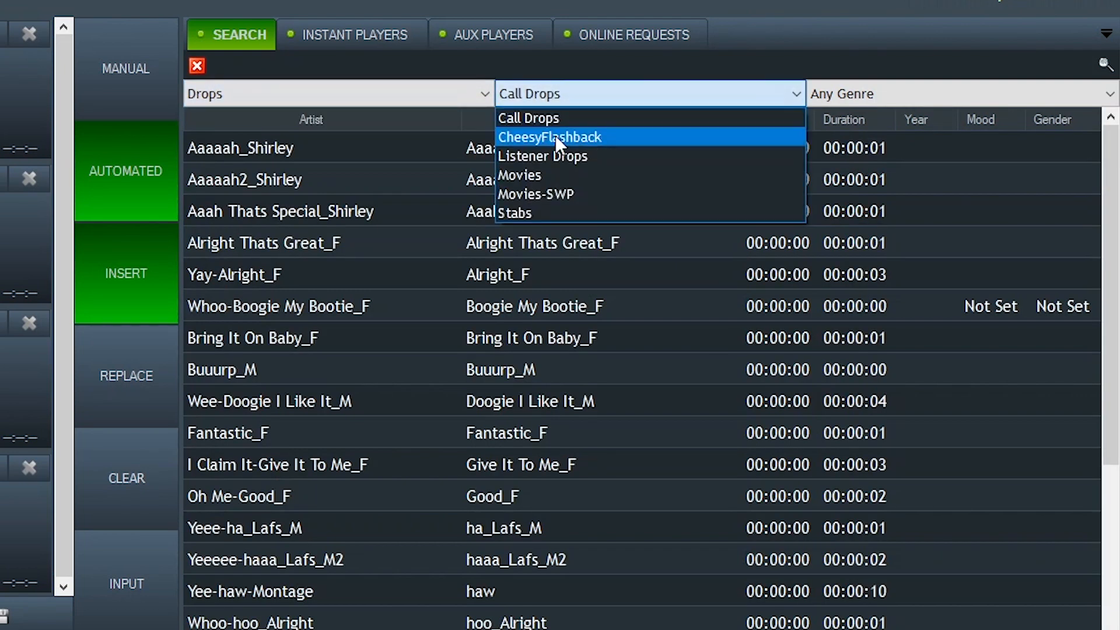
mouse_move(593, 207)
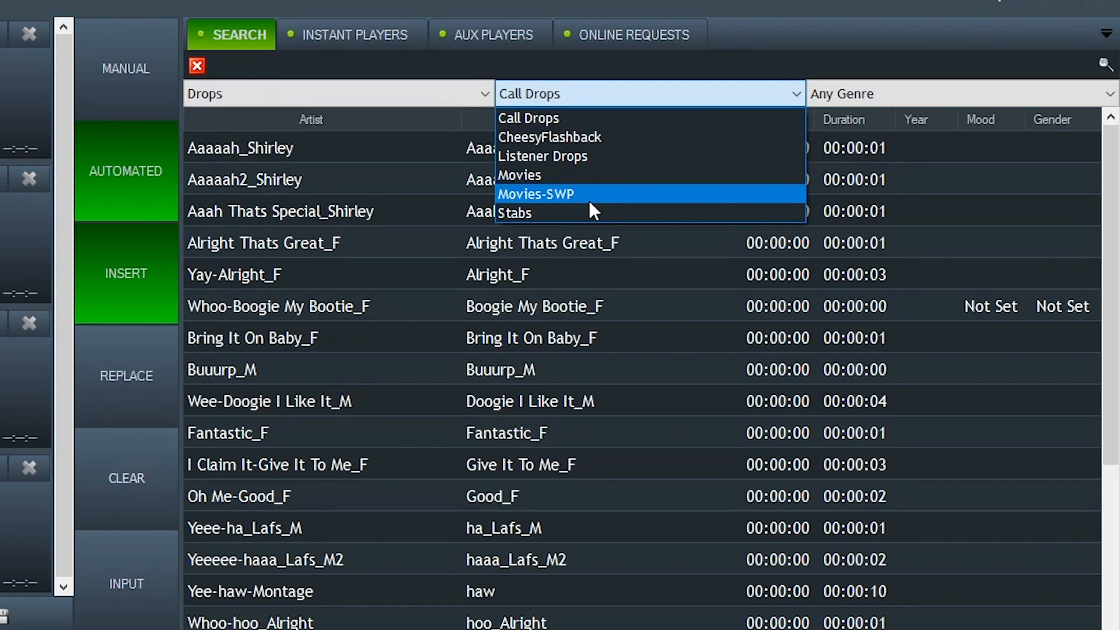
left_click(542, 193)
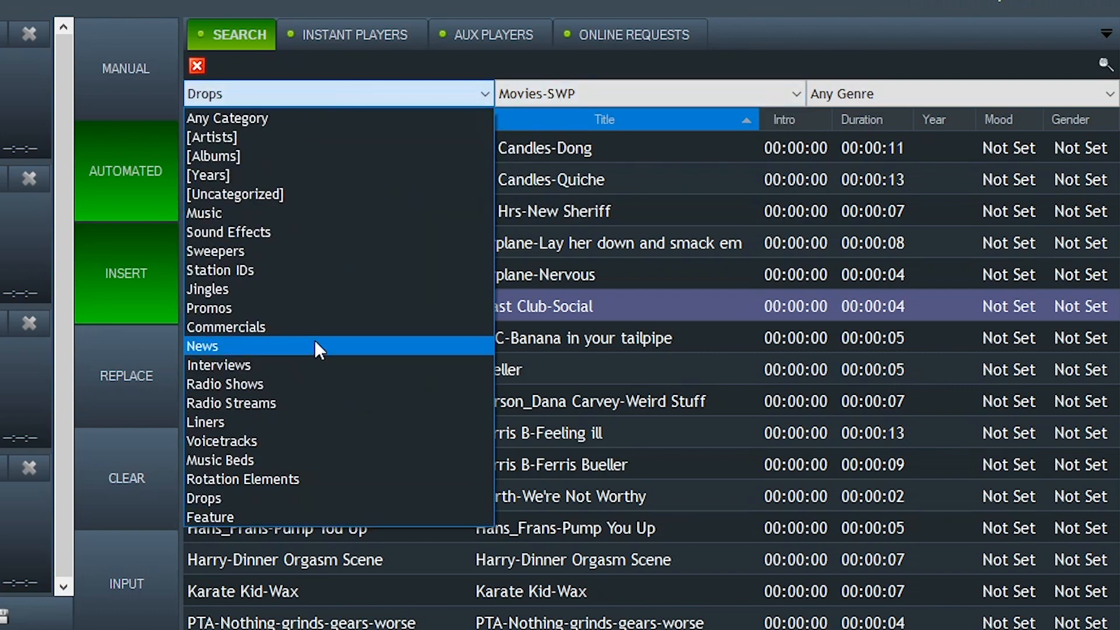
mouse_move(311, 295)
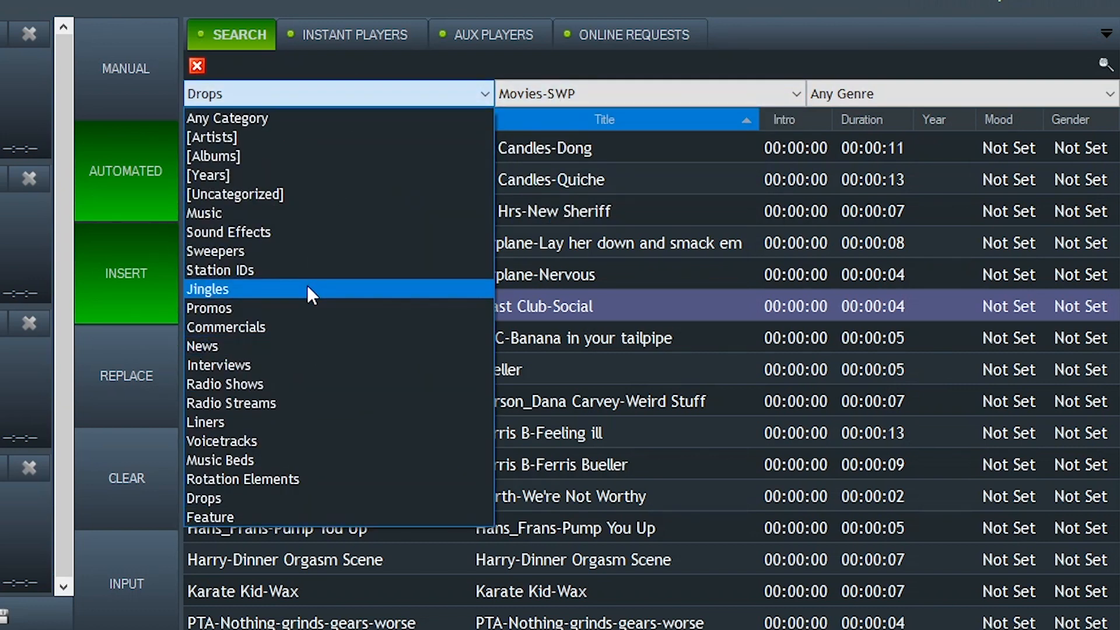
left_click(208, 288)
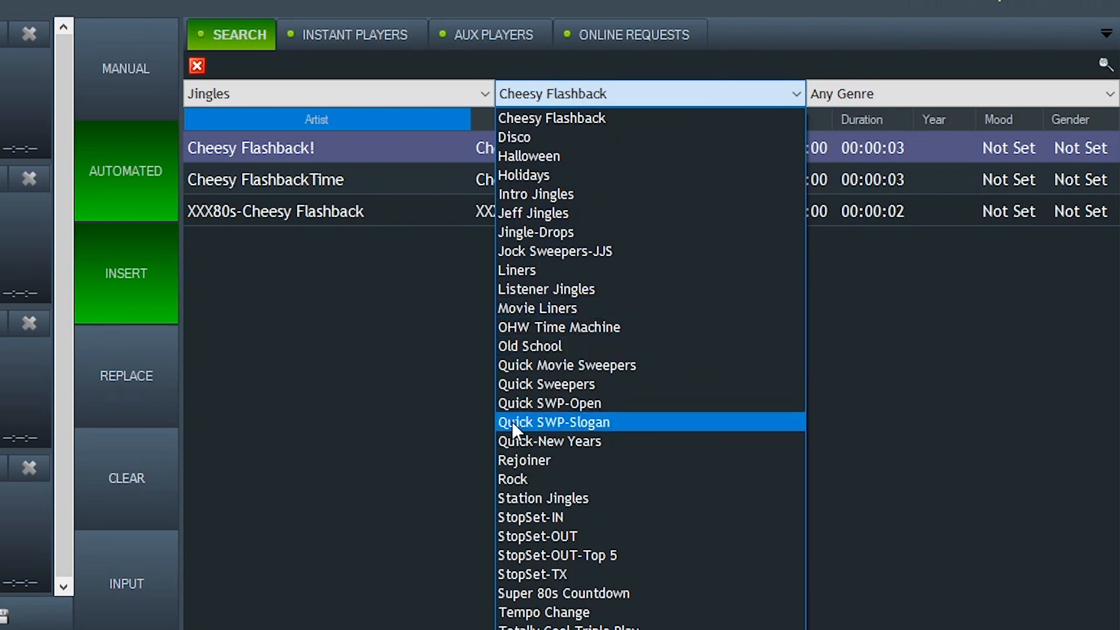
List the Quick SWP-Slogan jingles and select the XXXtreme 80s Fun-SWP sweeper.
left_click(552, 421)
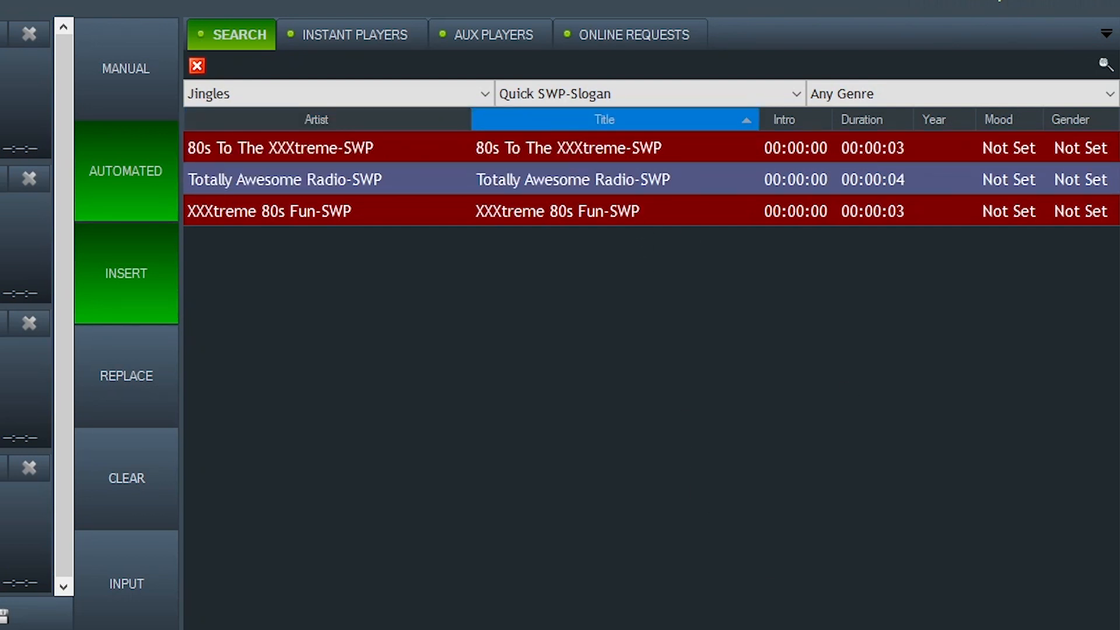
mouse_move(784, 443)
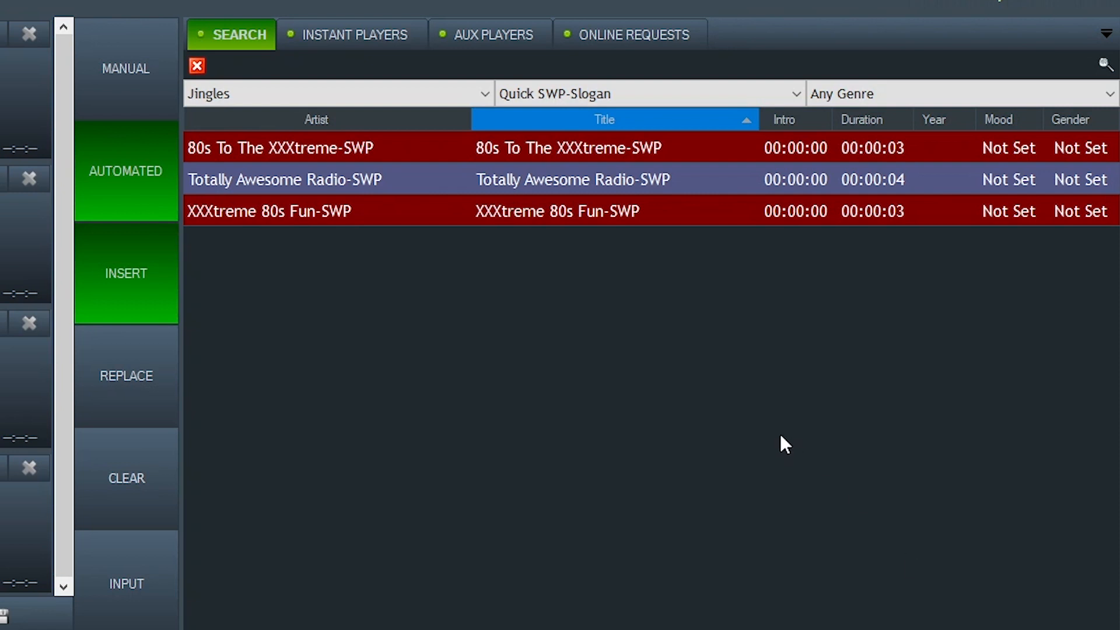
mouse_move(692, 224)
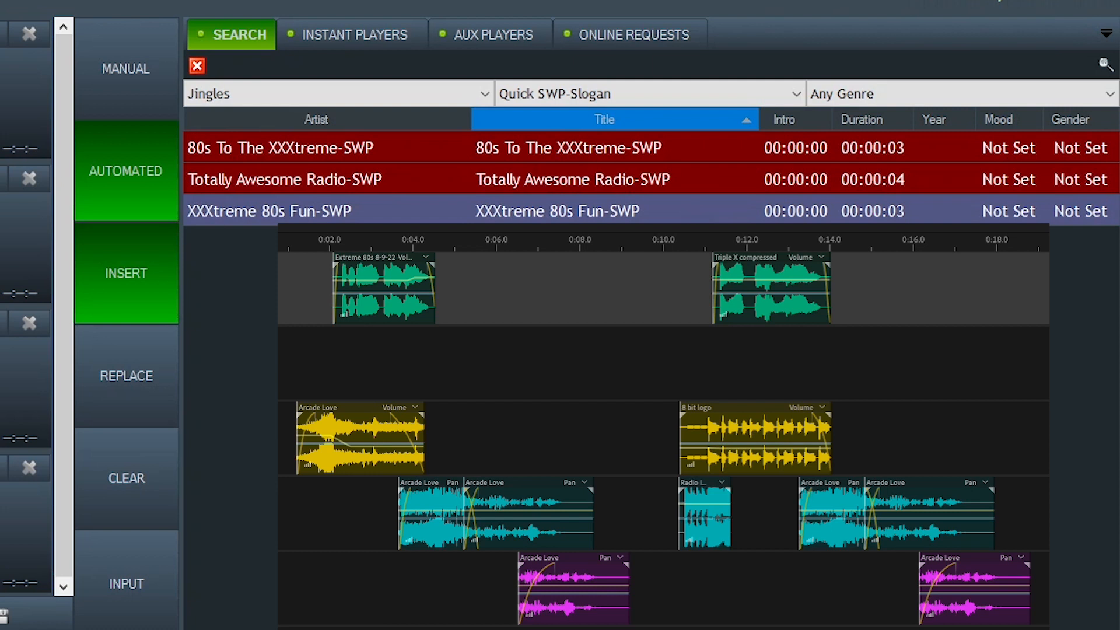
left_click(325, 239)
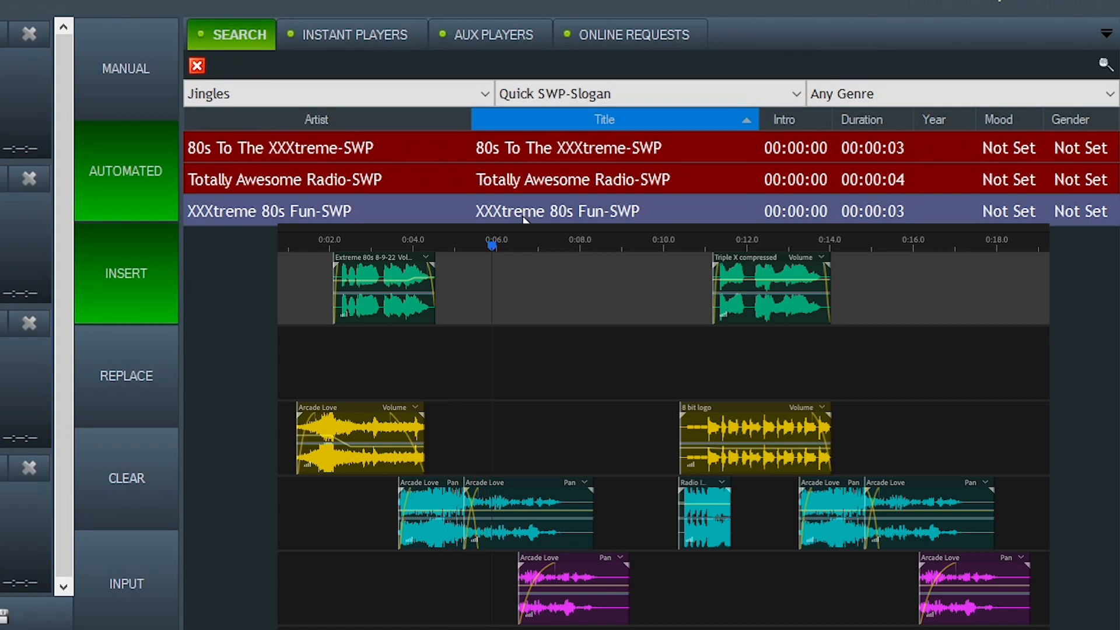
Preview XXXtreme 80s Fun-SWP in the CUE Editor and close the editor.
left_click(571, 244)
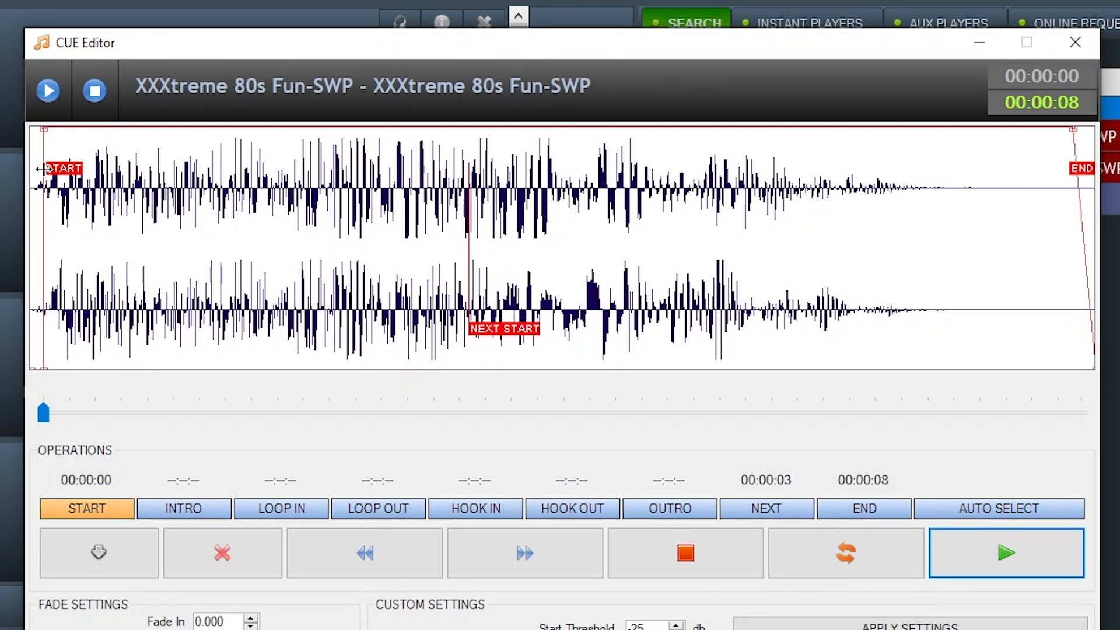
mouse_move(474, 341)
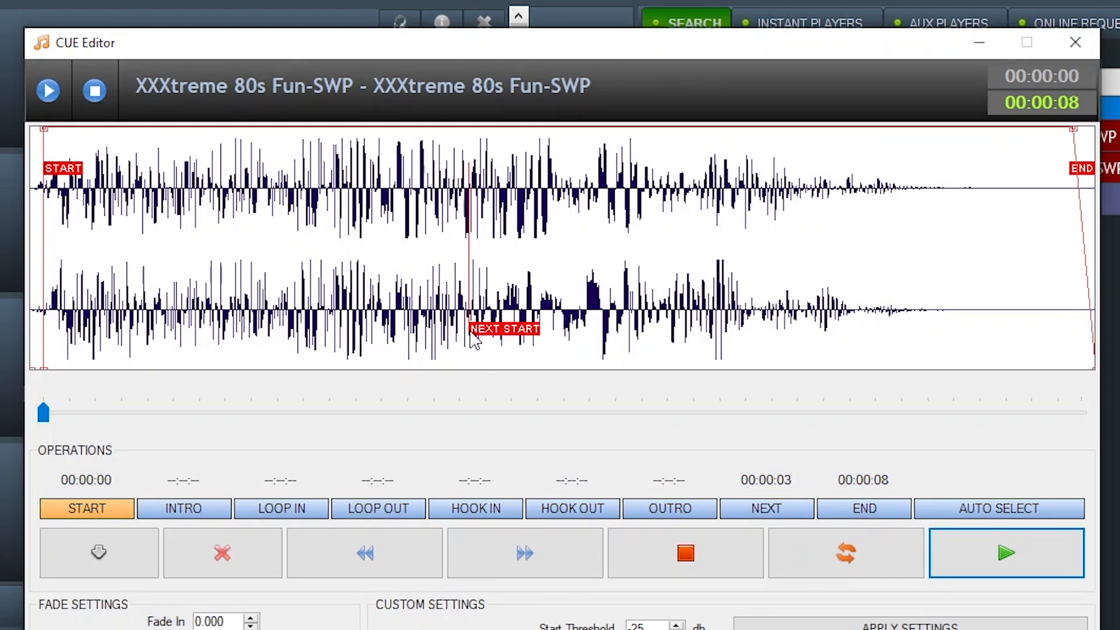
mouse_move(631, 336)
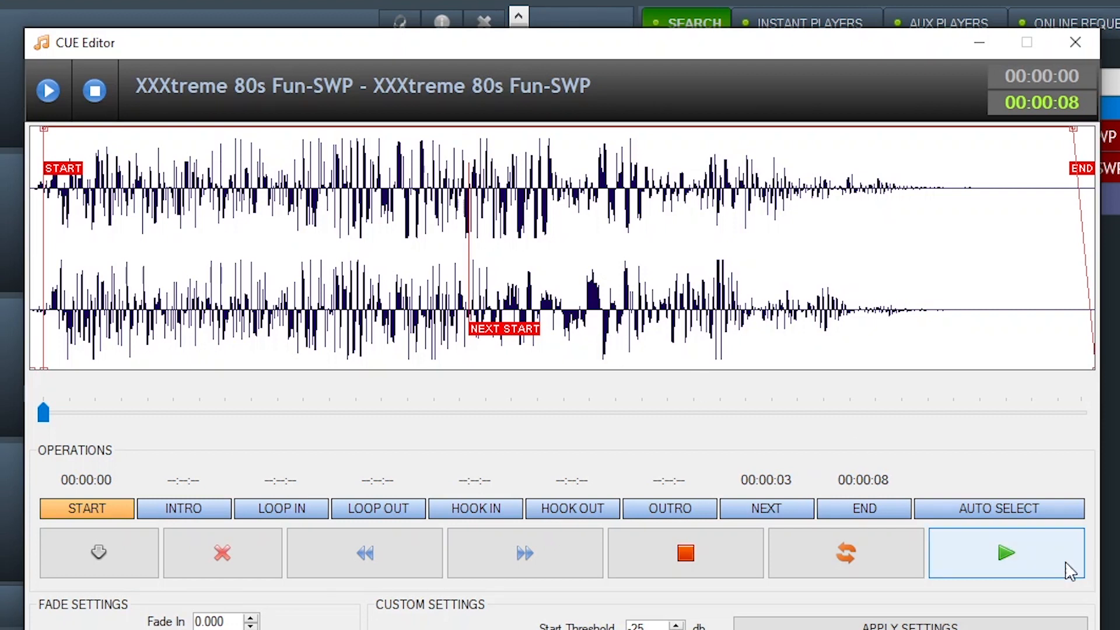
left_click(1005, 551)
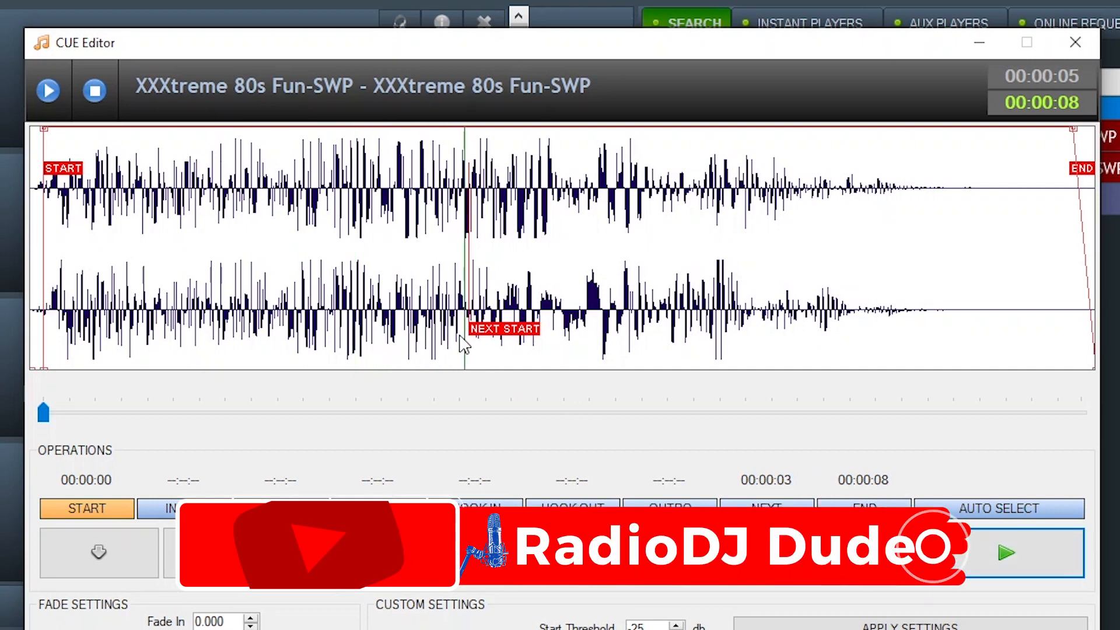
left_click(1074, 42)
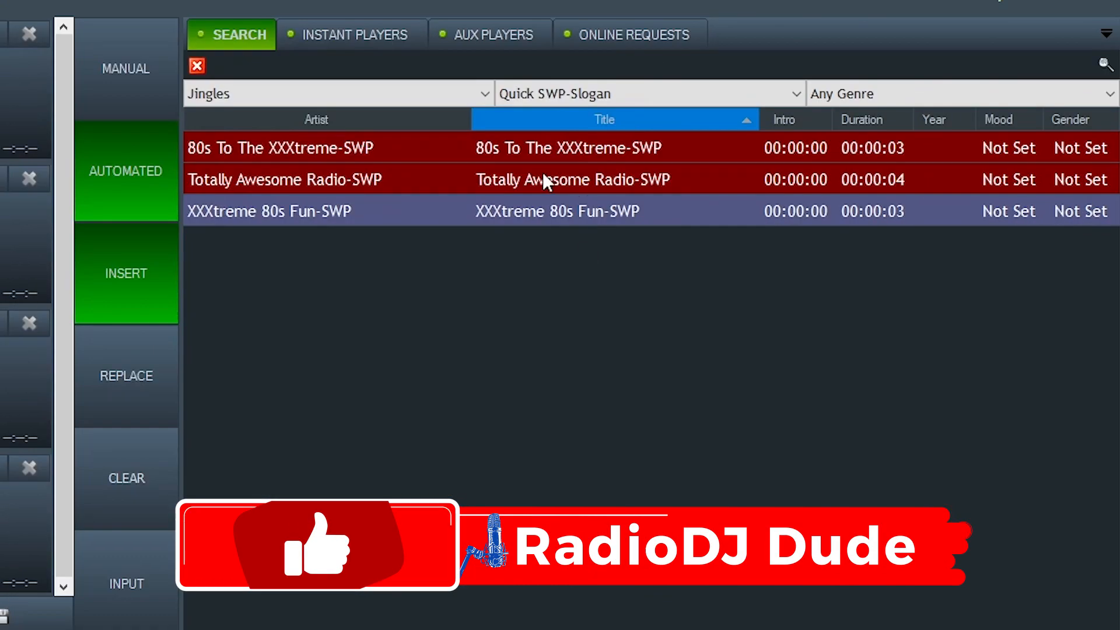
List the Quick SWP-ID voicetracks and bring up VO2-XXX80s in the CUE Editor.
left_click(336, 94)
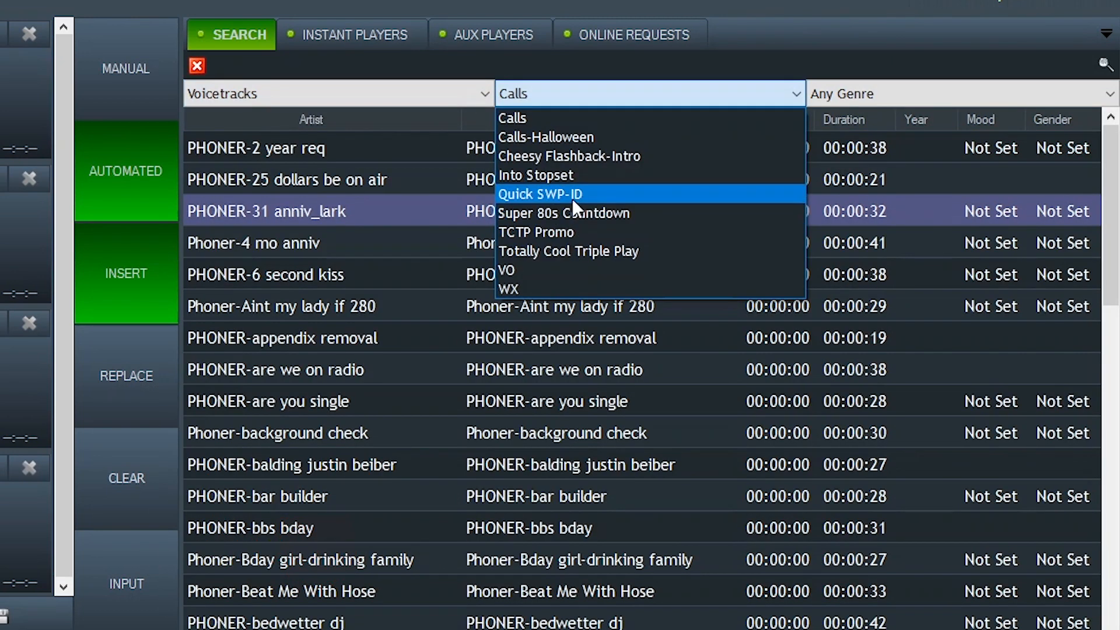
left_click(539, 194)
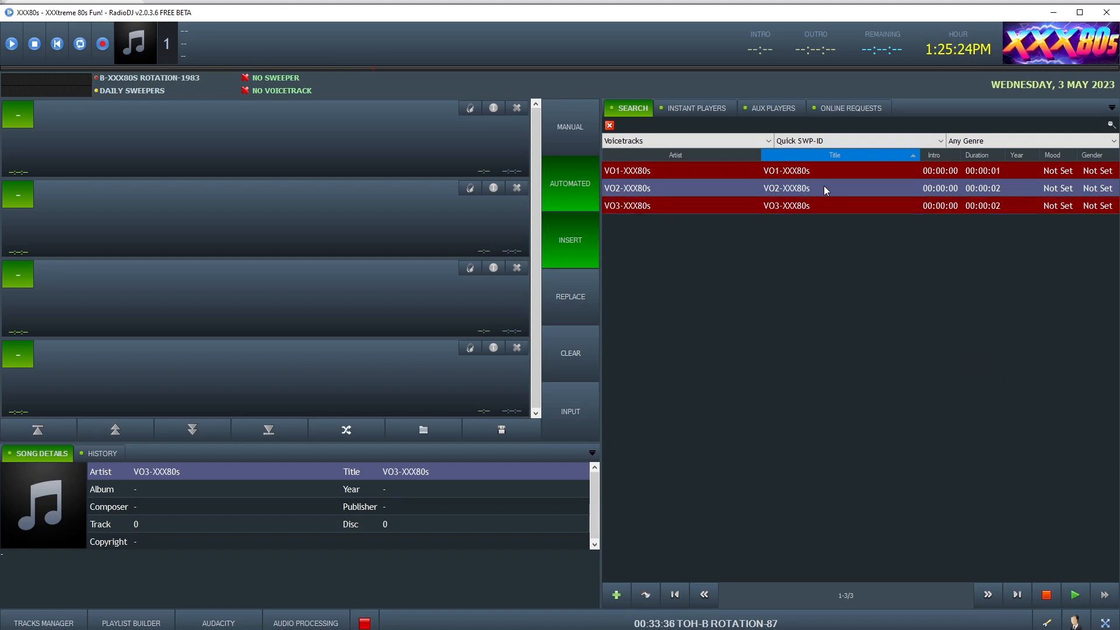
double_click(785, 188)
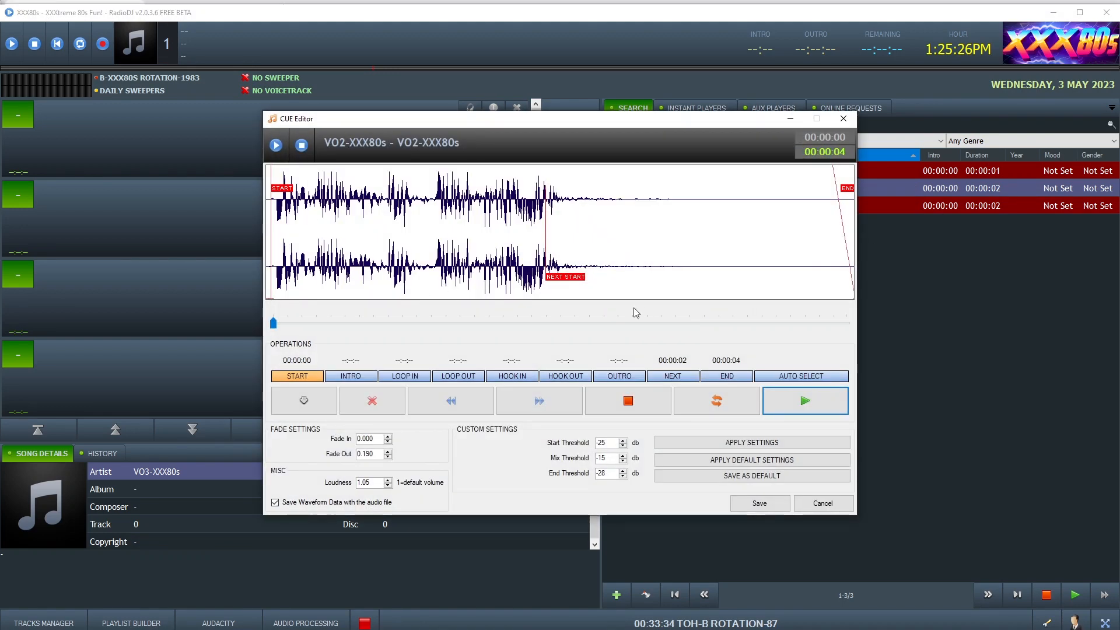
mouse_move(559, 286)
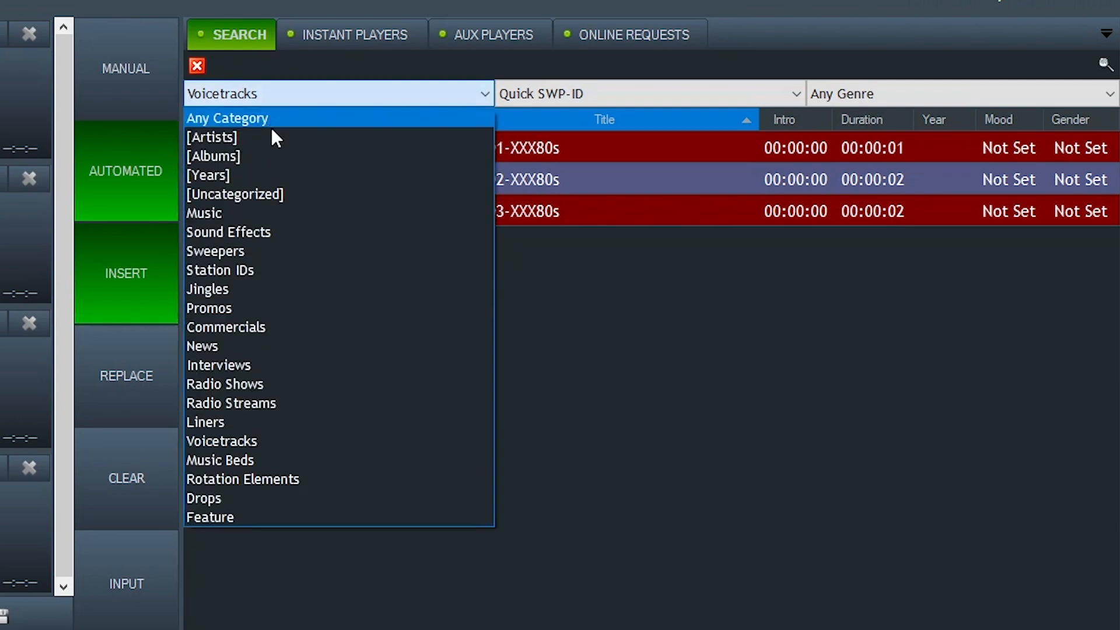
List the Jingles > Quick SWP-Open openers and select XXX80s Fun-24/7.
left_click(206, 288)
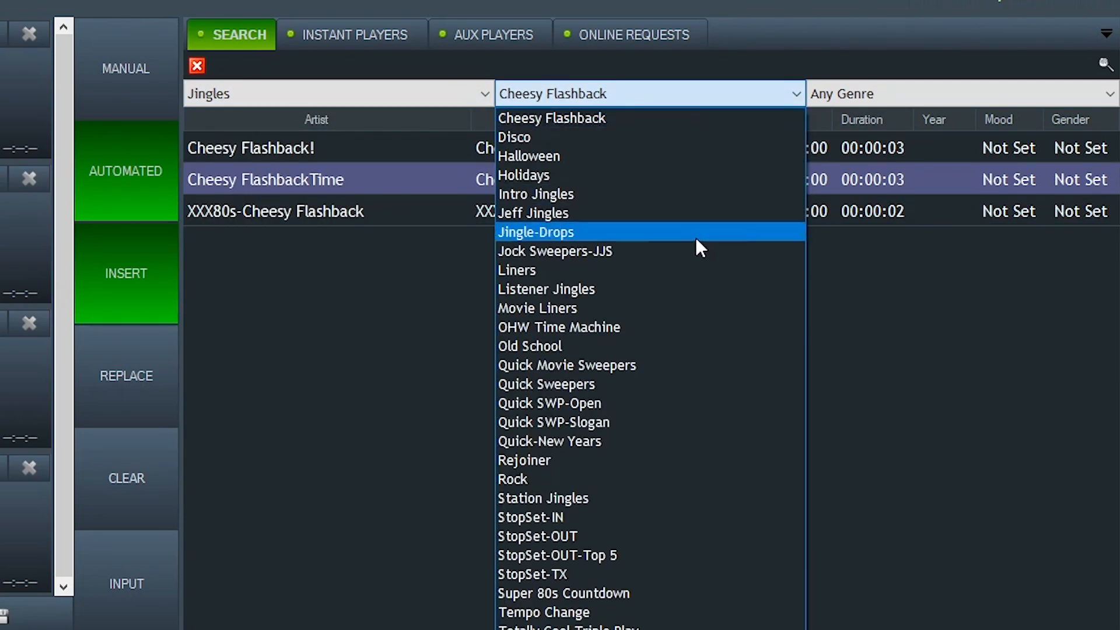
left_click(548, 403)
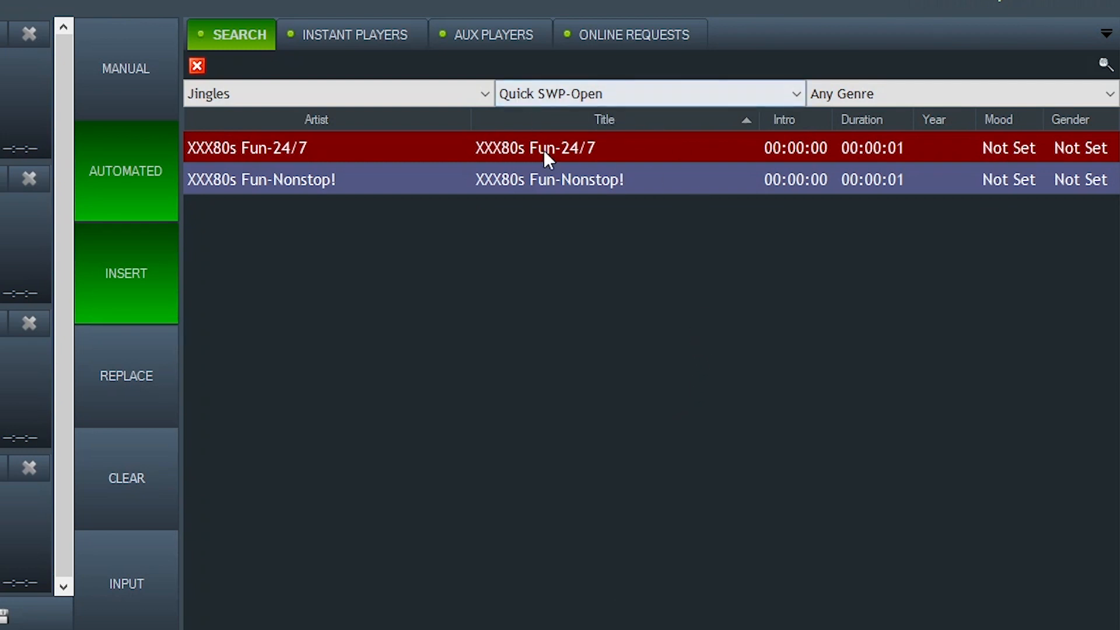
mouse_move(586, 154)
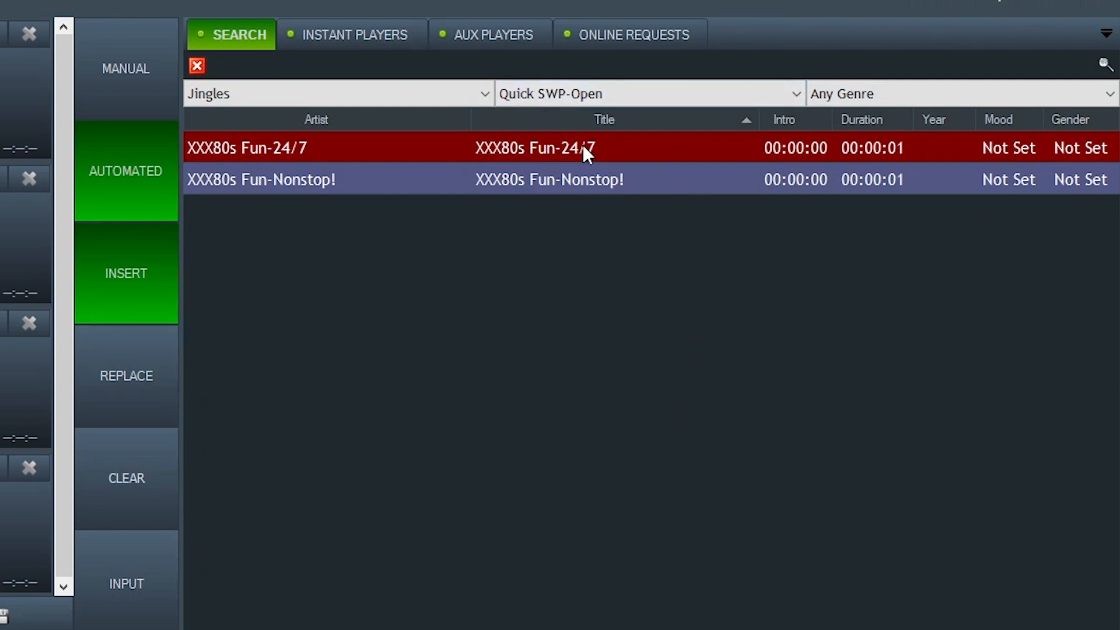
left_click(549, 179)
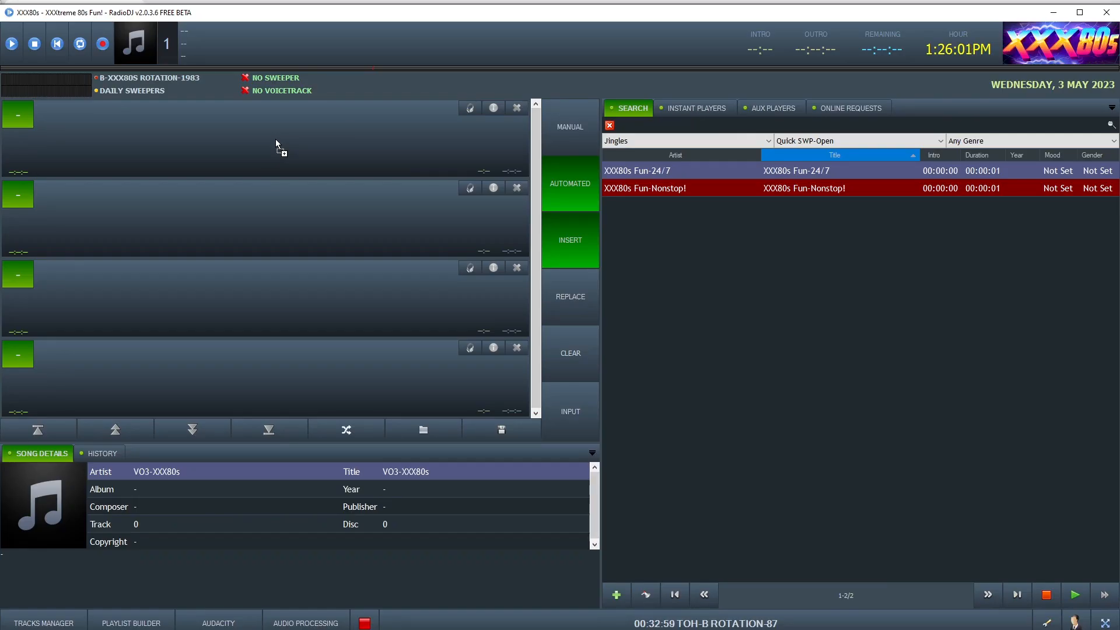
left_click(11, 44)
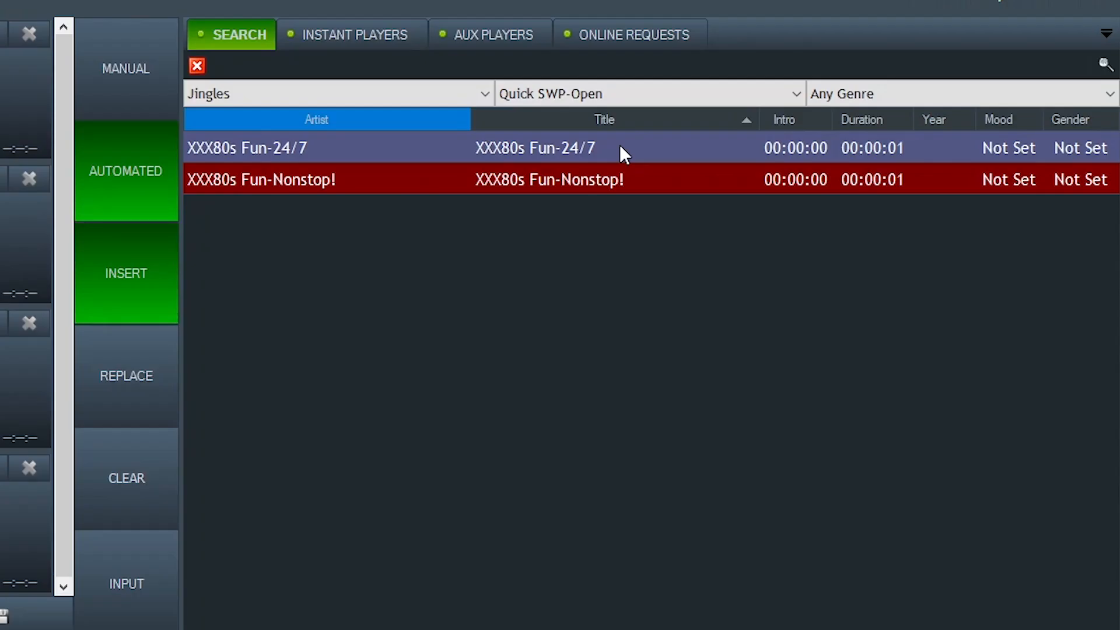
mouse_move(643, 158)
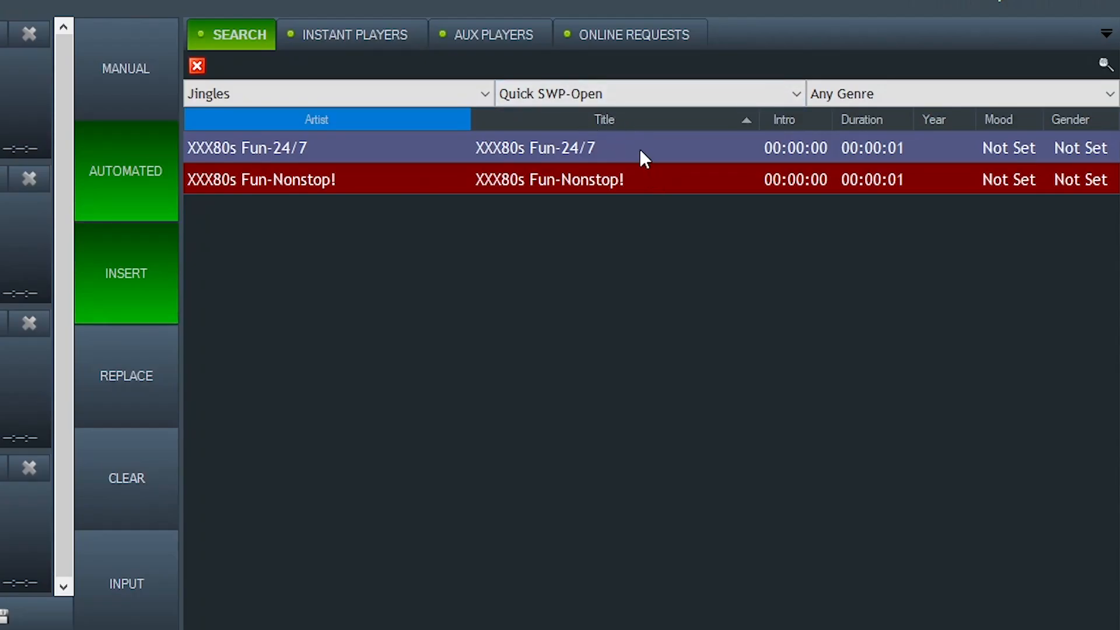
mouse_move(648, 164)
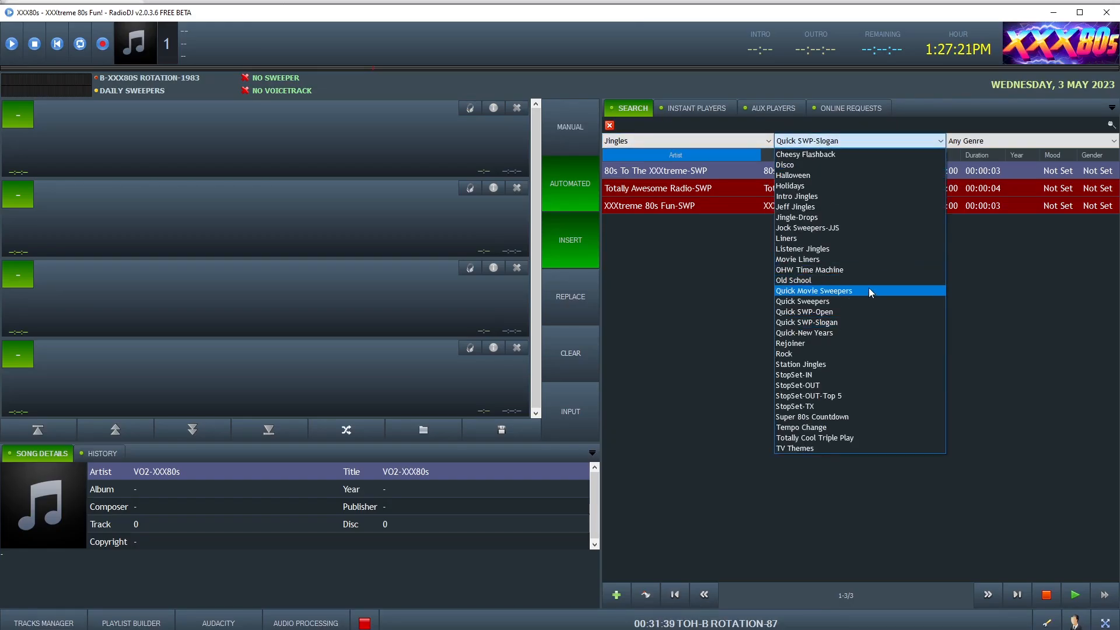
Browse the Quick Movie Sweepers jingles, then the Movies-SWP drops.
left_click(812, 290)
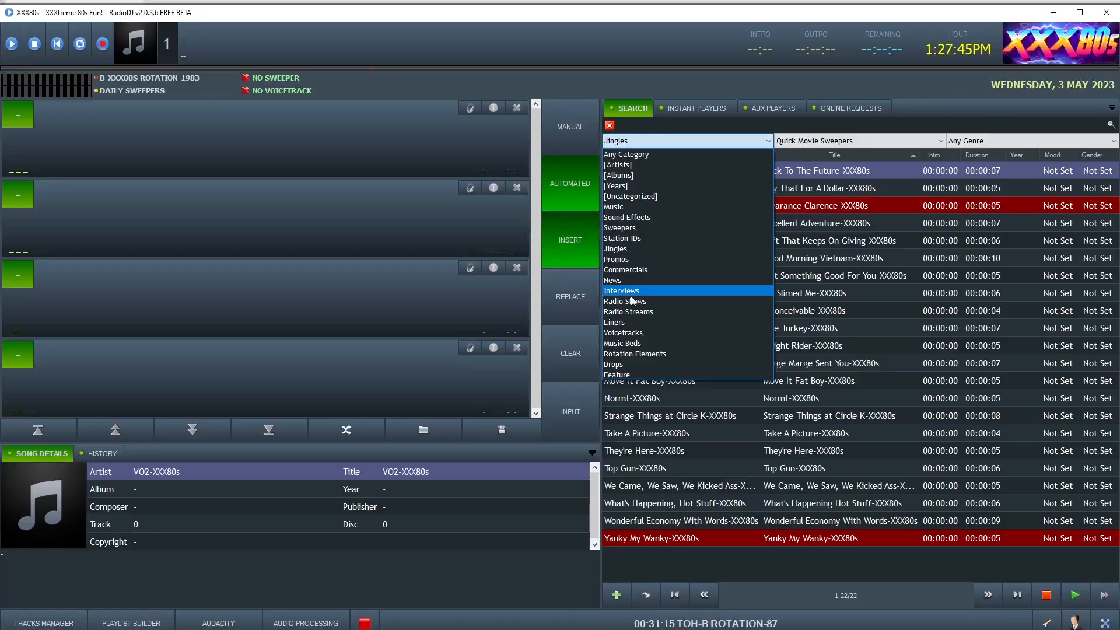
left_click(612, 364)
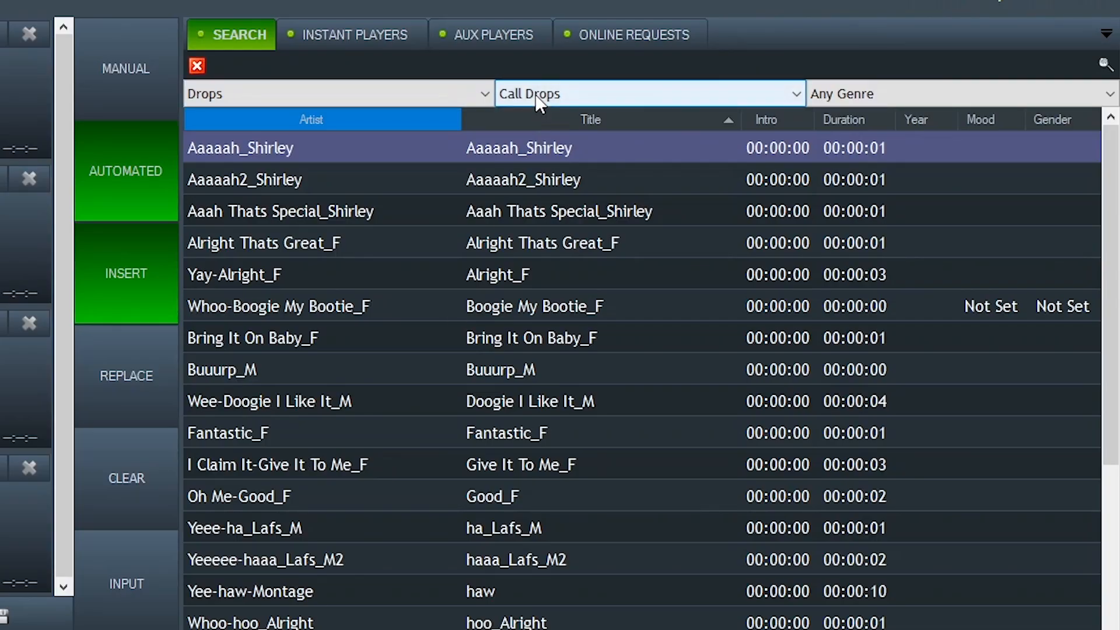
left_click(792, 94)
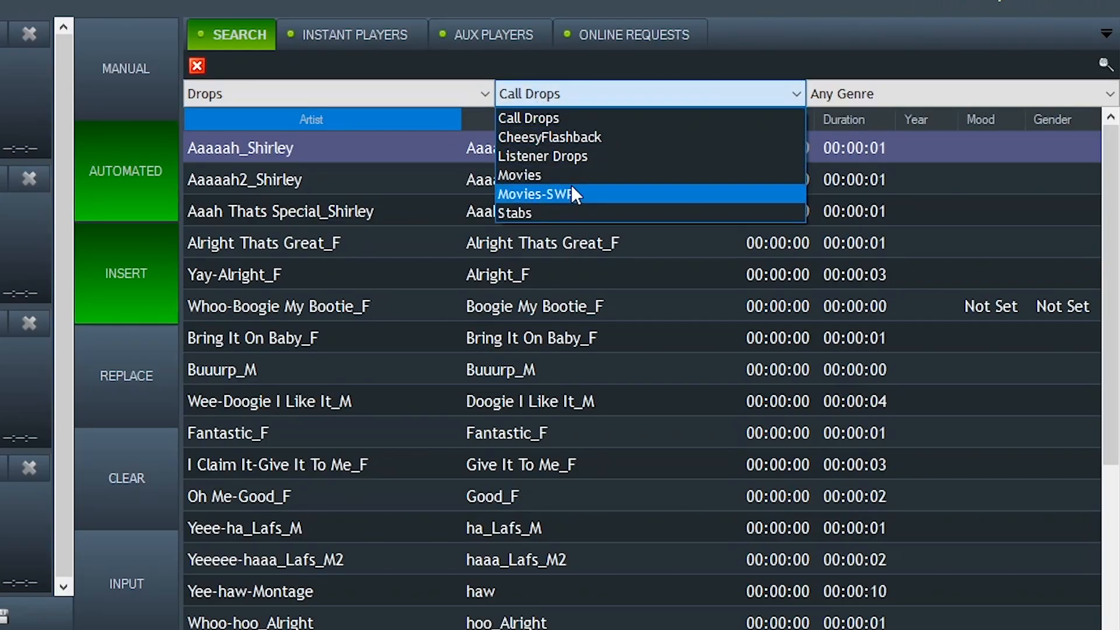
left_click(534, 193)
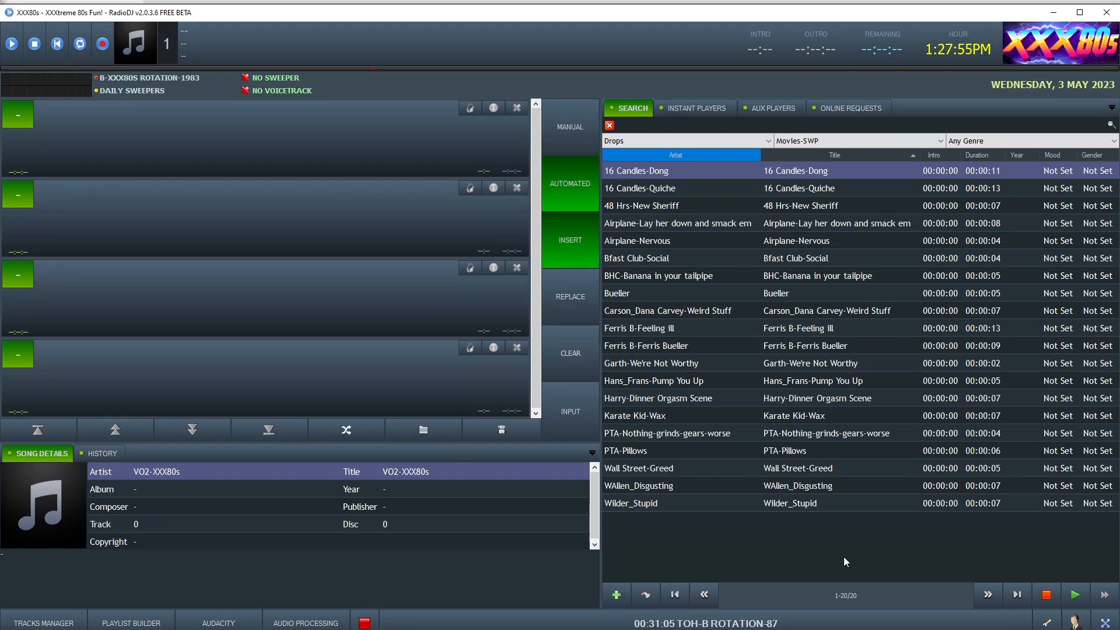
Switch the track browser back to the Jingles category (Cheesy Flashback).
left_click(857, 141)
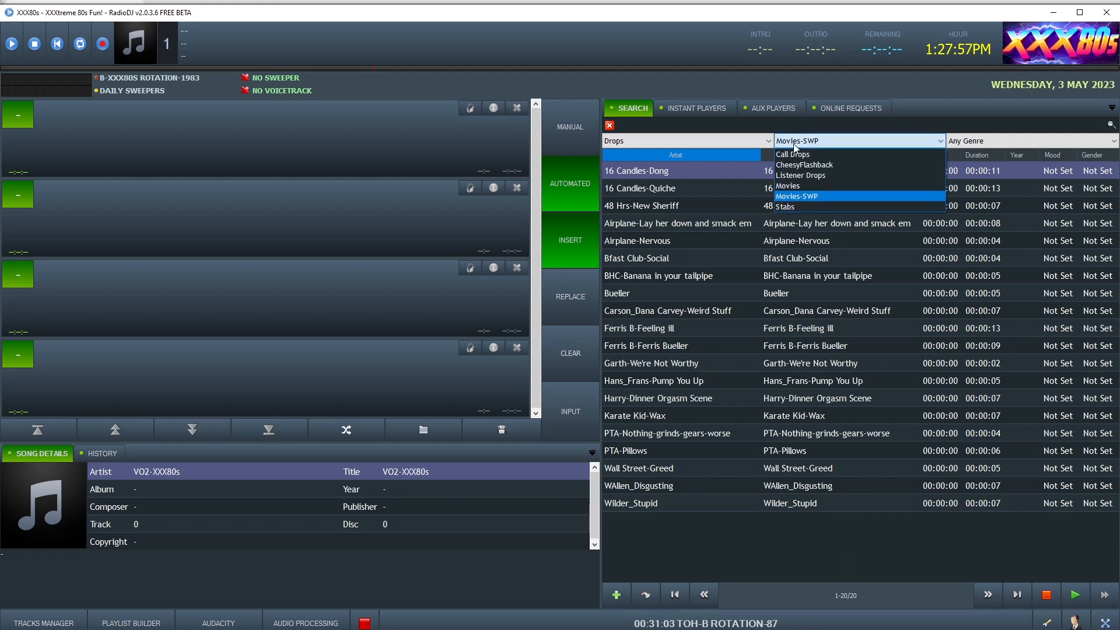
left_click(687, 140)
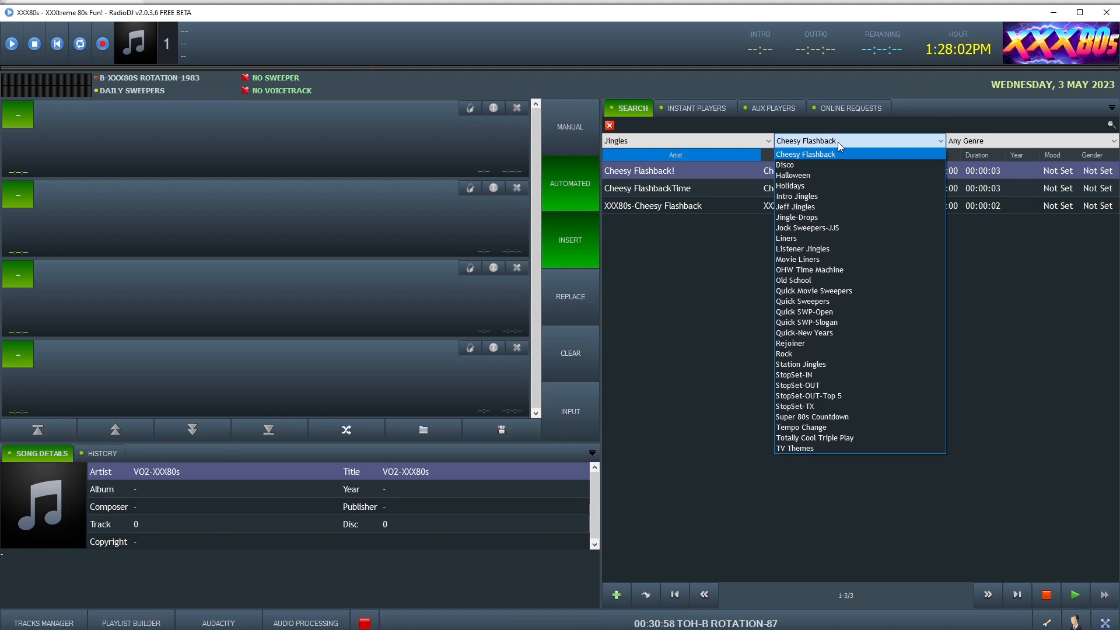
In Options > Events, list all events ungrouped by hour and open Quick Sweeper-Movies for editing.
left_click(806, 154)
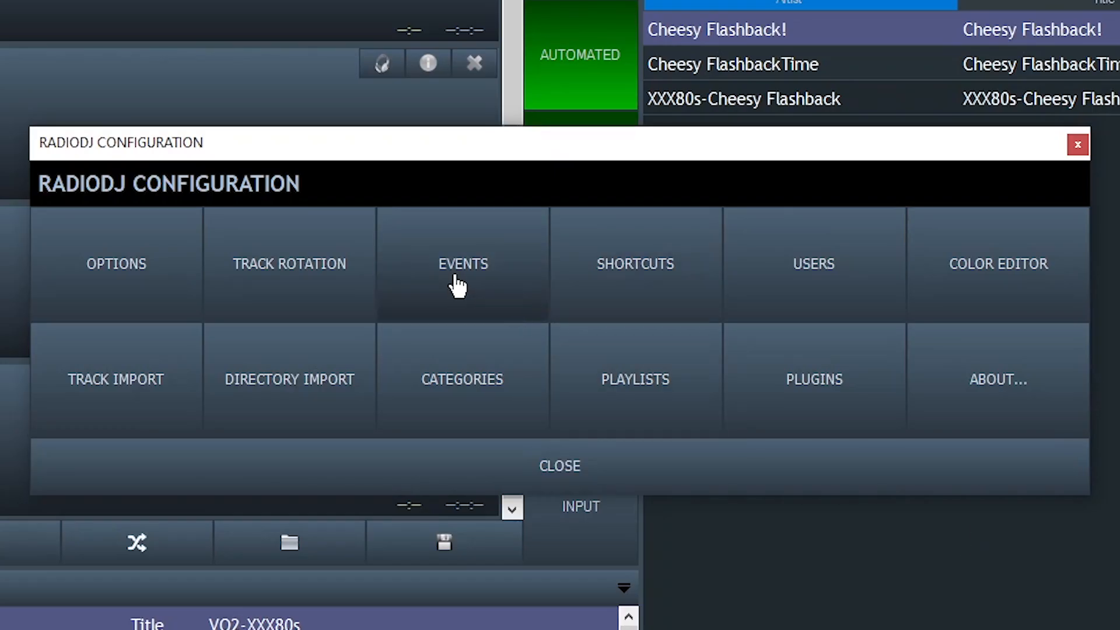
left_click(462, 263)
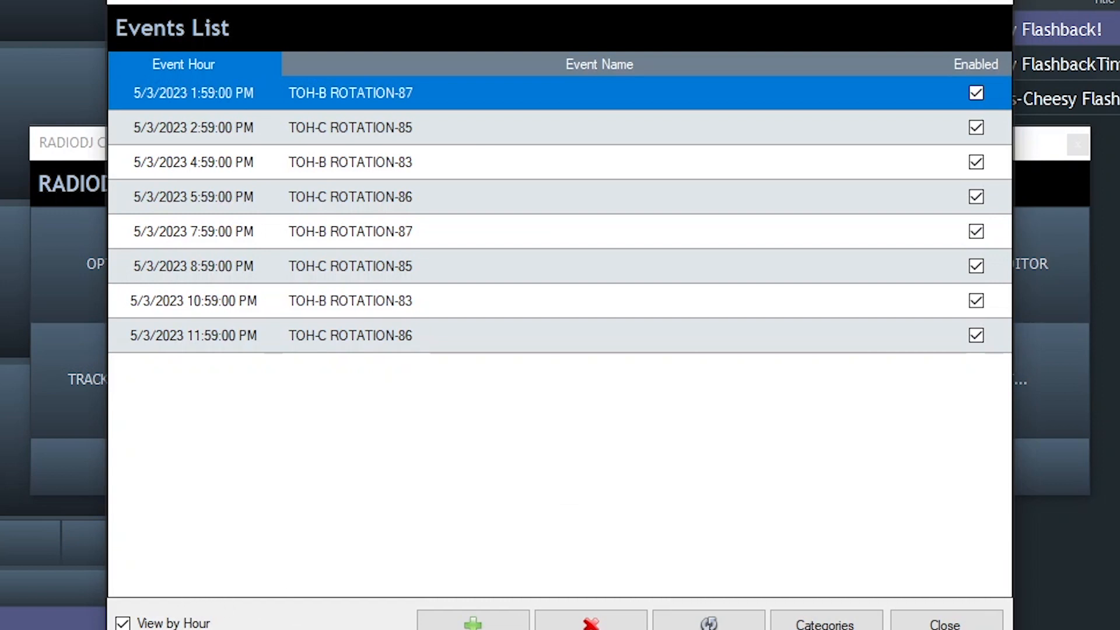
left_click(122, 623)
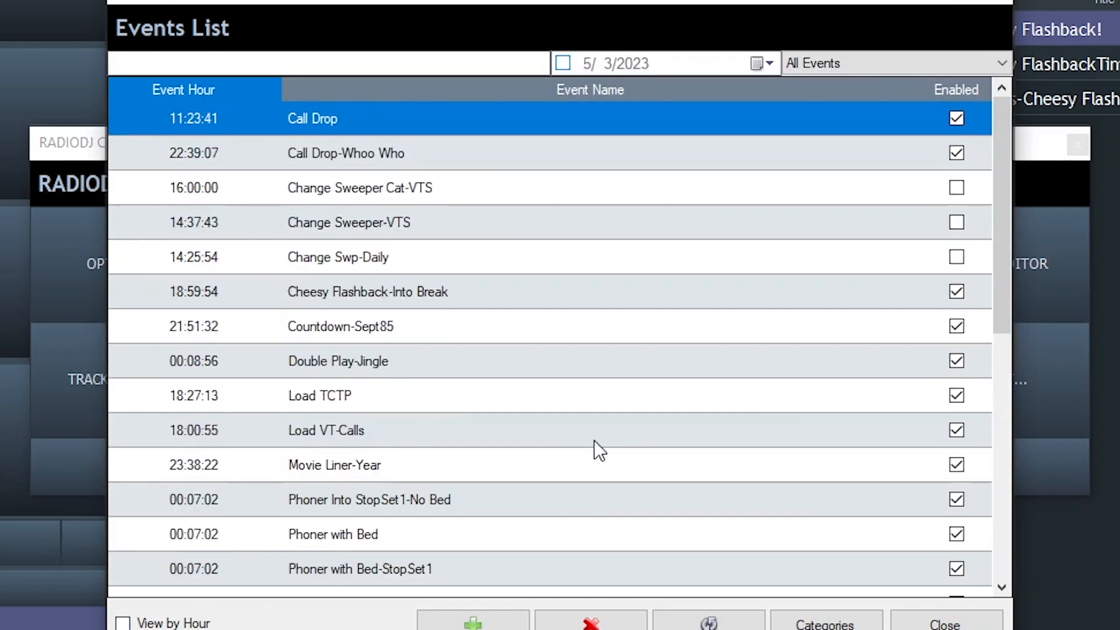
scroll("down", 3)
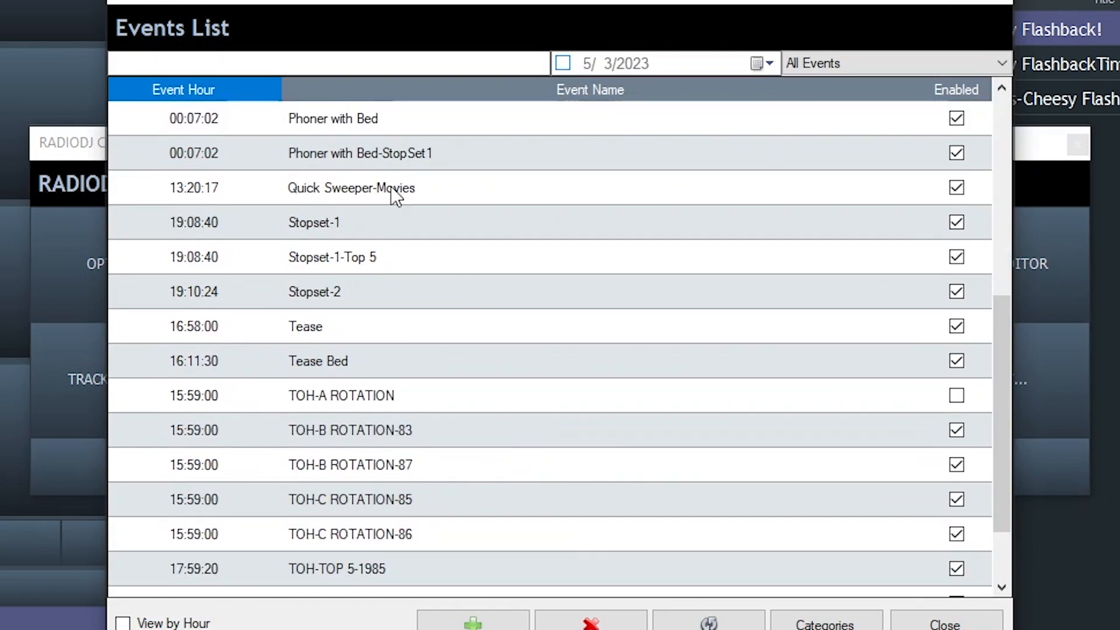
left_click(350, 186)
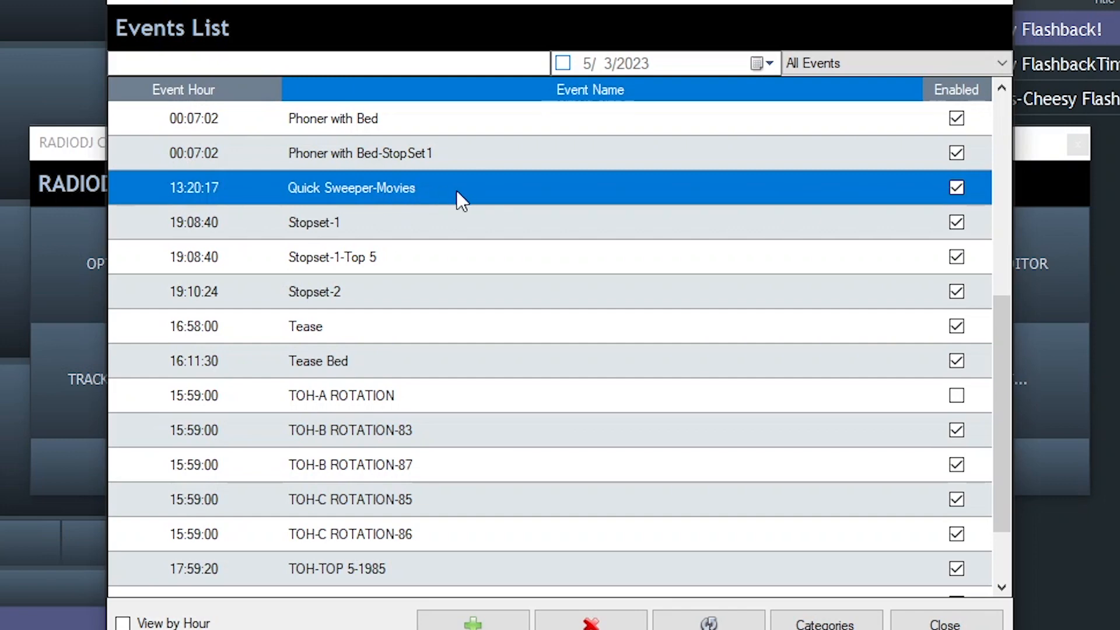
double_click(350, 186)
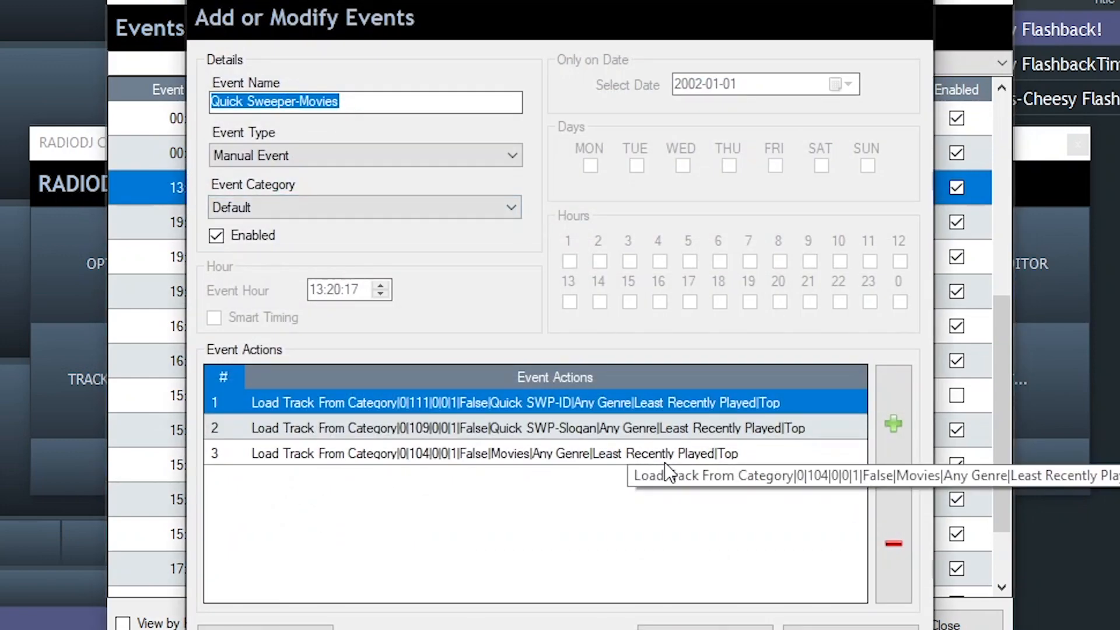
mouse_move(664, 467)
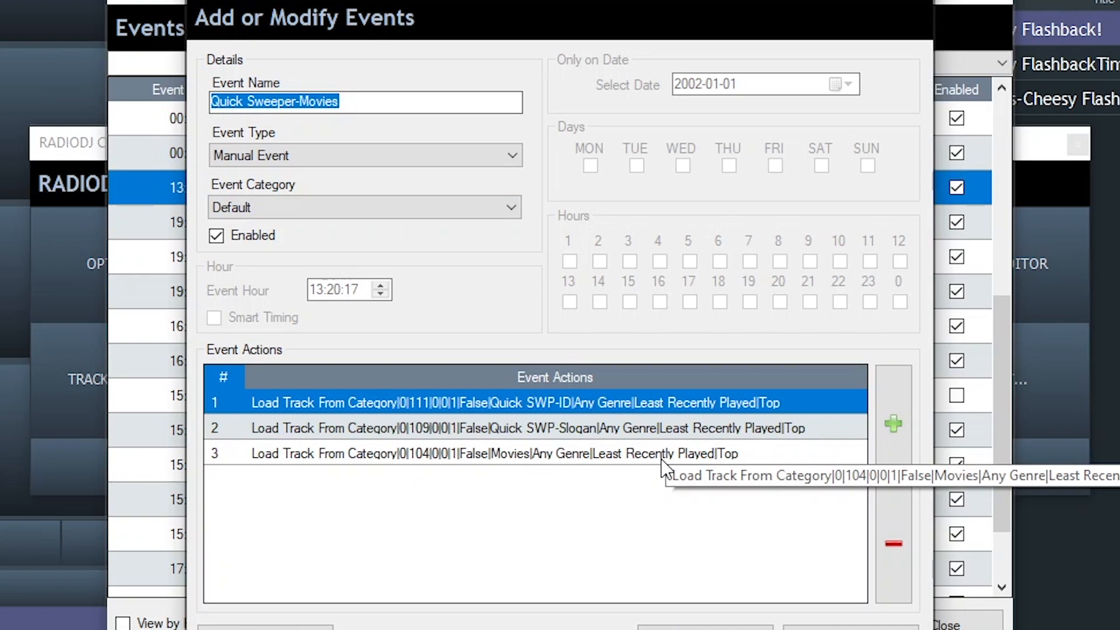
mouse_move(629, 432)
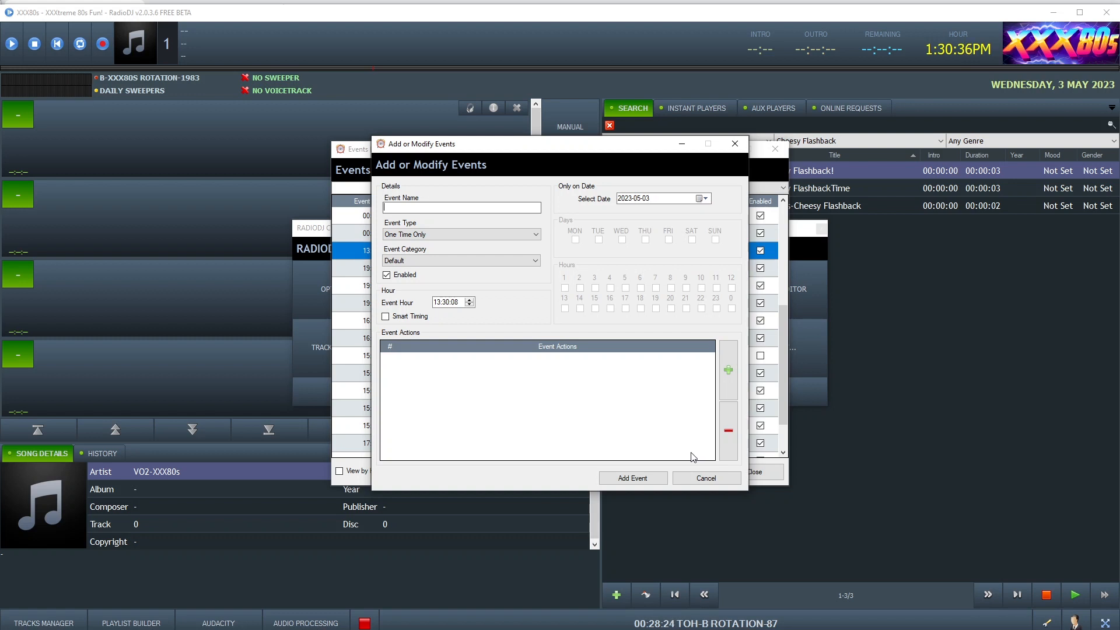
Name the new event Movie Jingle-2 and make it a Manual Event.
type("S")
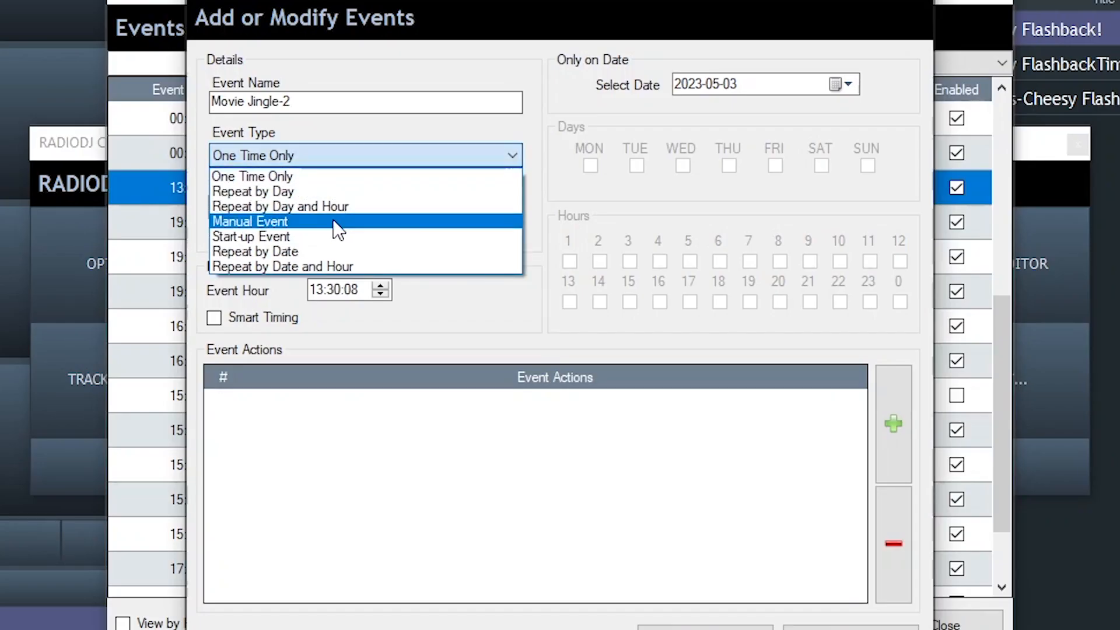
left_click(249, 221)
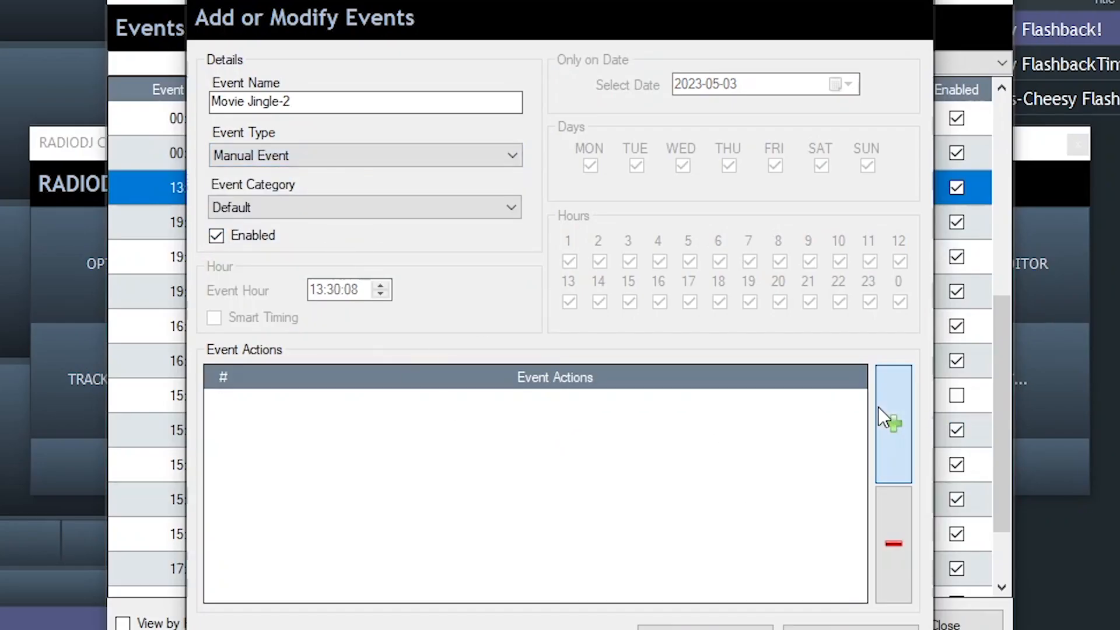
left_click(891, 423)
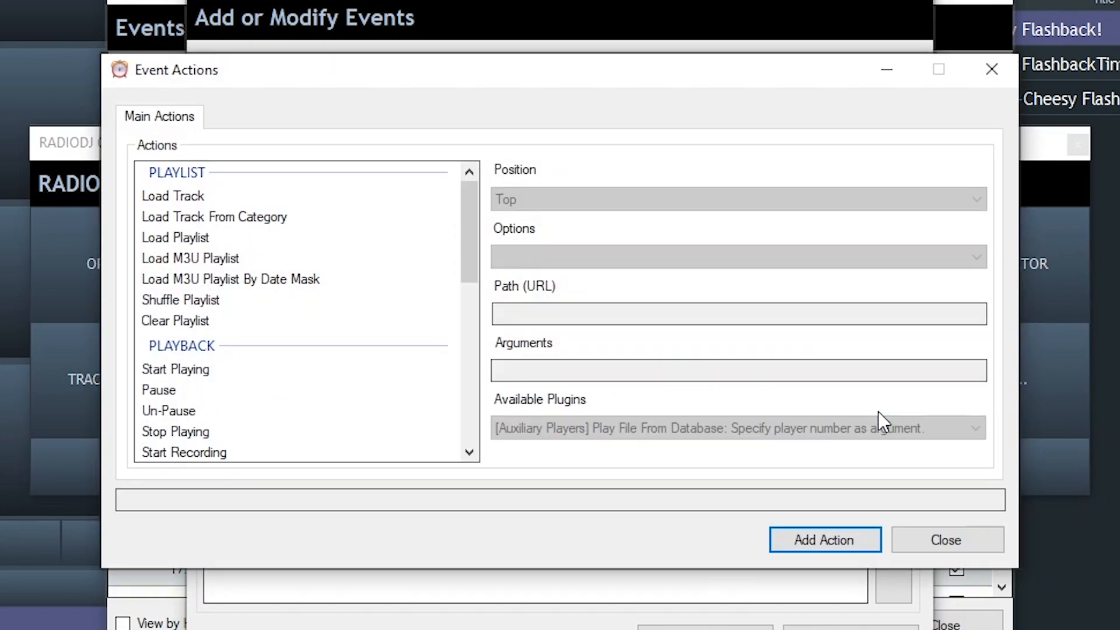
mouse_move(482, 268)
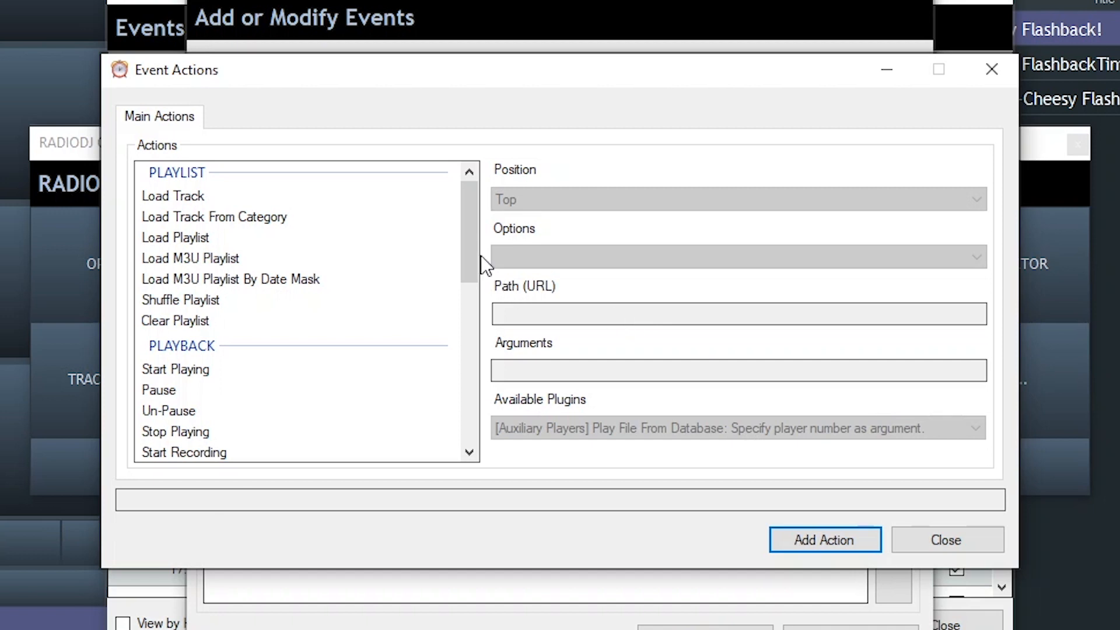
mouse_move(466, 275)
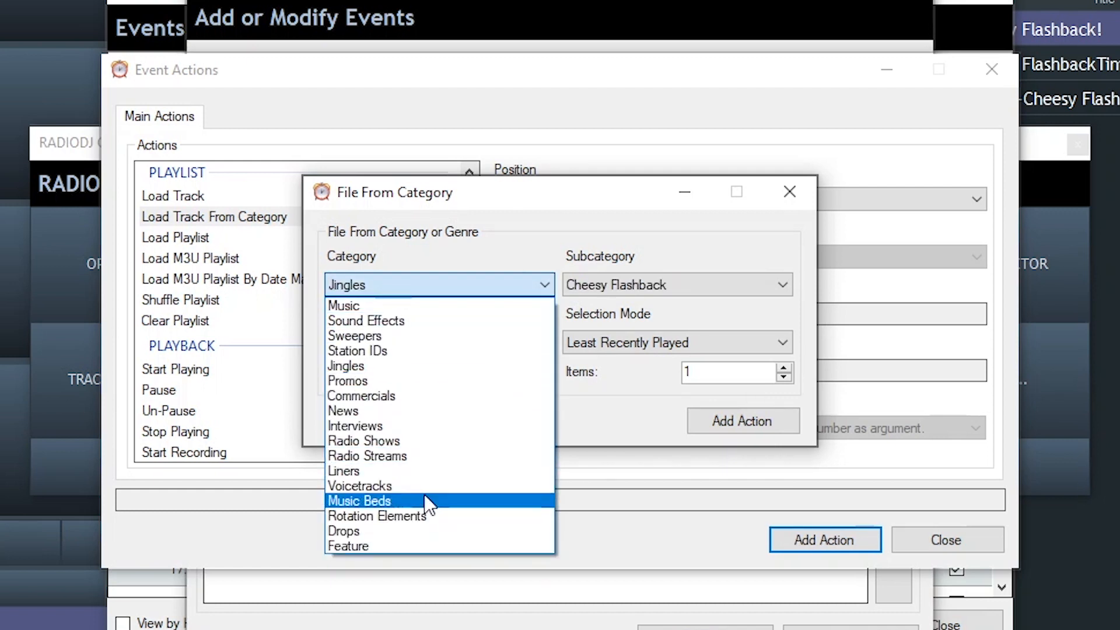
Add a Load Track From Category action for the Quick SWP-ID sweepers.
left_click(360, 486)
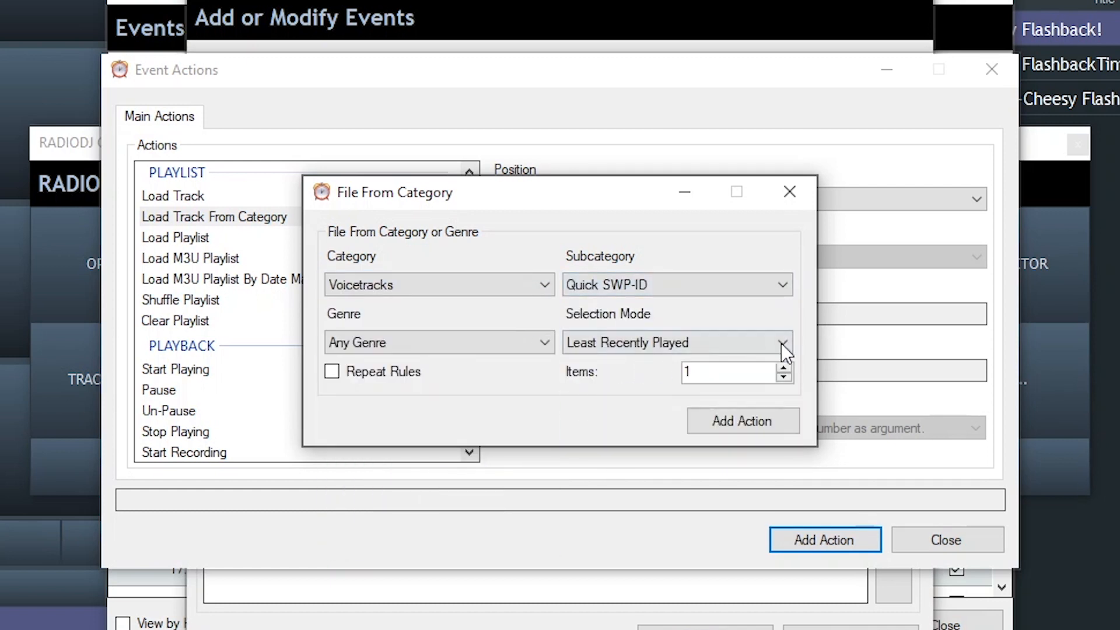
mouse_move(421, 260)
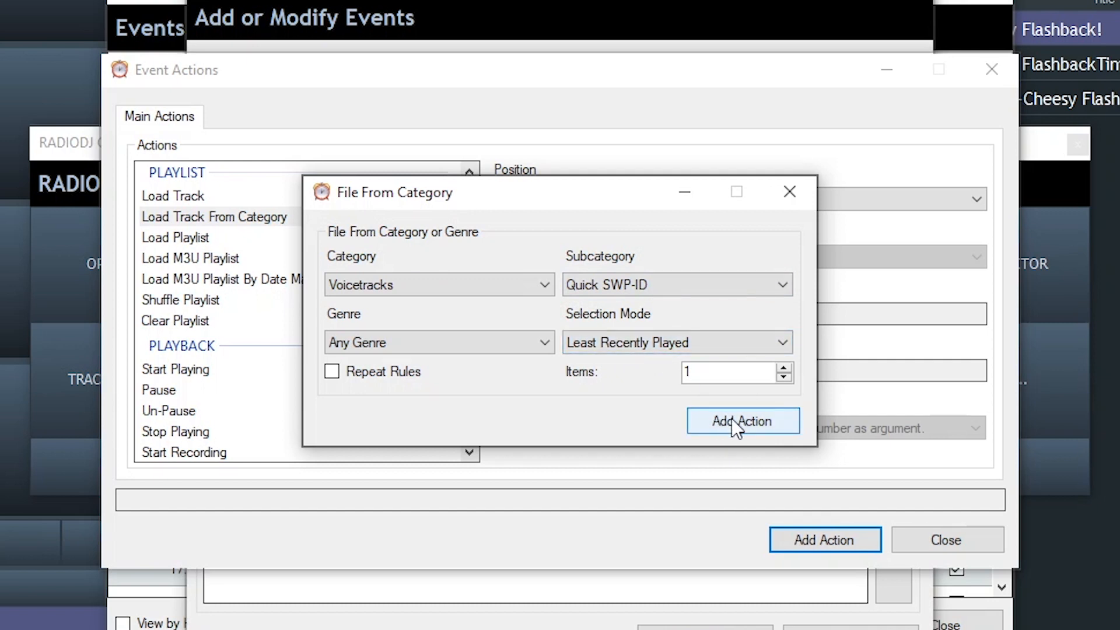
left_click(742, 421)
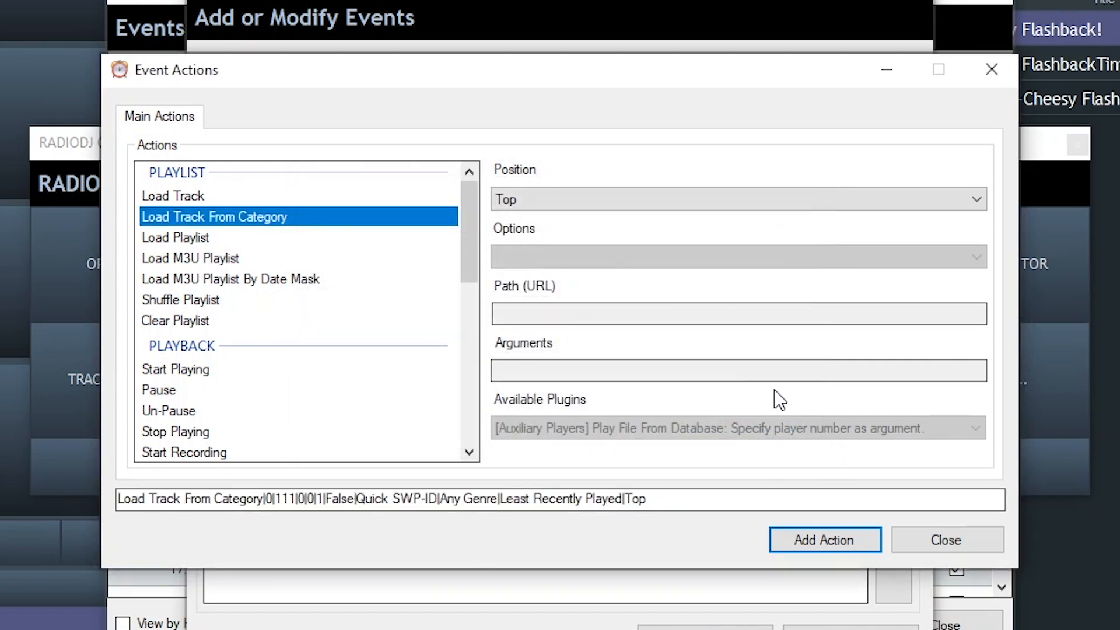
mouse_move(778, 386)
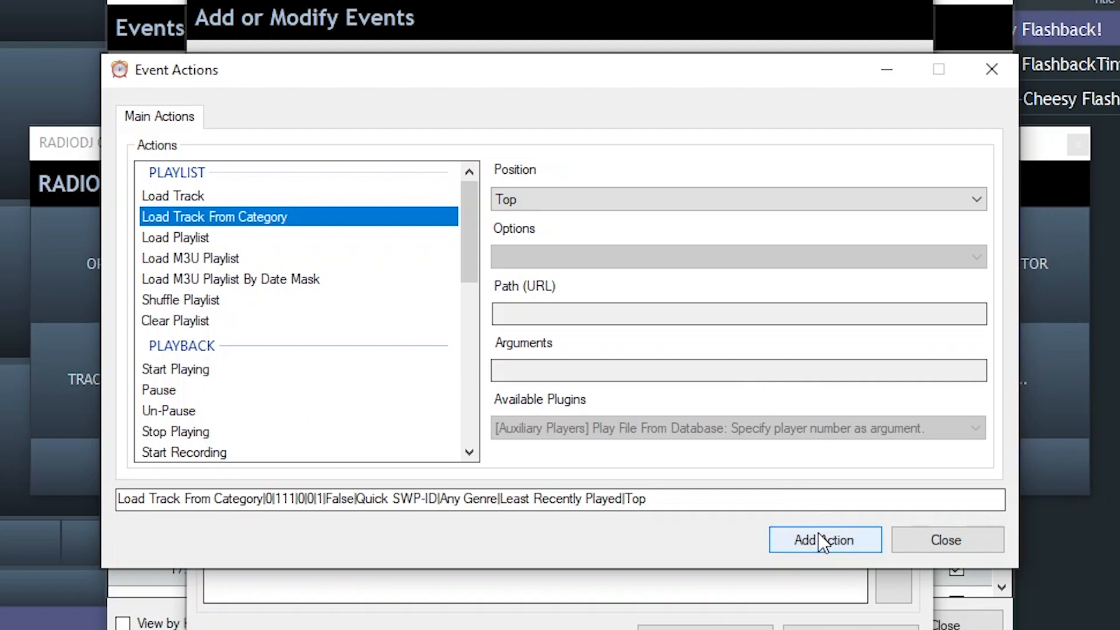
left_click(824, 539)
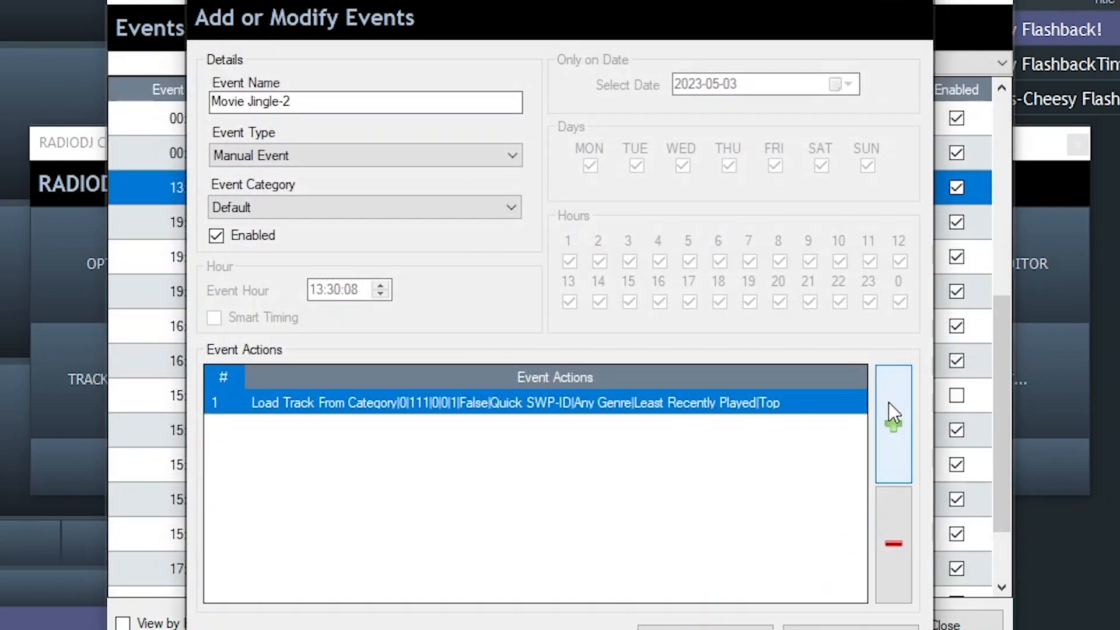
Add a second load-from-category action for the Quick SWP-Slogan sweepers.
left_click(892, 424)
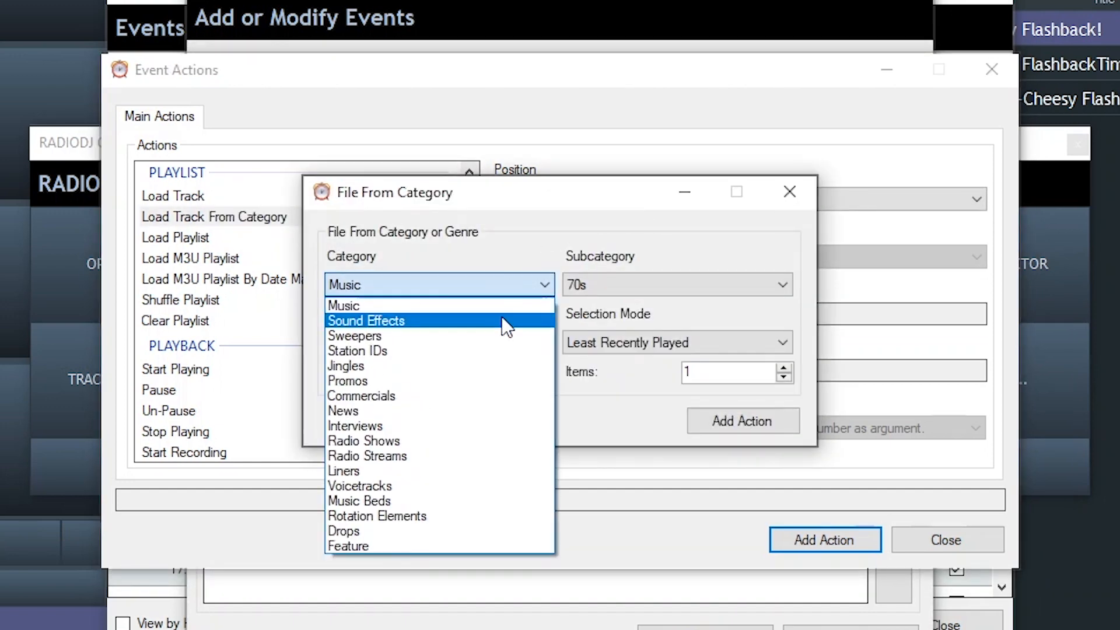
left_click(345, 365)
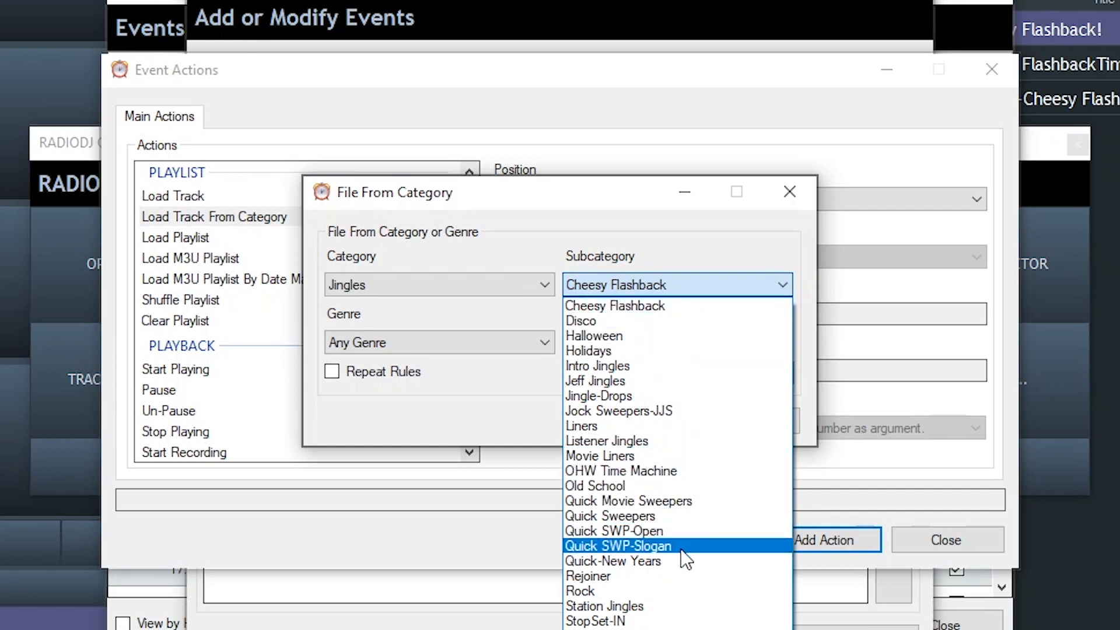
left_click(618, 546)
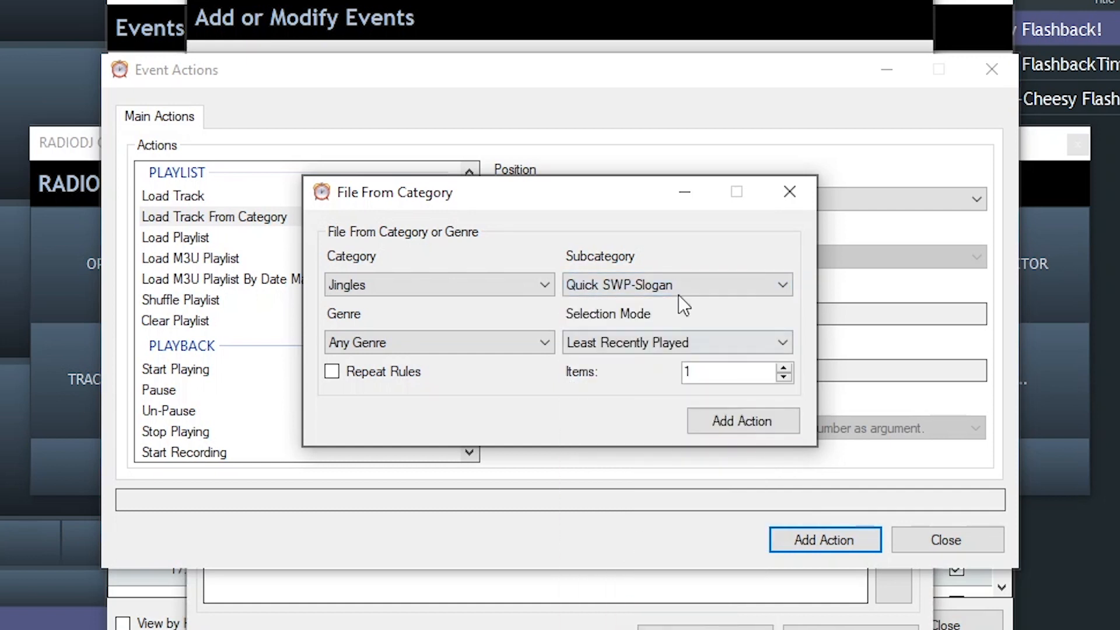
mouse_move(657, 277)
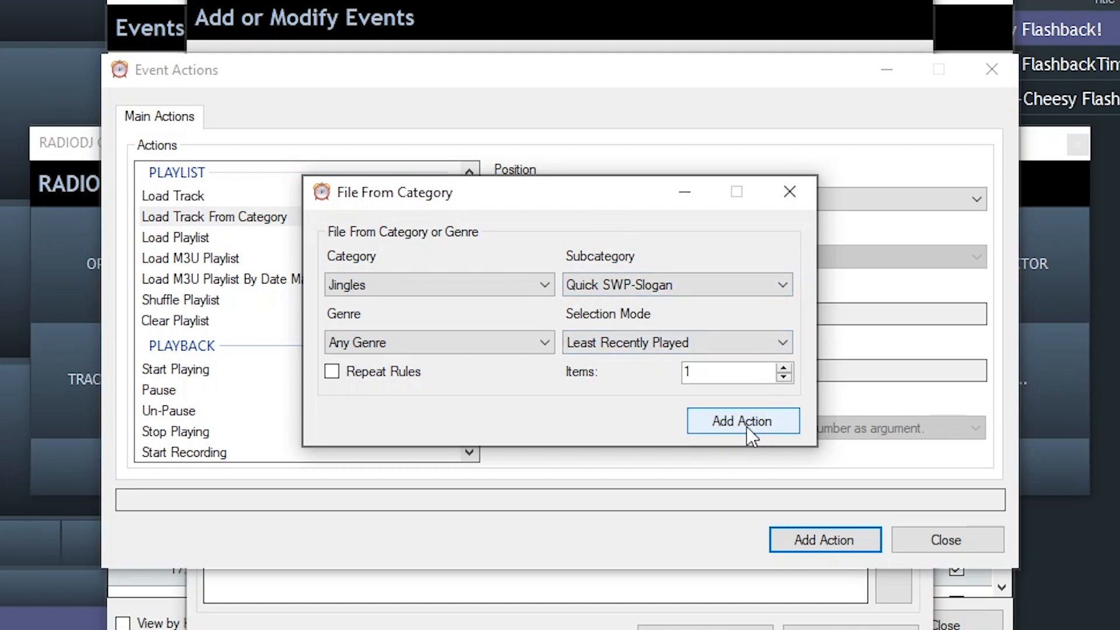
left_click(742, 421)
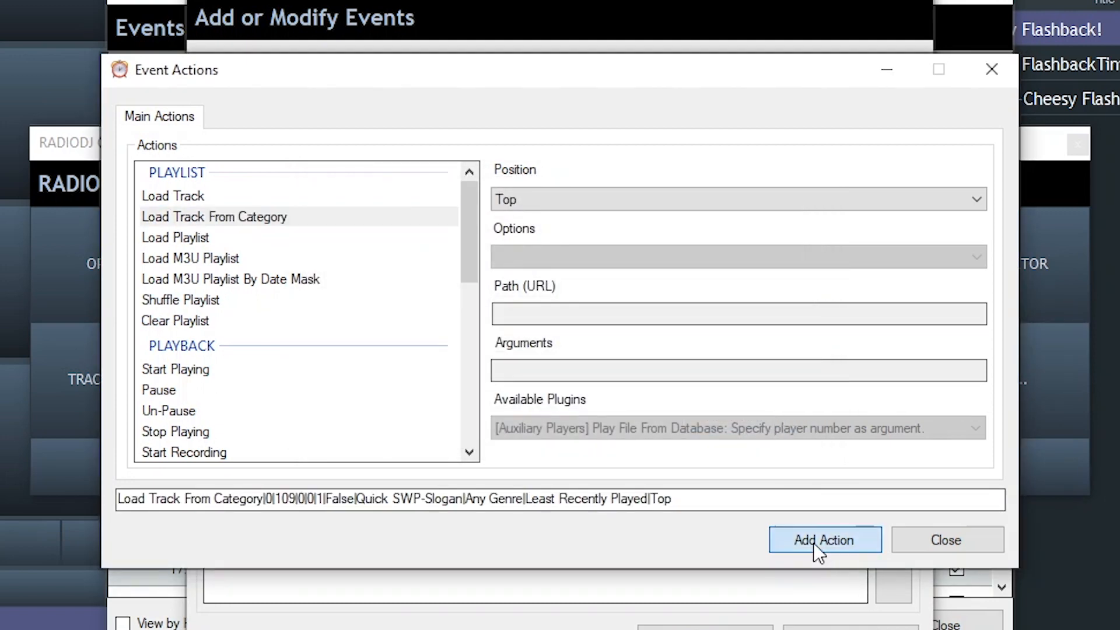
left_click(823, 539)
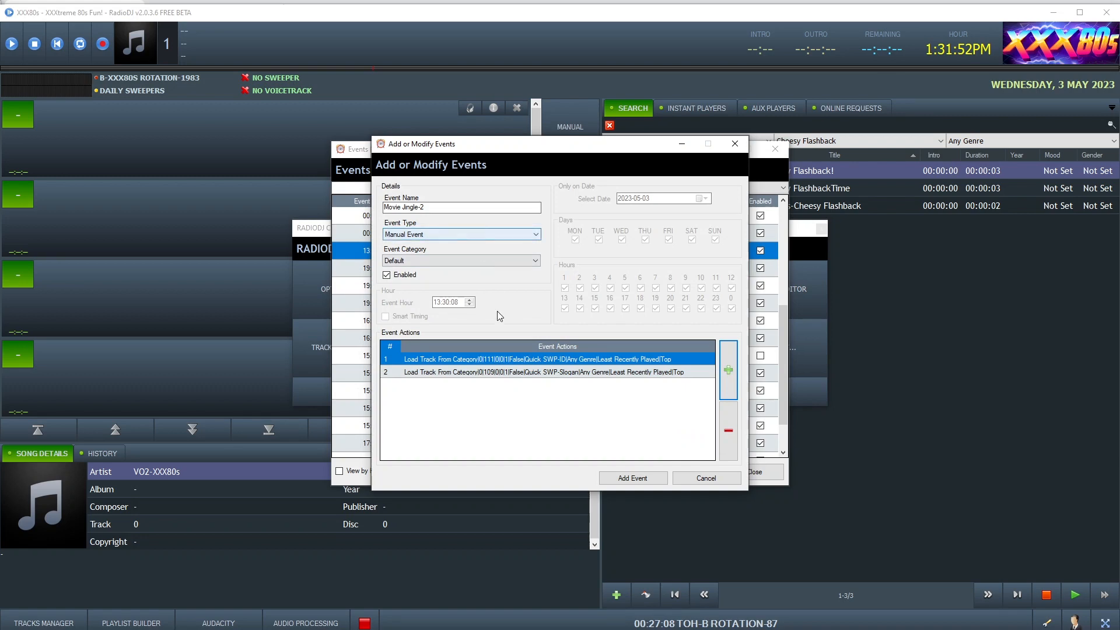
Add a third load-from-category action for the Drops / Movies-SWP subcategory.
left_click(726, 370)
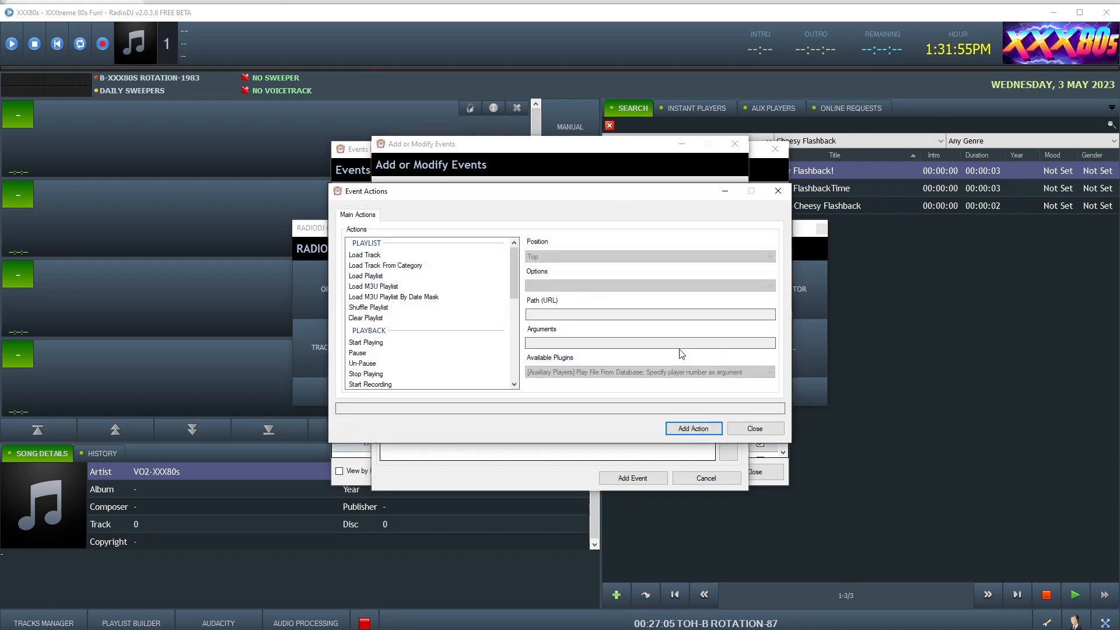
left_click(385, 265)
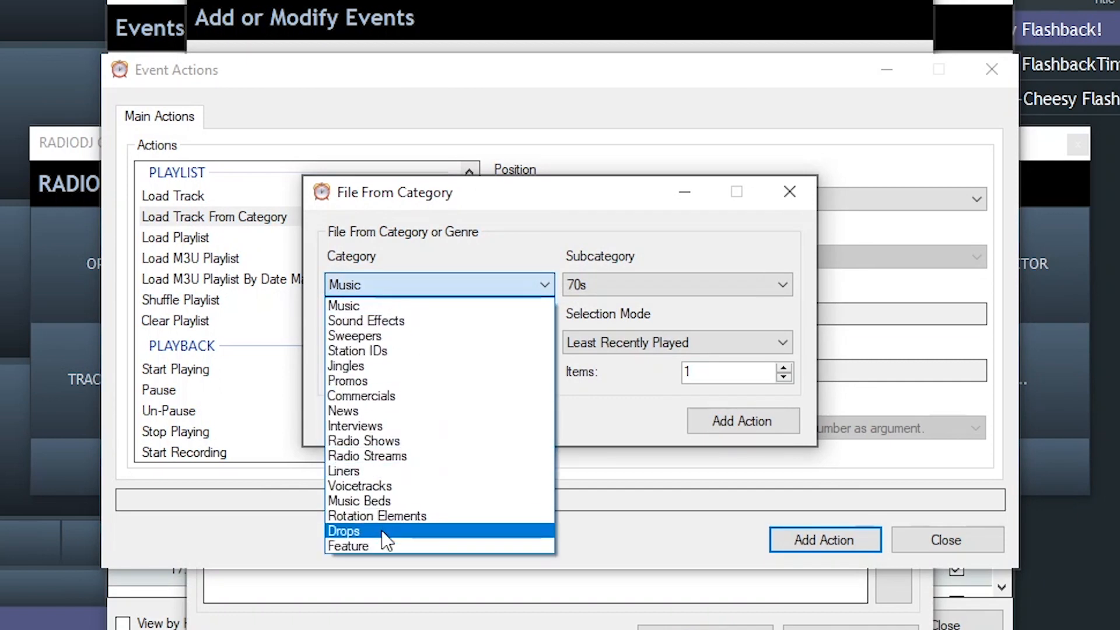
left_click(343, 531)
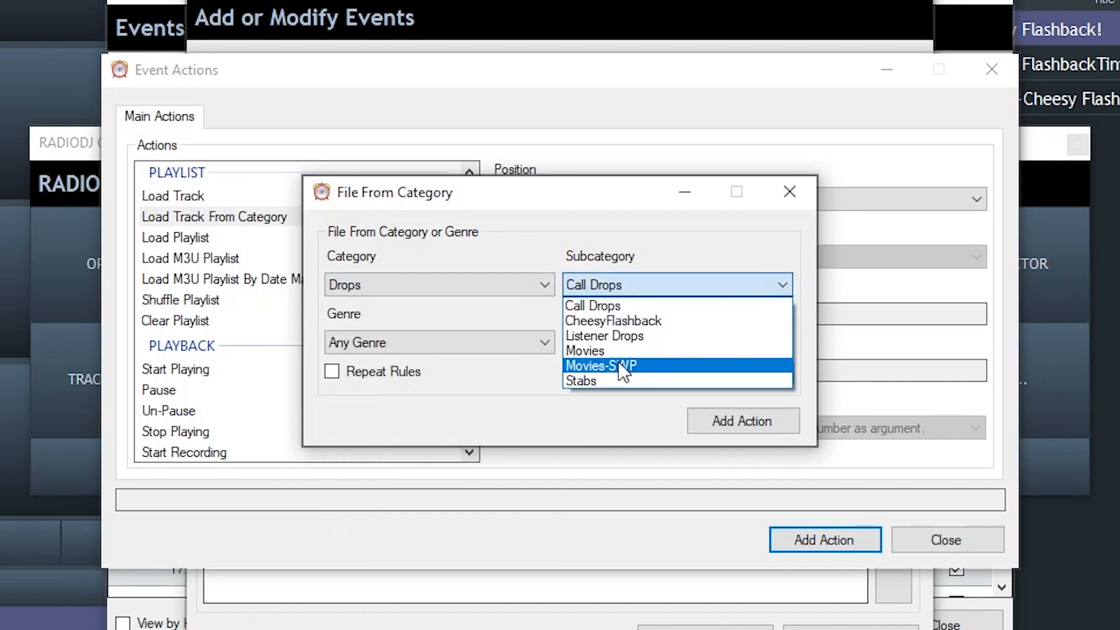
left_click(600, 365)
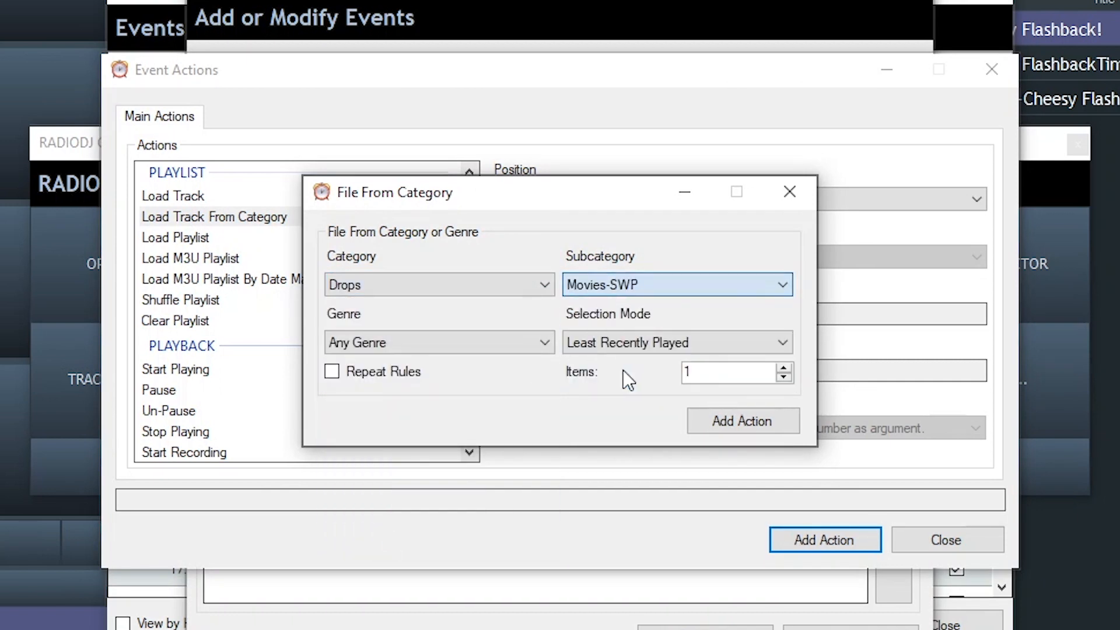
left_click(742, 420)
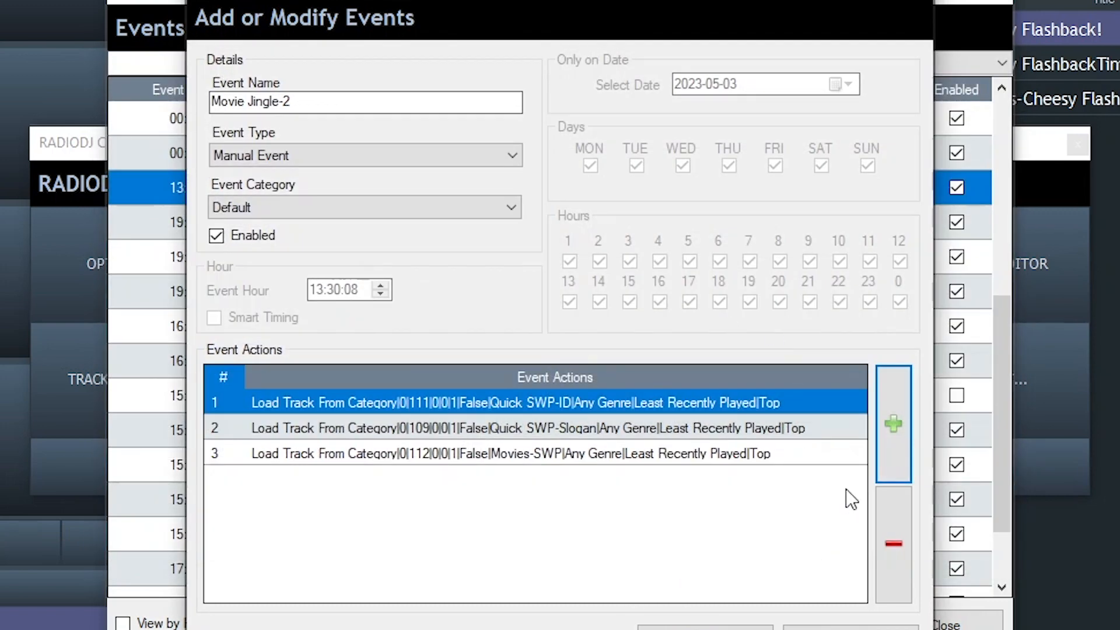
mouse_move(856, 467)
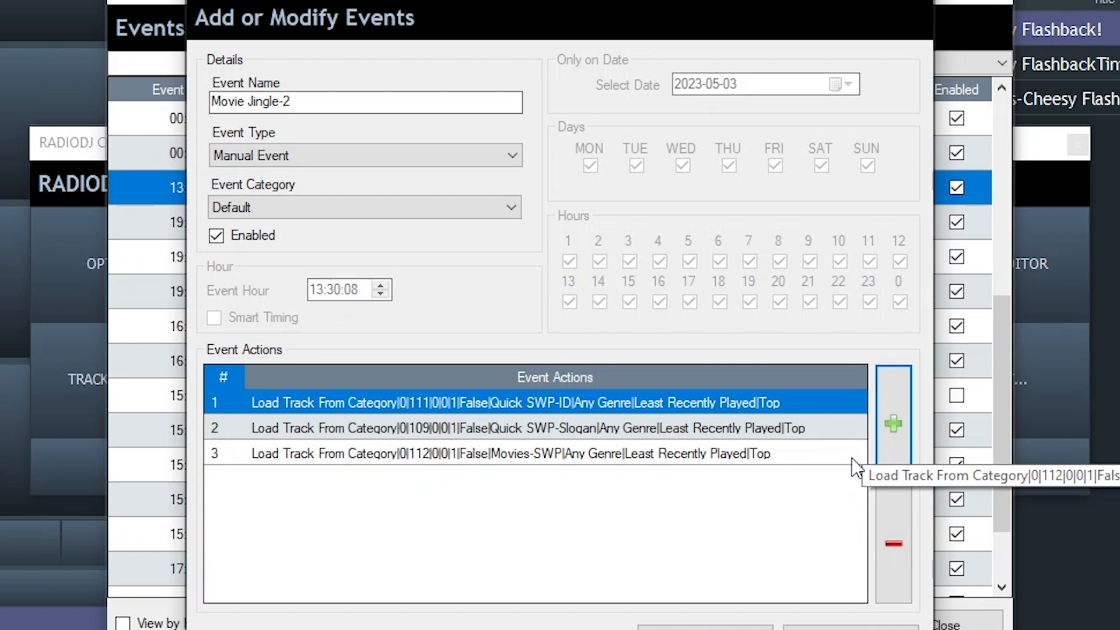
mouse_move(568, 479)
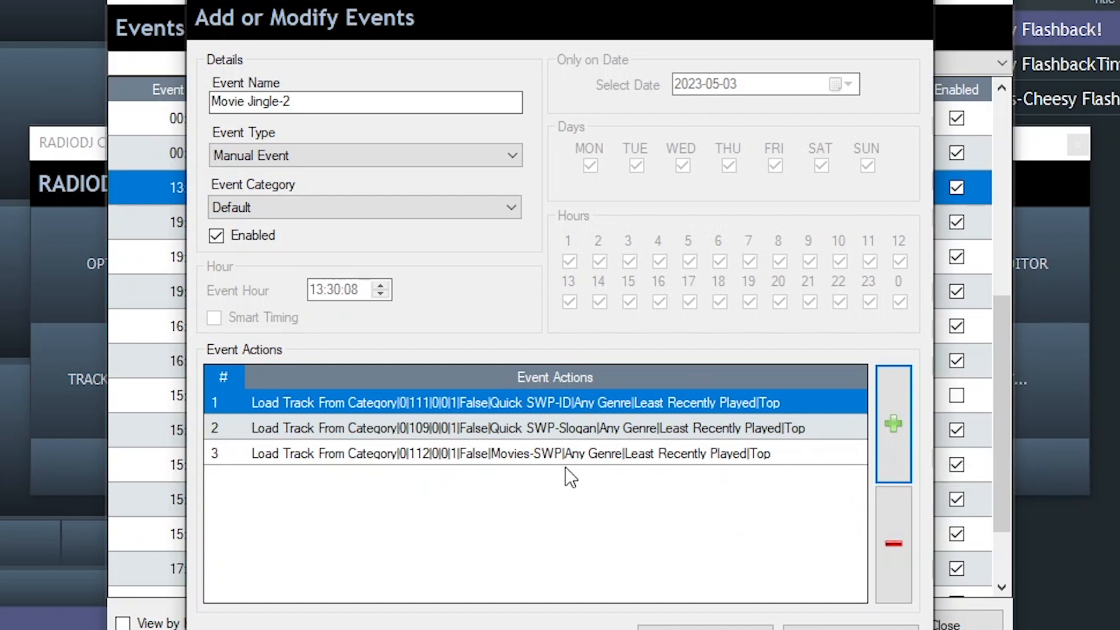
mouse_move(575, 407)
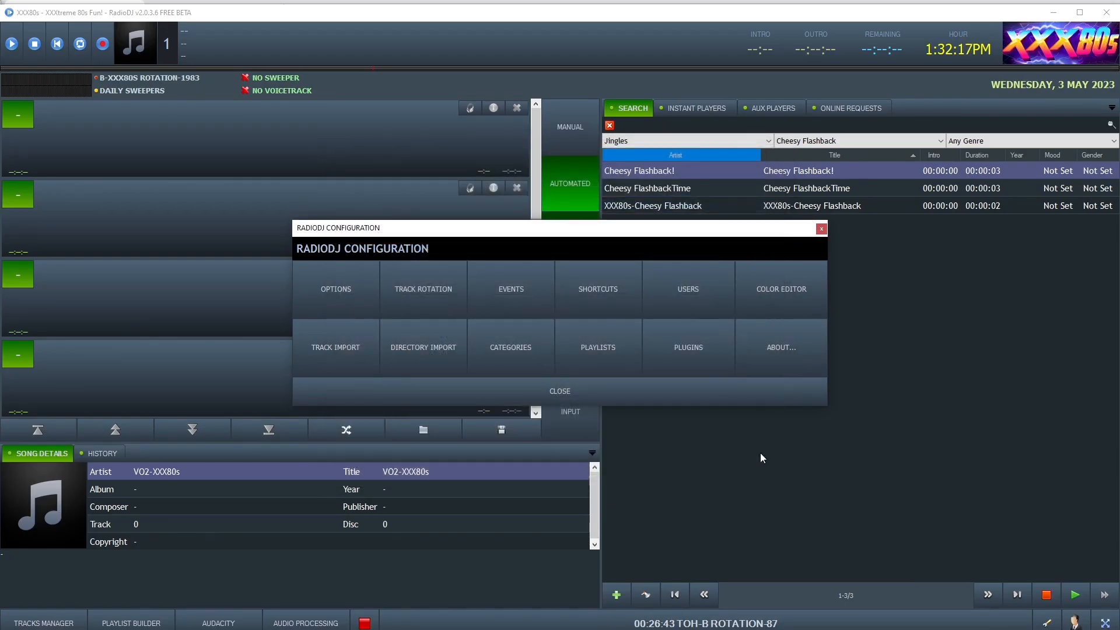
Leave configuration and reopen the XXX80s Fun-24/7 jingle's track details on its event settings.
left_click(559, 391)
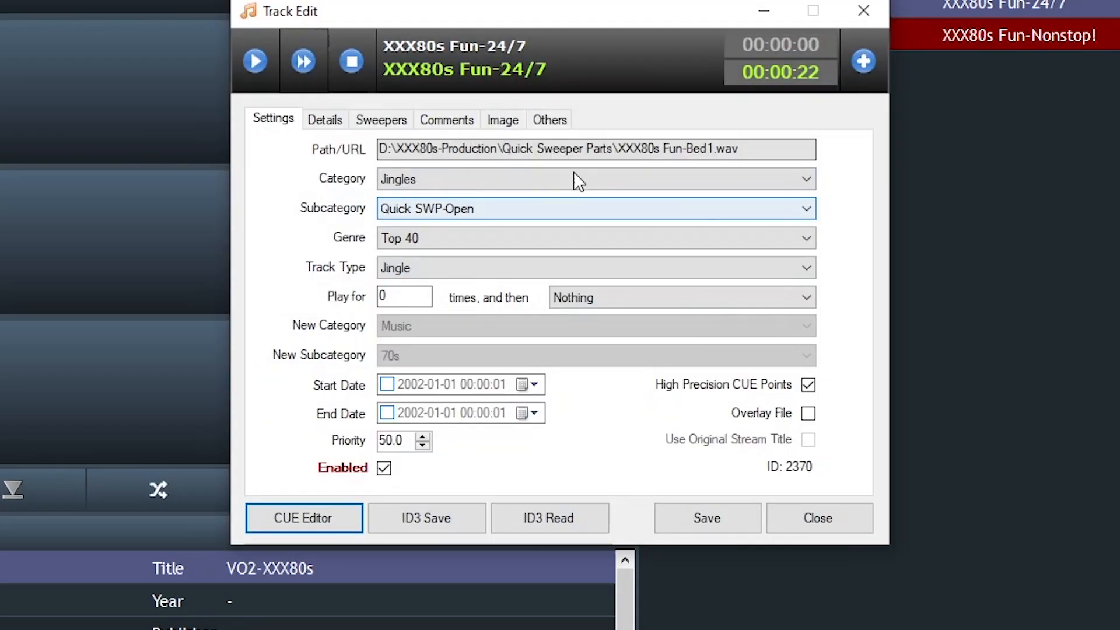
left_click(749, 440)
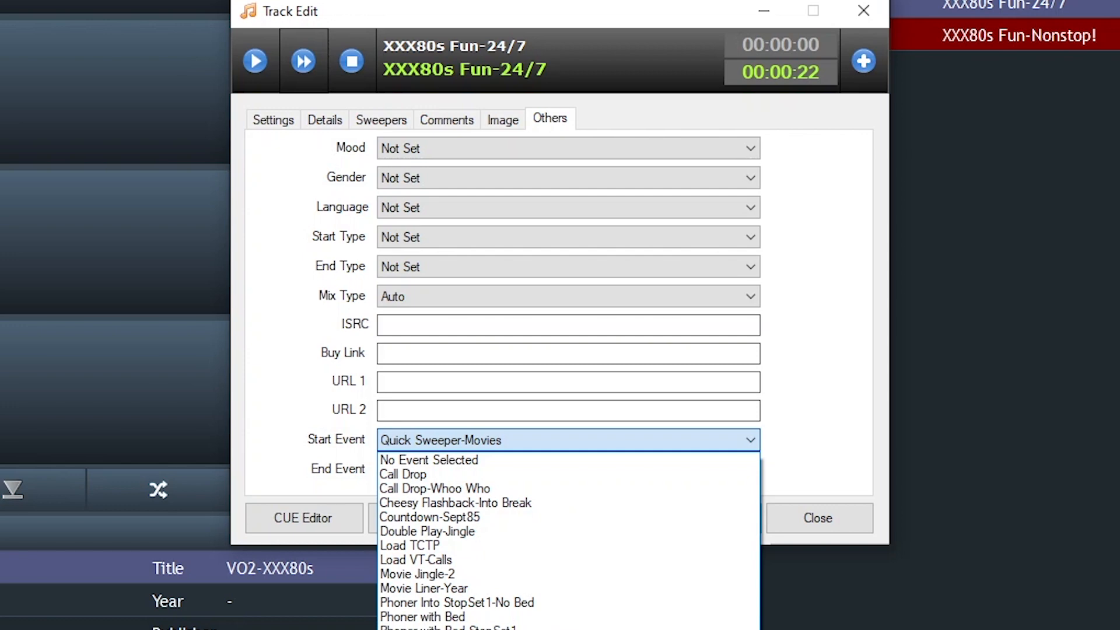
mouse_move(417, 574)
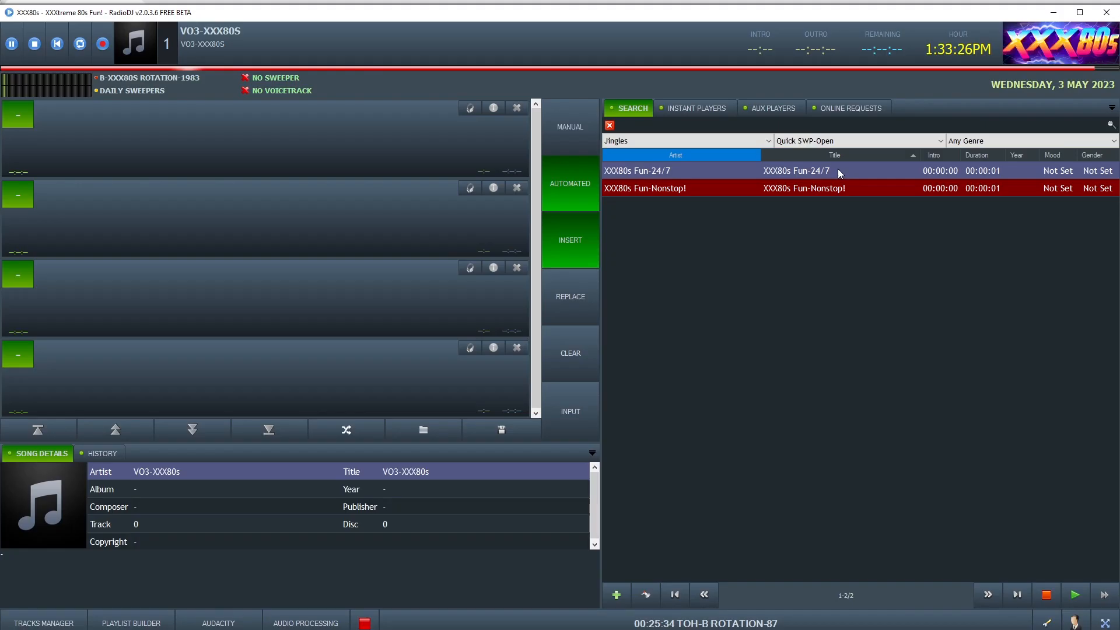
double_click(795, 170)
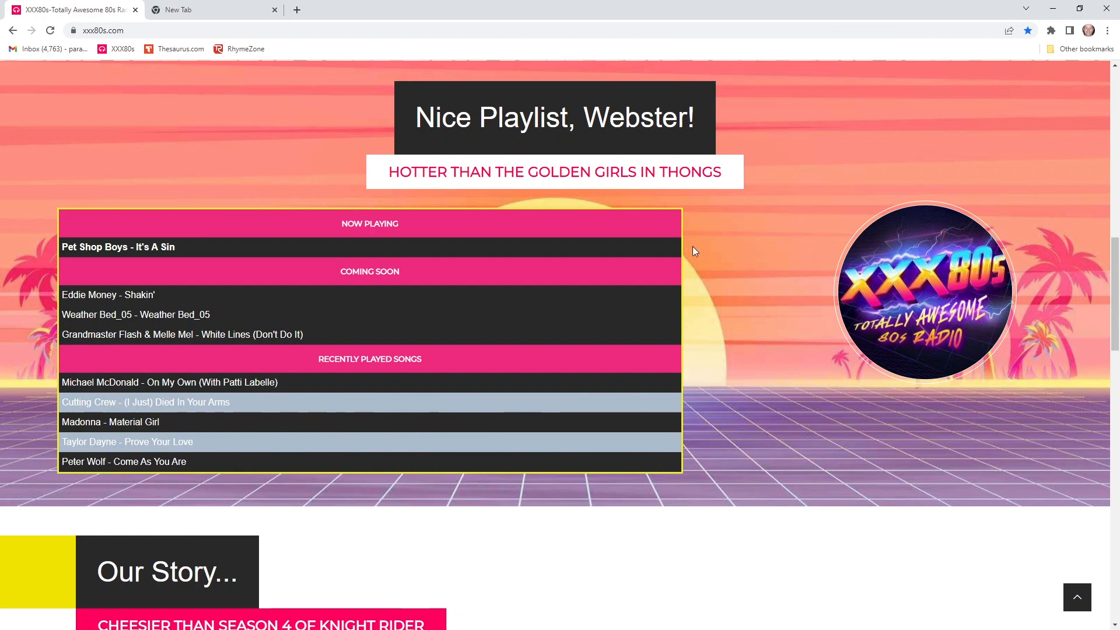
scroll("up", 3)
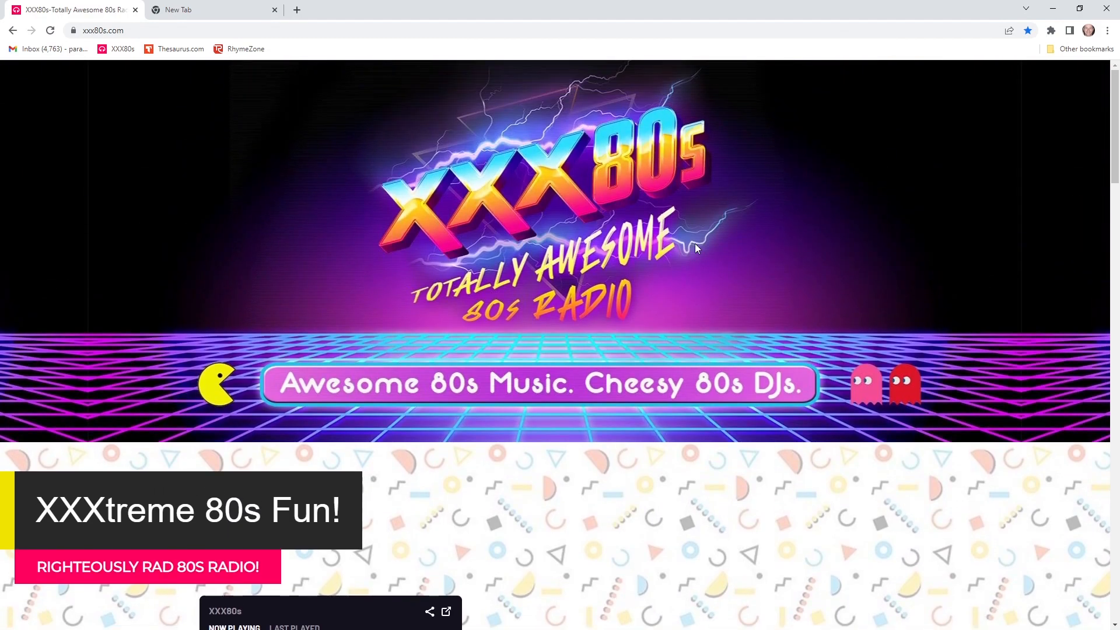
mouse_move(752, 363)
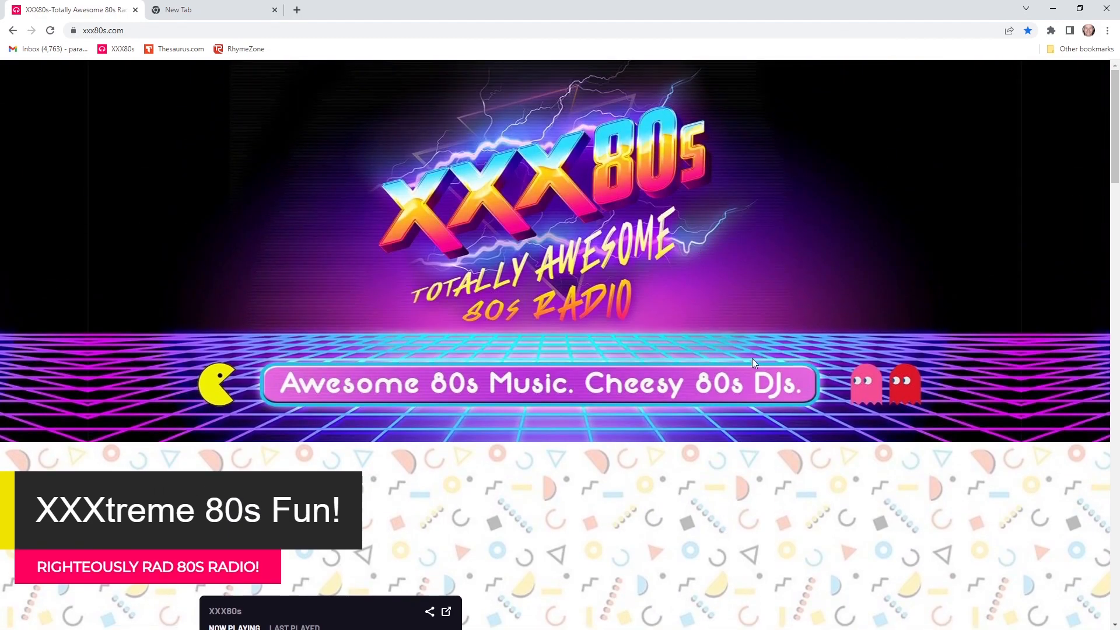
mouse_move(638, 362)
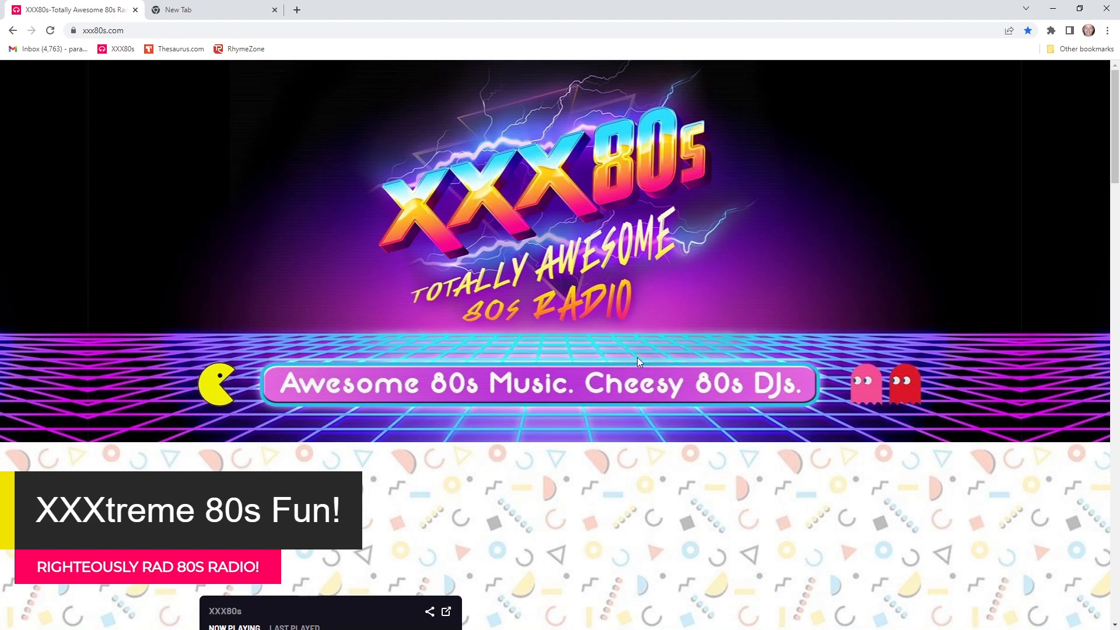
mouse_move(695, 327)
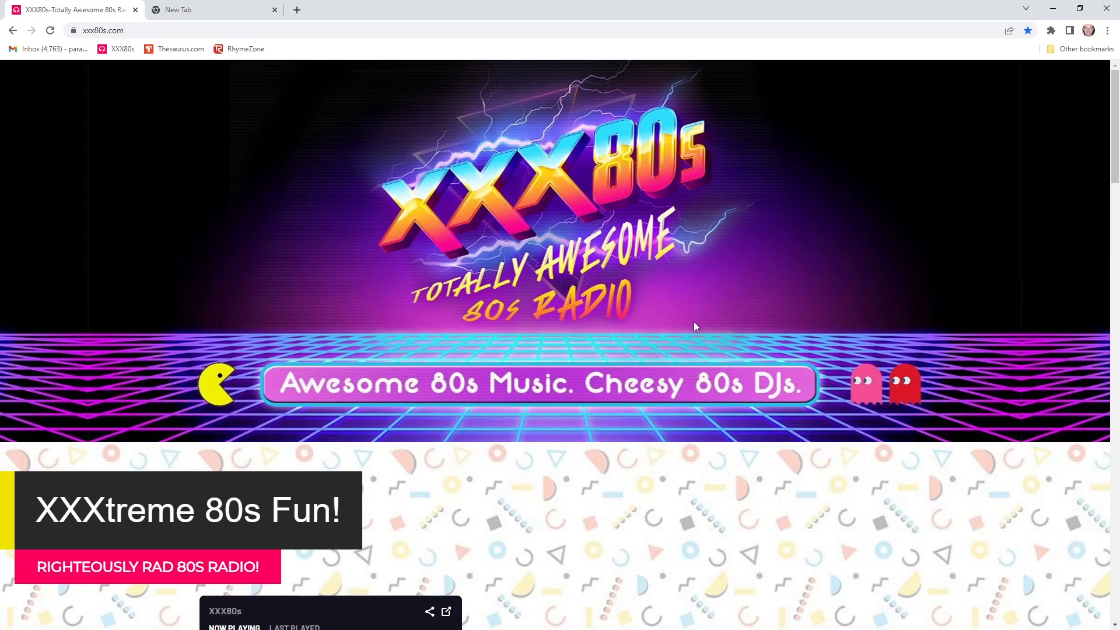
scroll("down", 3)
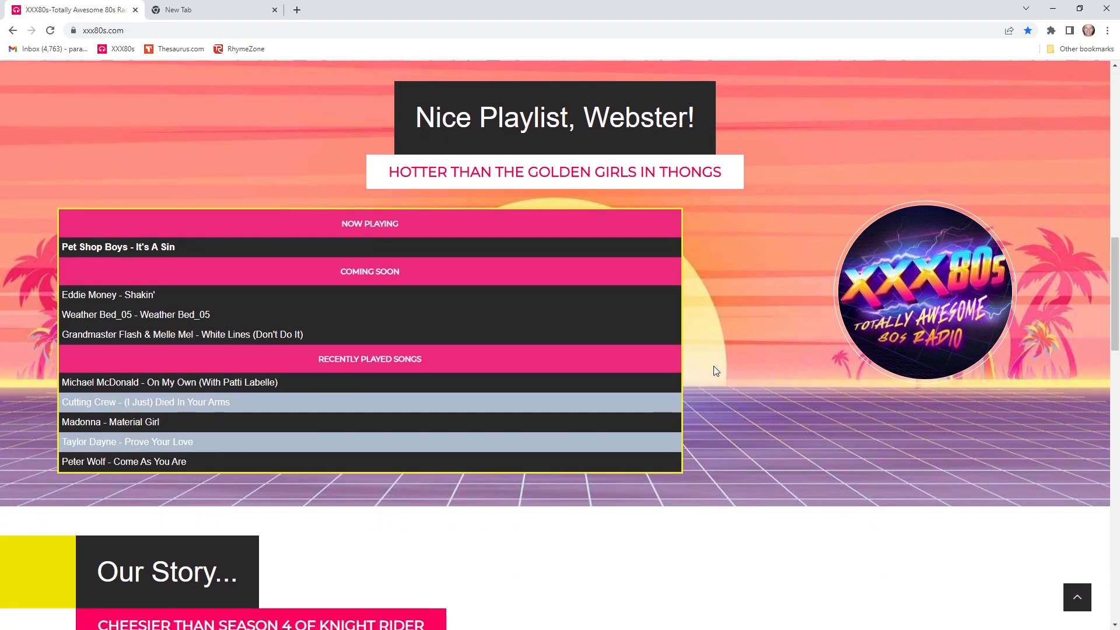
scroll("down", 3)
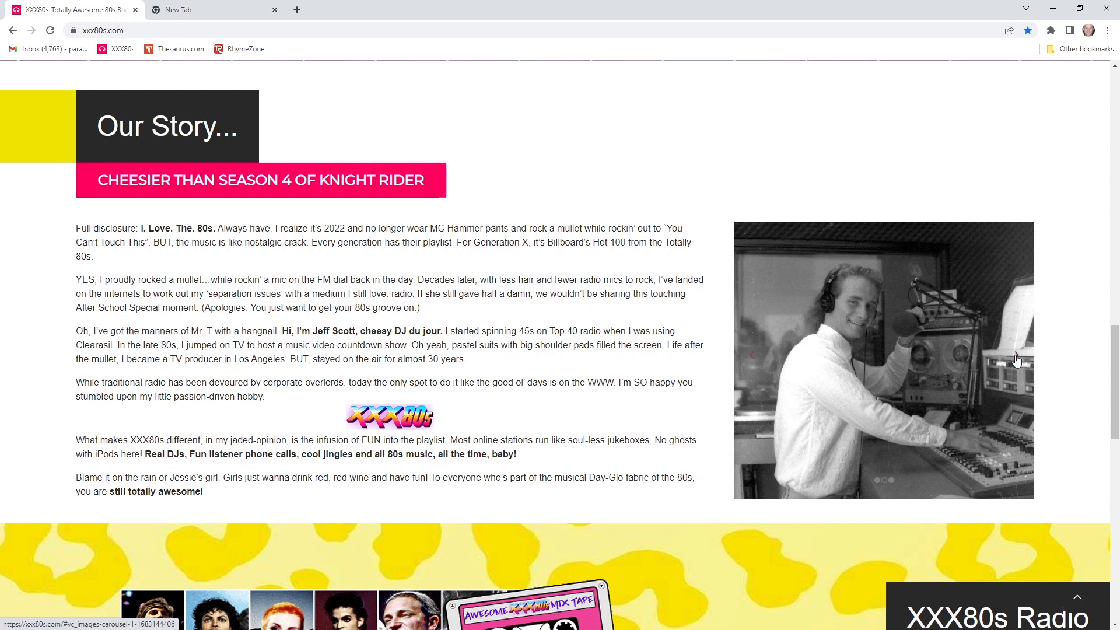
left_click(1014, 354)
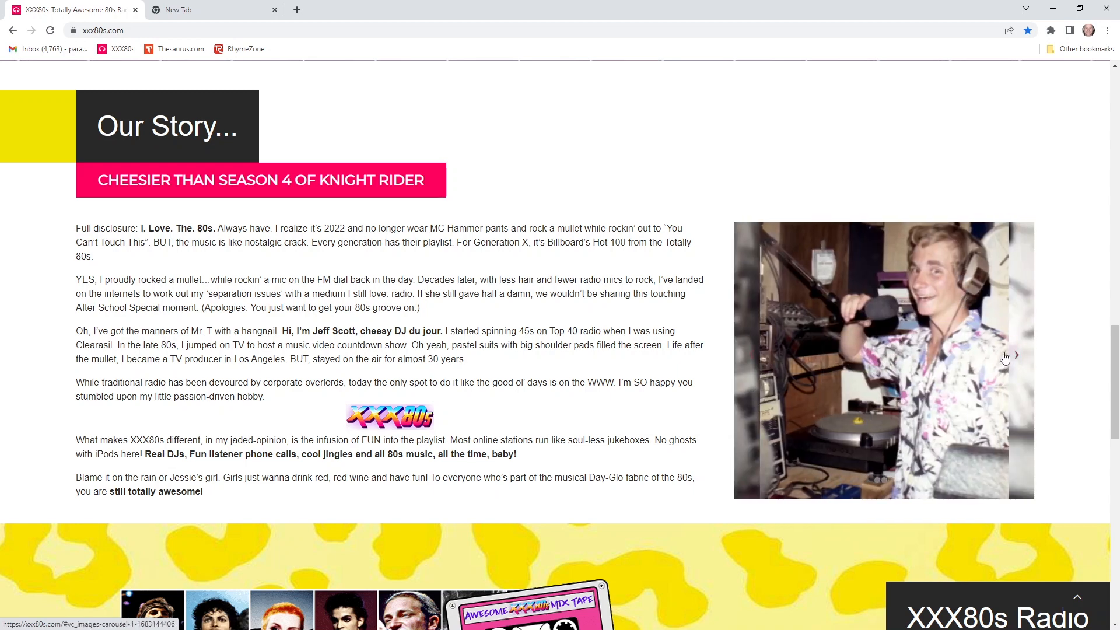
mouse_move(760, 347)
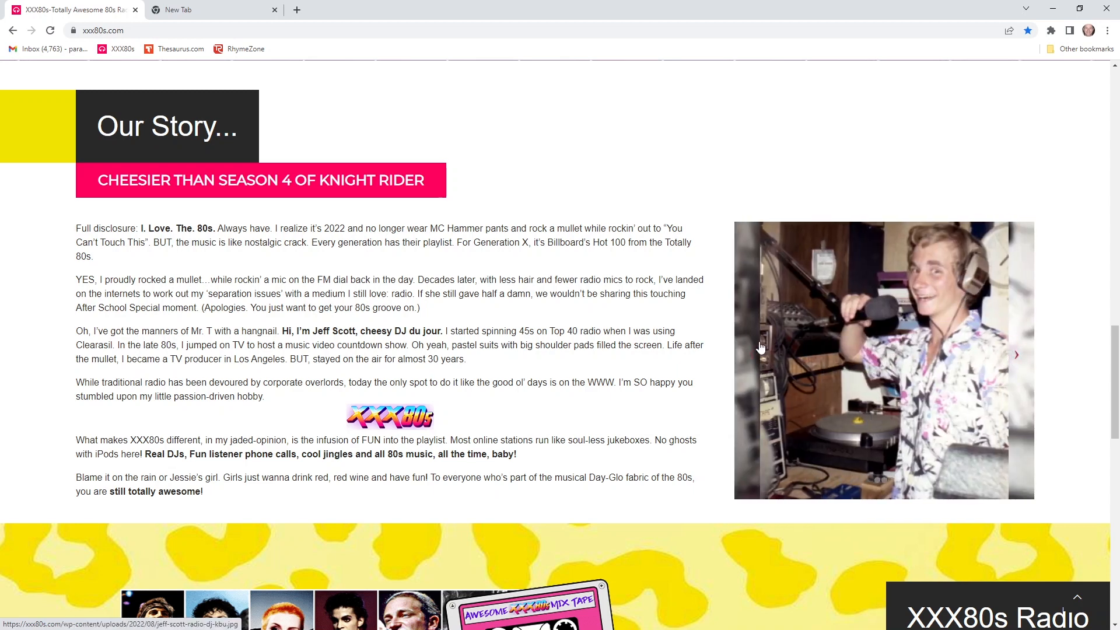
scroll("down", 3)
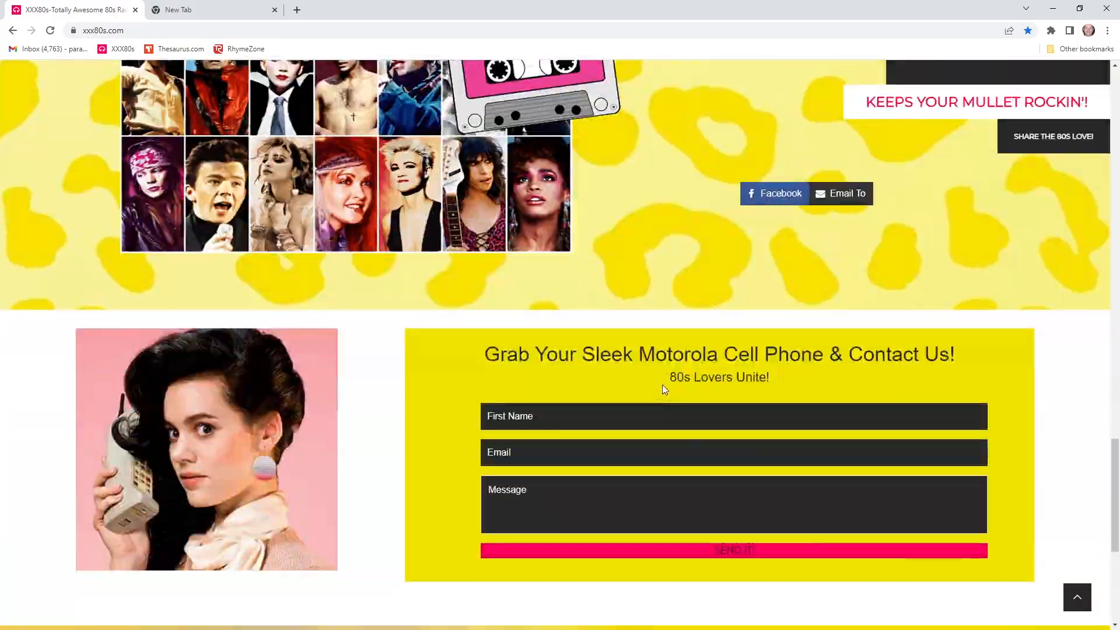
scroll("up", 3)
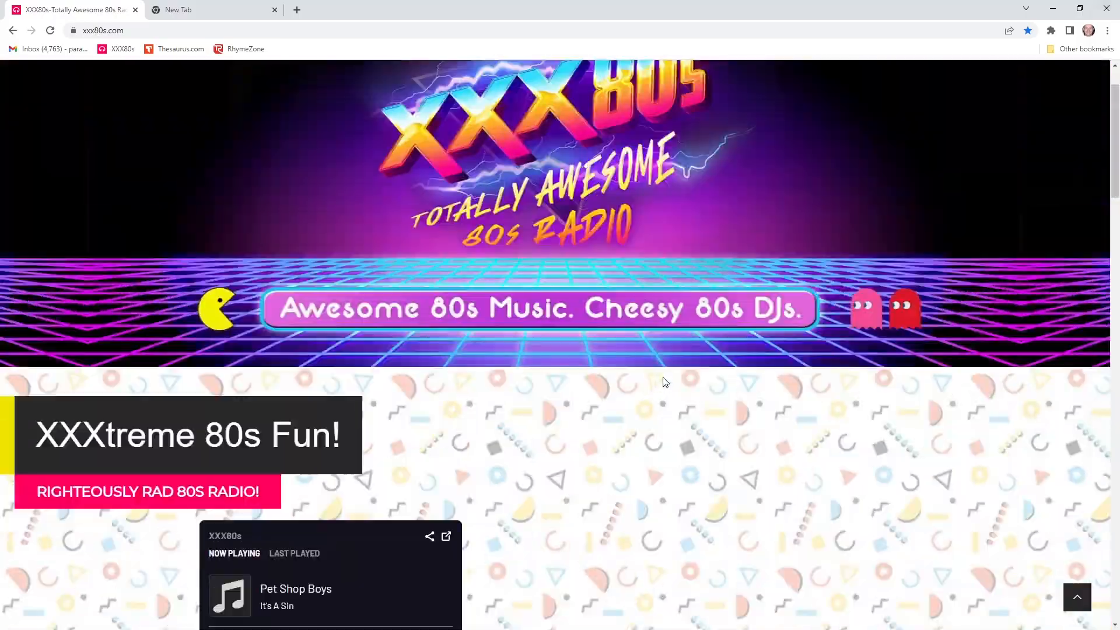